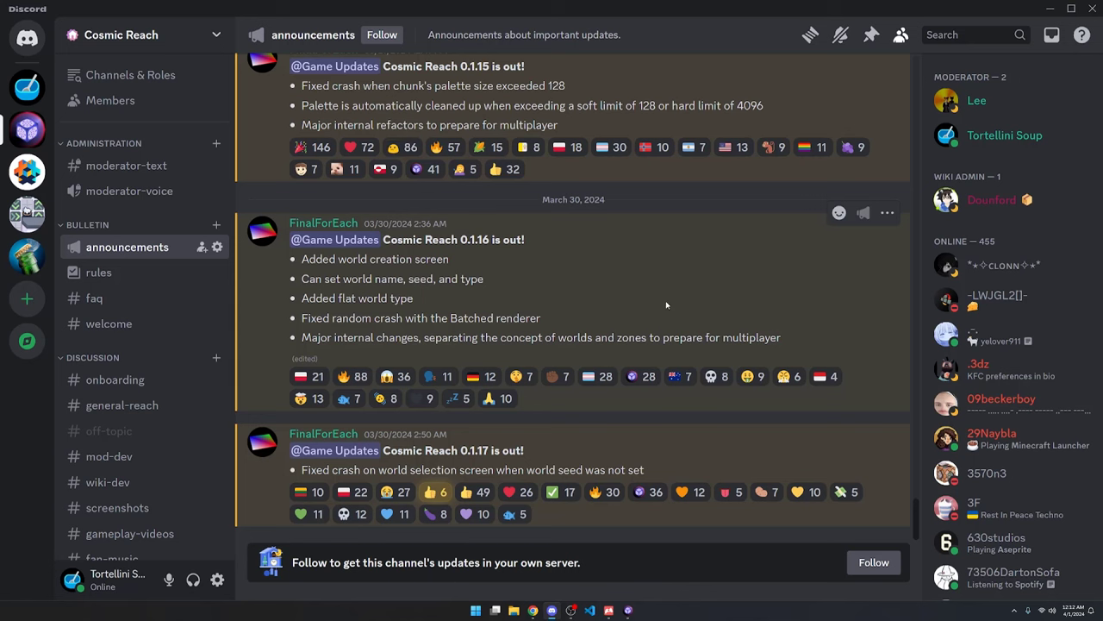
{"action": "mouse_move", "coordinate": [455, 255]}
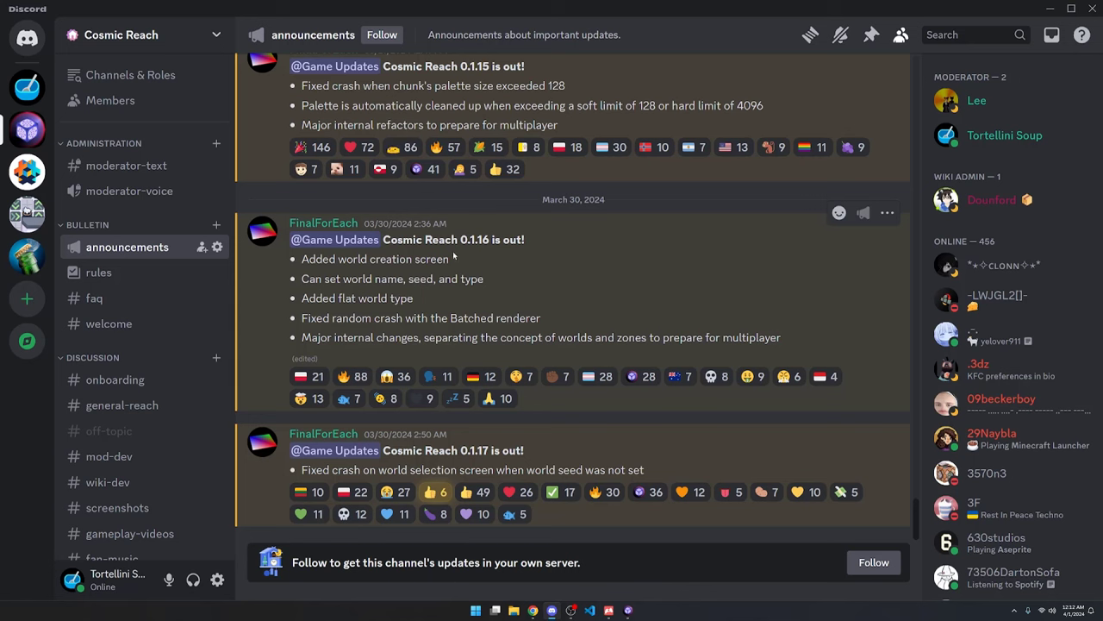
Launch Cosmic Reach, start playing and reach the Create New World screen.
{"action": "double_click", "coordinate": [434, 240]}
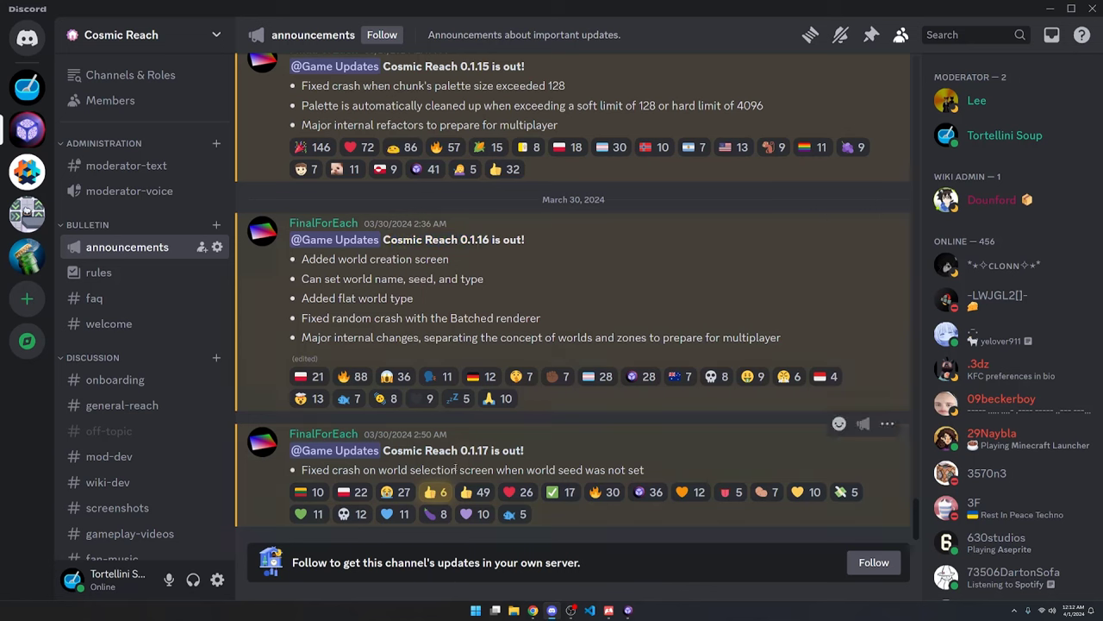
{"action": "double_click", "coordinate": [474, 450]}
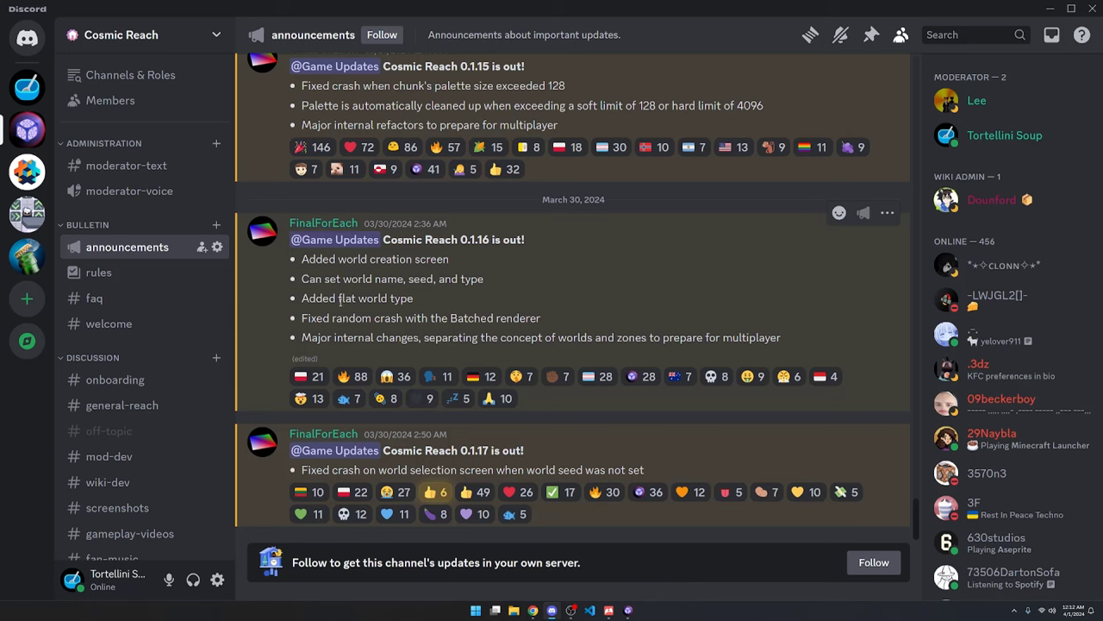
{"action": "mouse_move", "coordinate": [504, 302]}
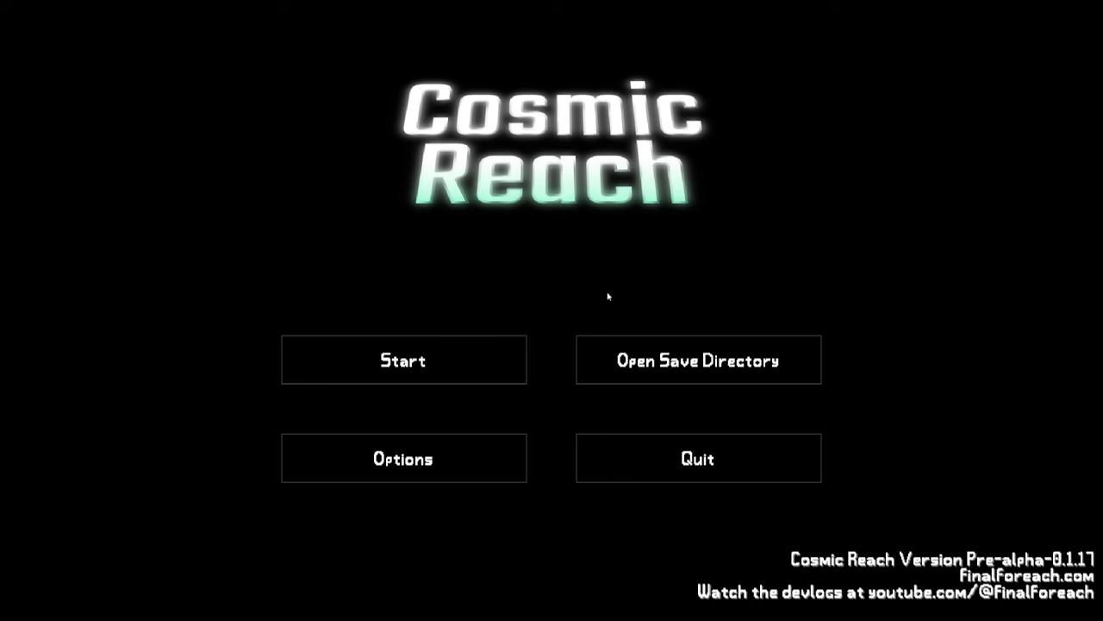
{"action": "left_click", "coordinate": [403, 361]}
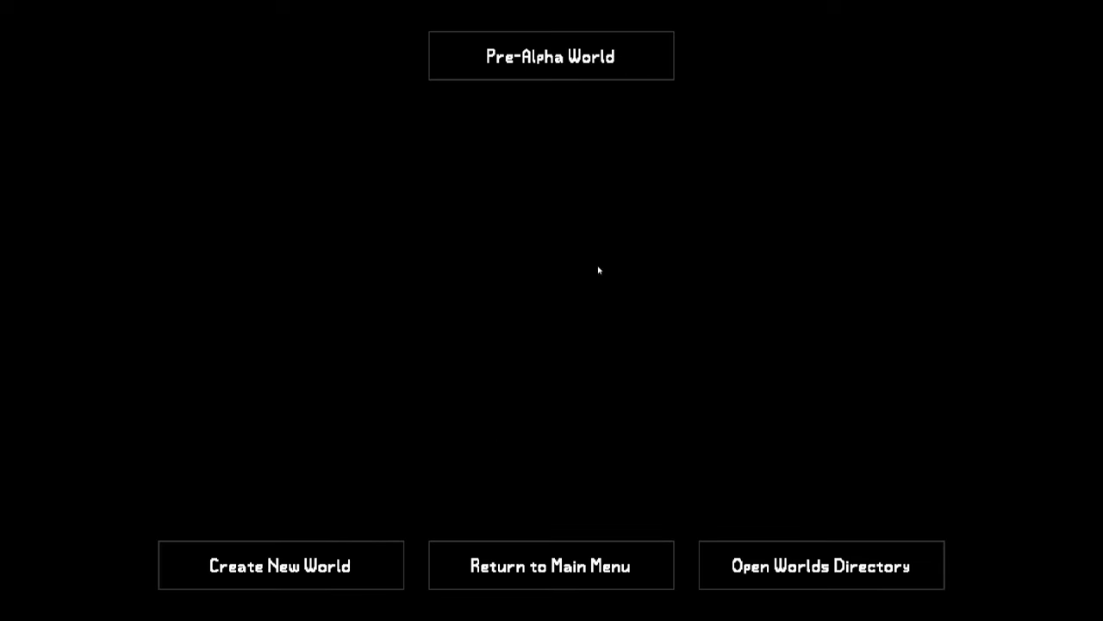
{"action": "left_click", "coordinate": [279, 565]}
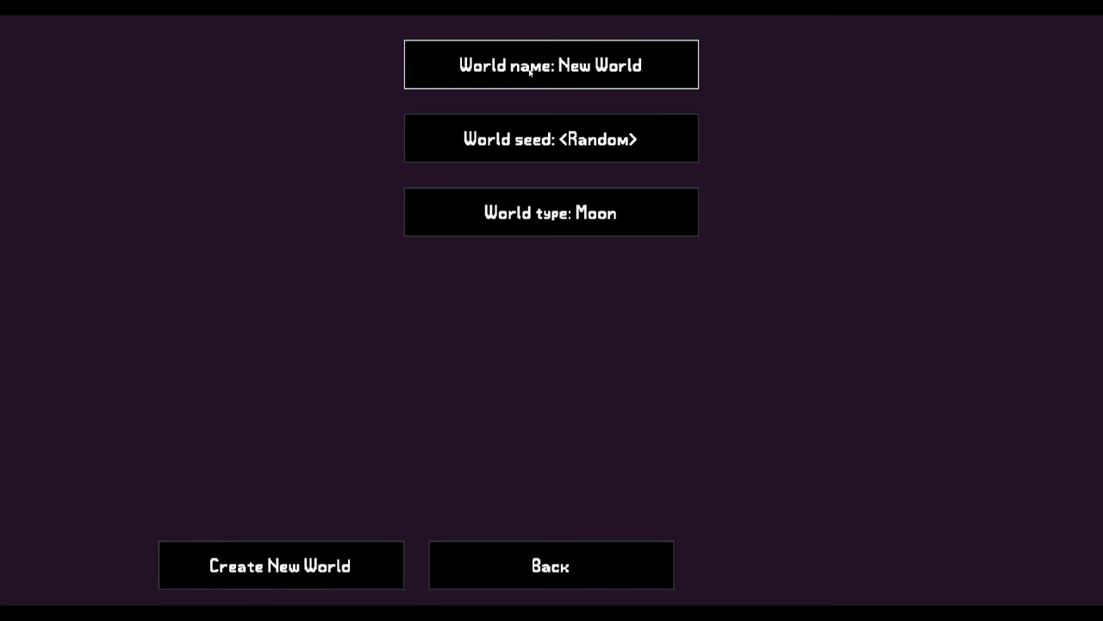
{"action": "key", "text": "Backspace"}
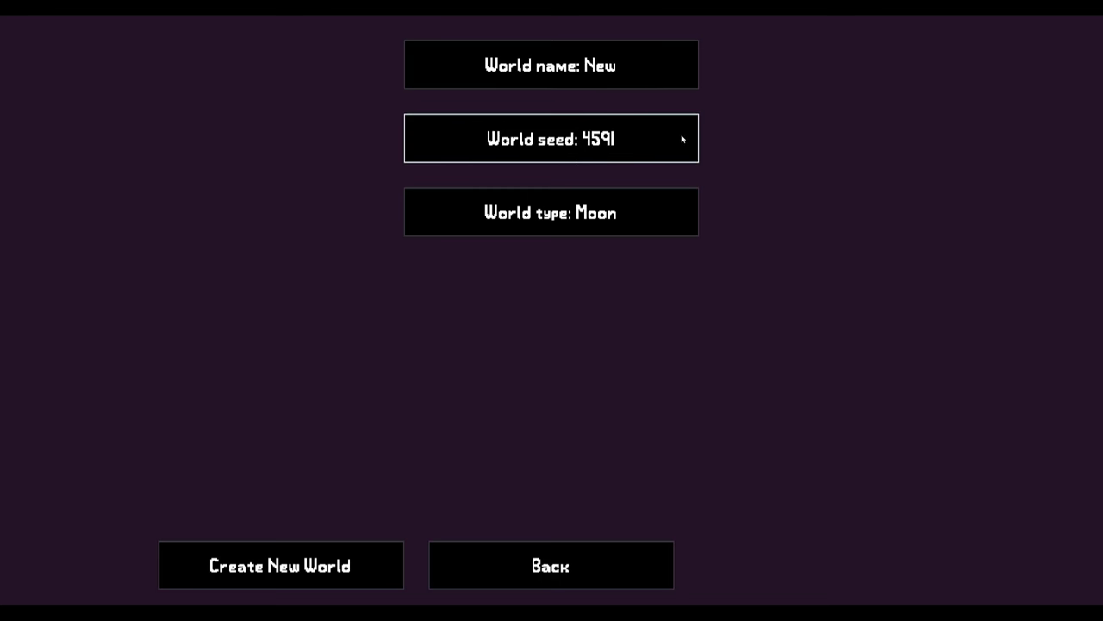
{"action": "type", "text": "59684596871"}
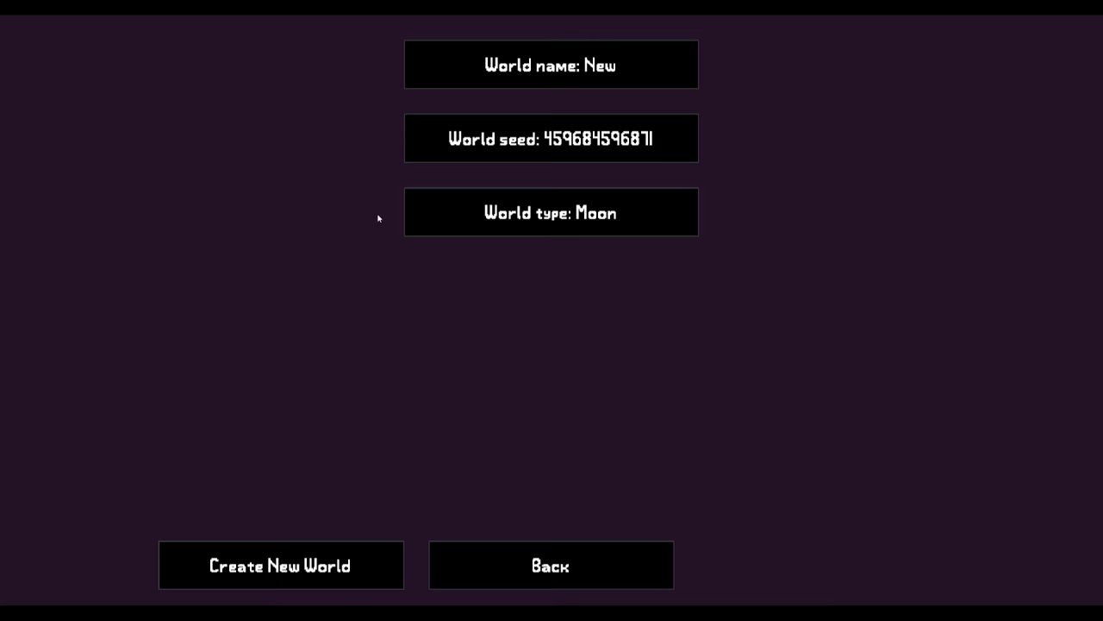
{"action": "mouse_move", "coordinate": [388, 217]}
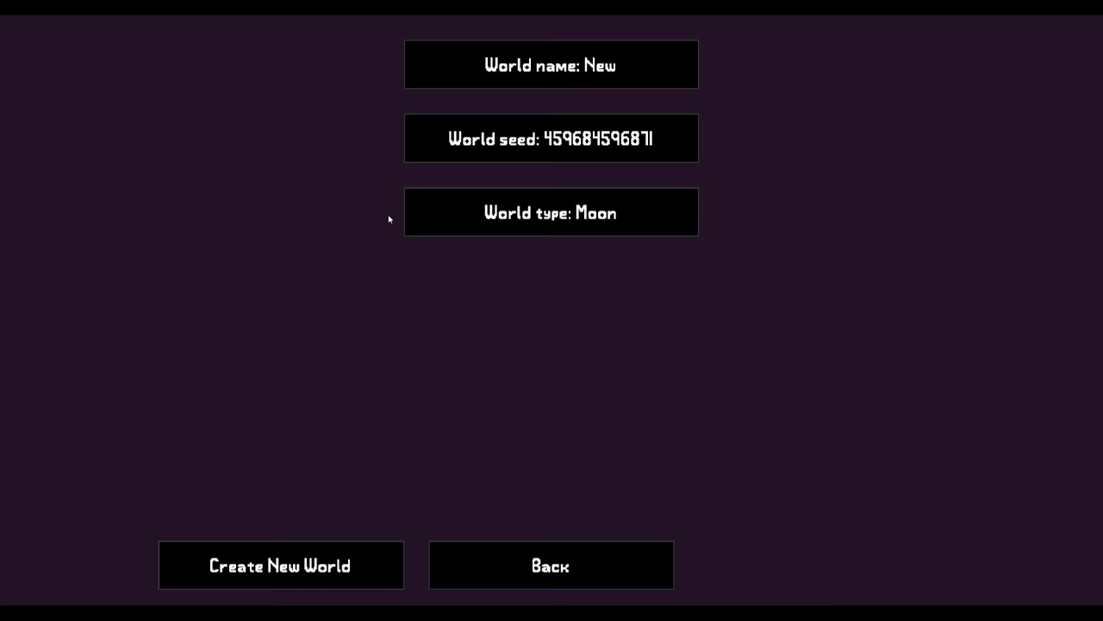
{"action": "mouse_move", "coordinate": [380, 218]}
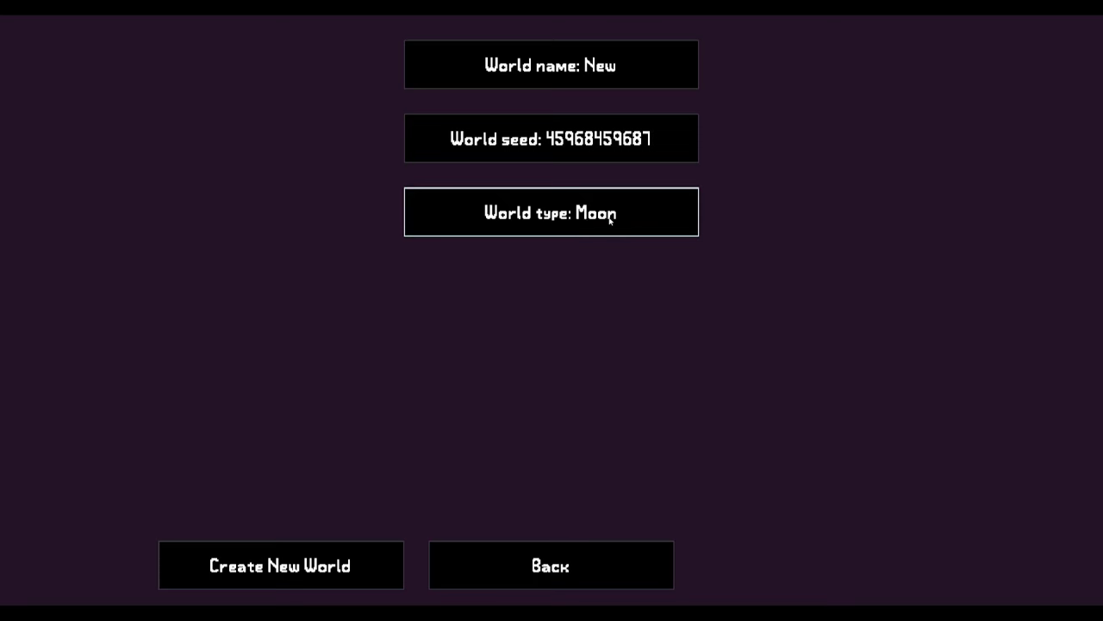
{"action": "left_click", "coordinate": [551, 212]}
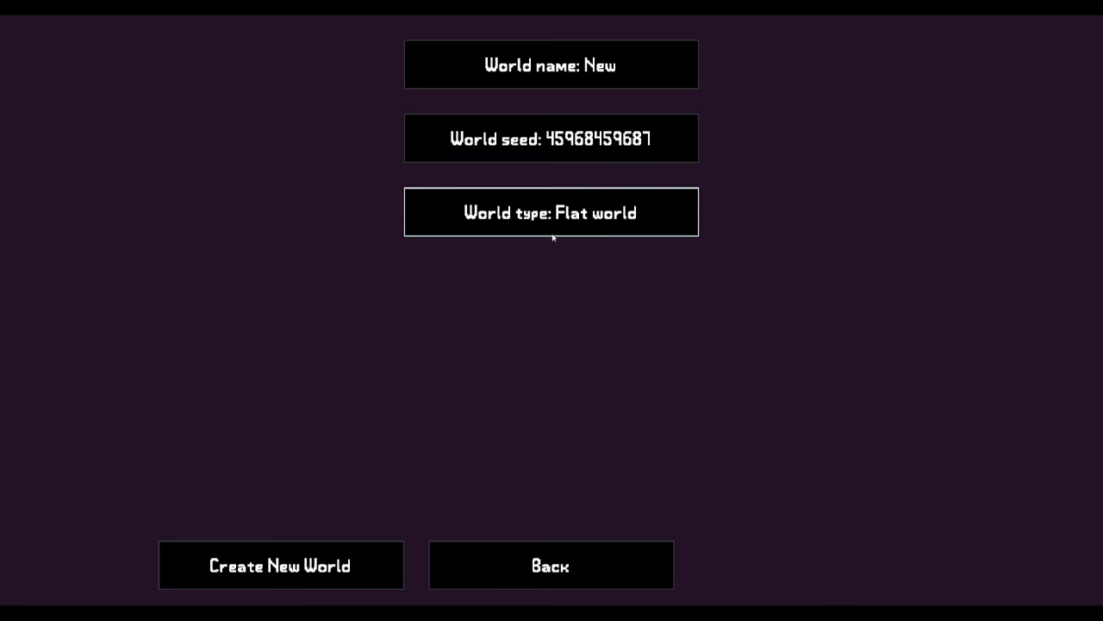
{"action": "left_click", "coordinate": [279, 565]}
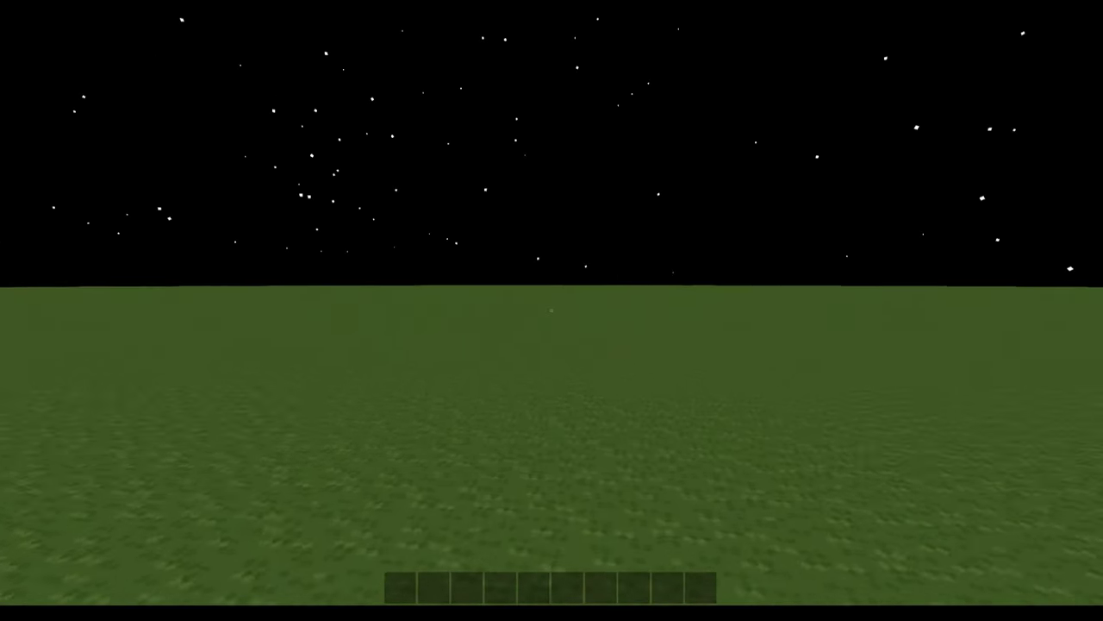
Walk the flat grass world with the debug overlay and pick a grass block into the hotbar.
{"action": "key", "text": "f3"}
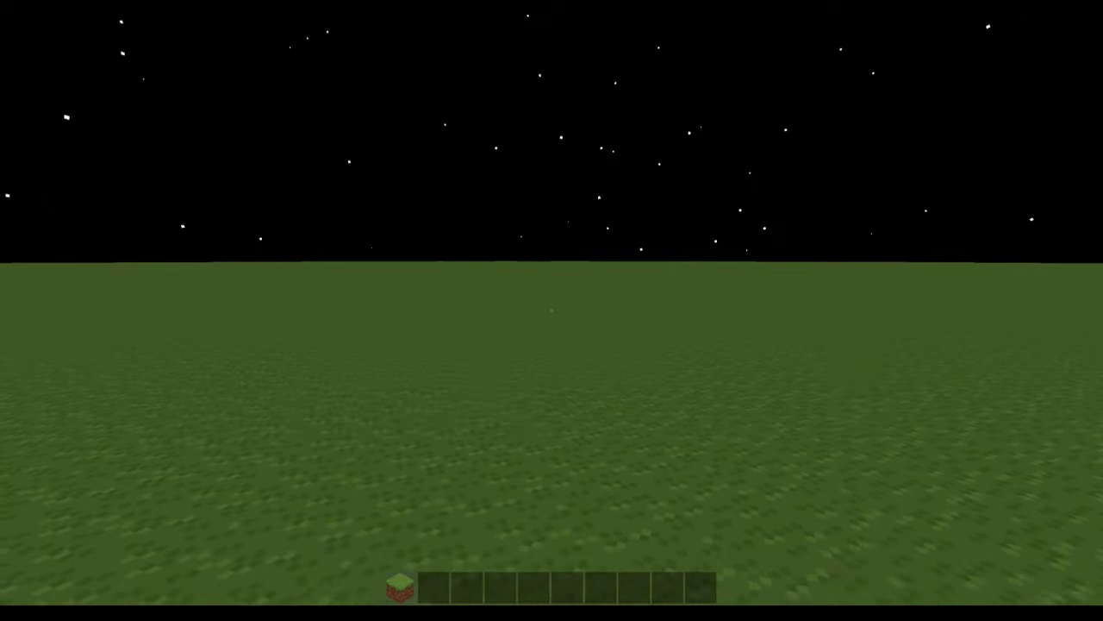
{"action": "mouse_move", "coordinate": [552, 310]}
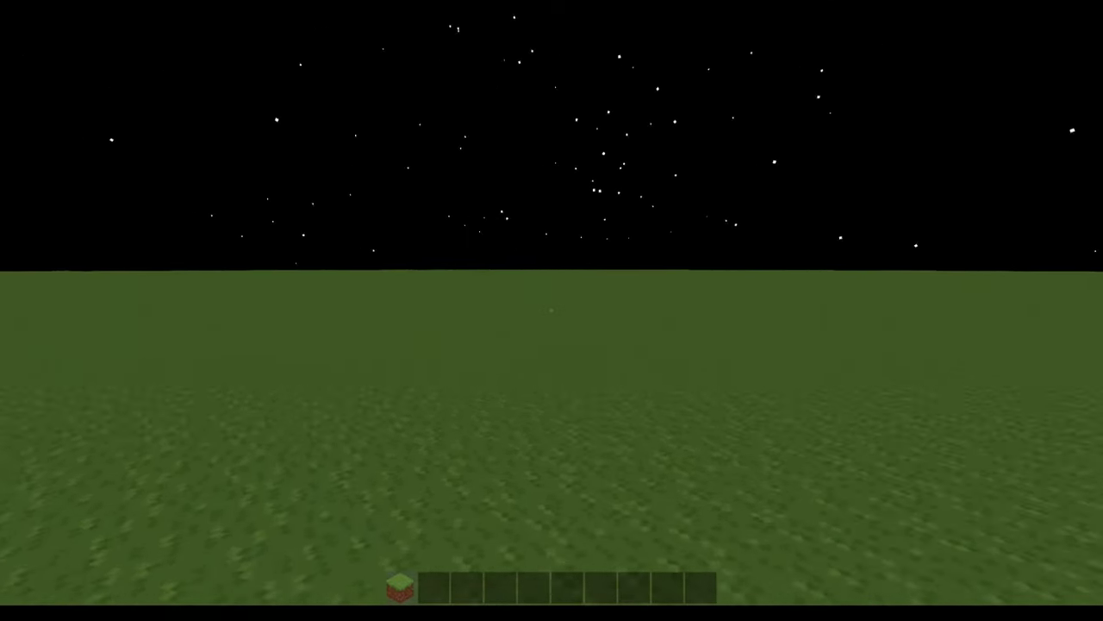
{"action": "mouse_move", "coordinate": [552, 311]}
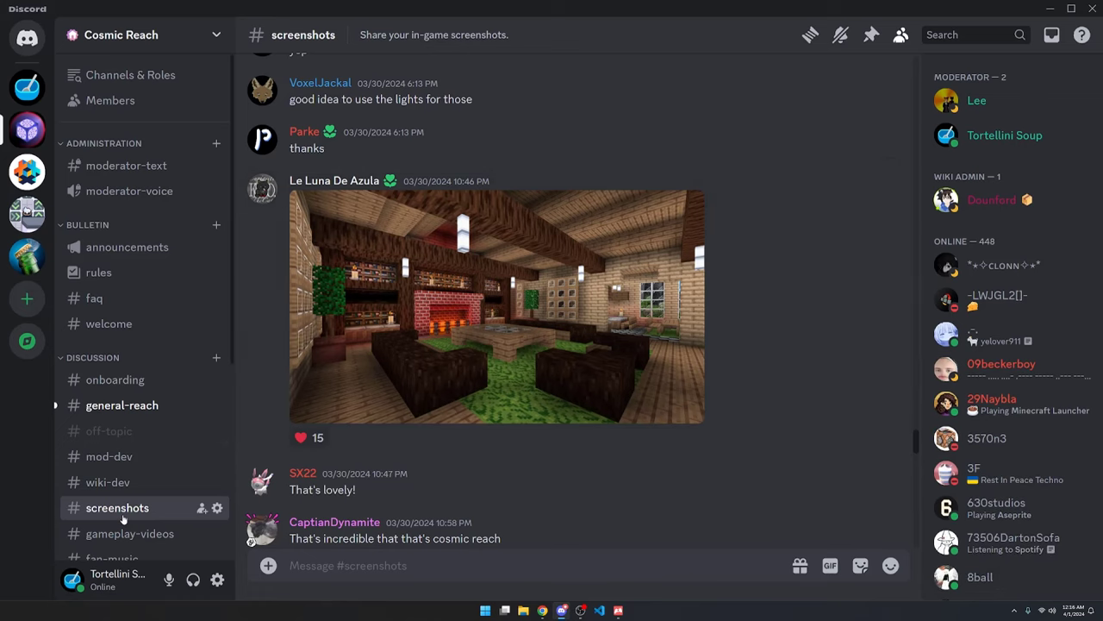
{"action": "mouse_move", "coordinate": [281, 182]}
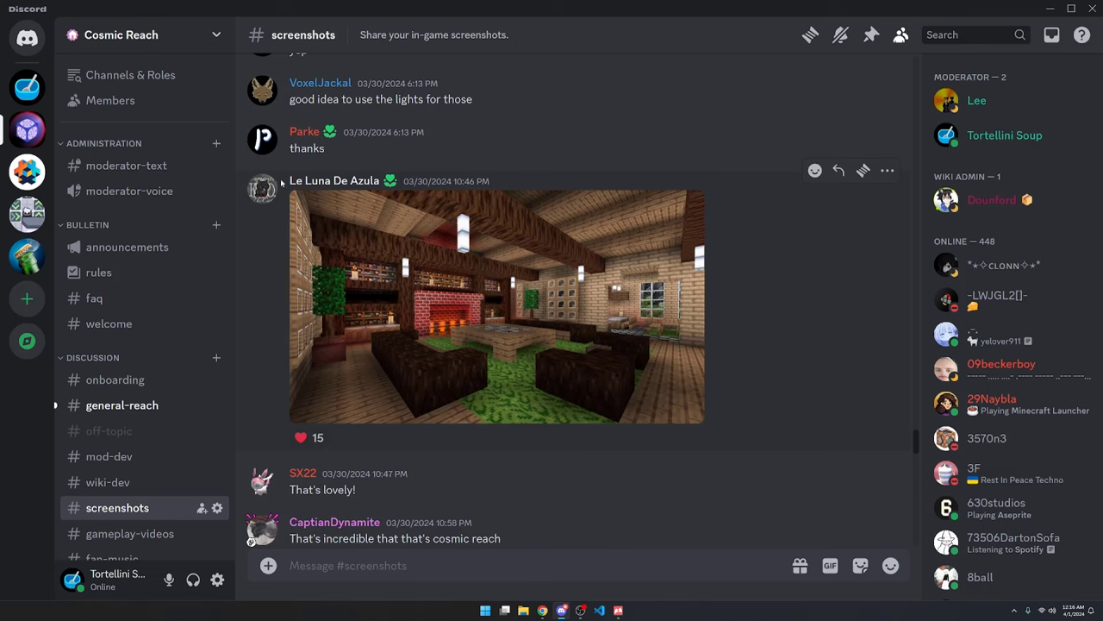
{"action": "mouse_move", "coordinate": [548, 308]}
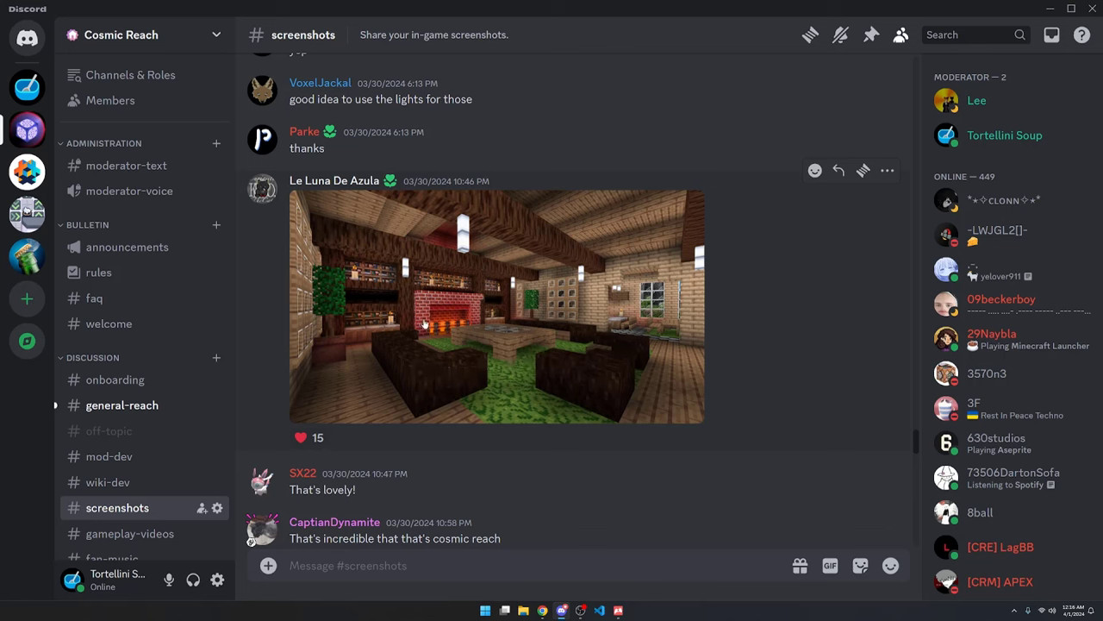
{"action": "mouse_move", "coordinate": [414, 375]}
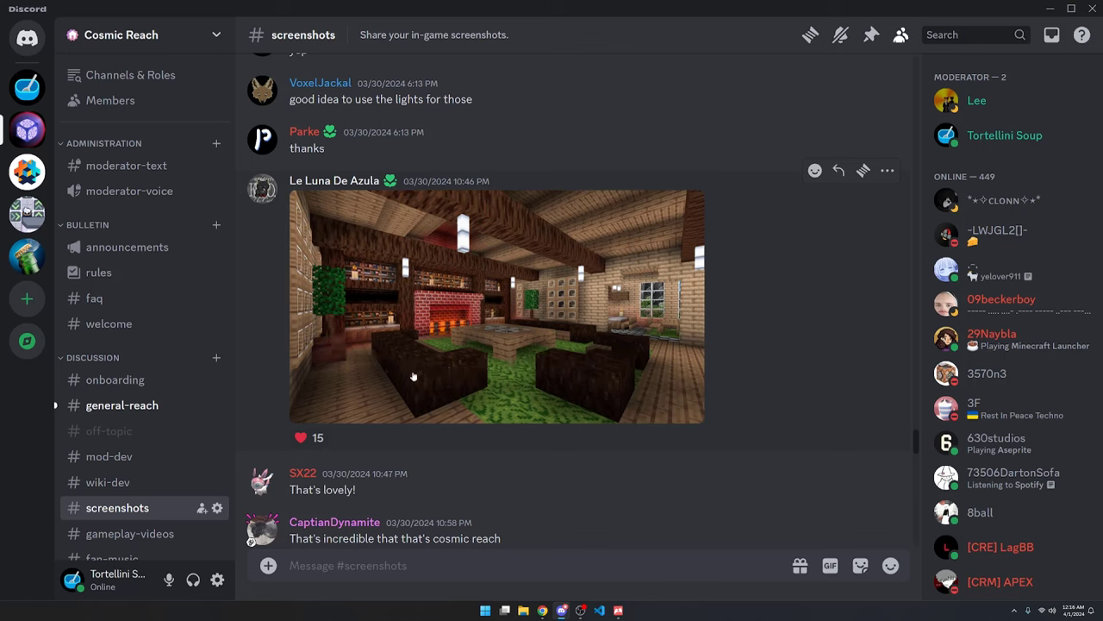
{"action": "mouse_move", "coordinate": [641, 339]}
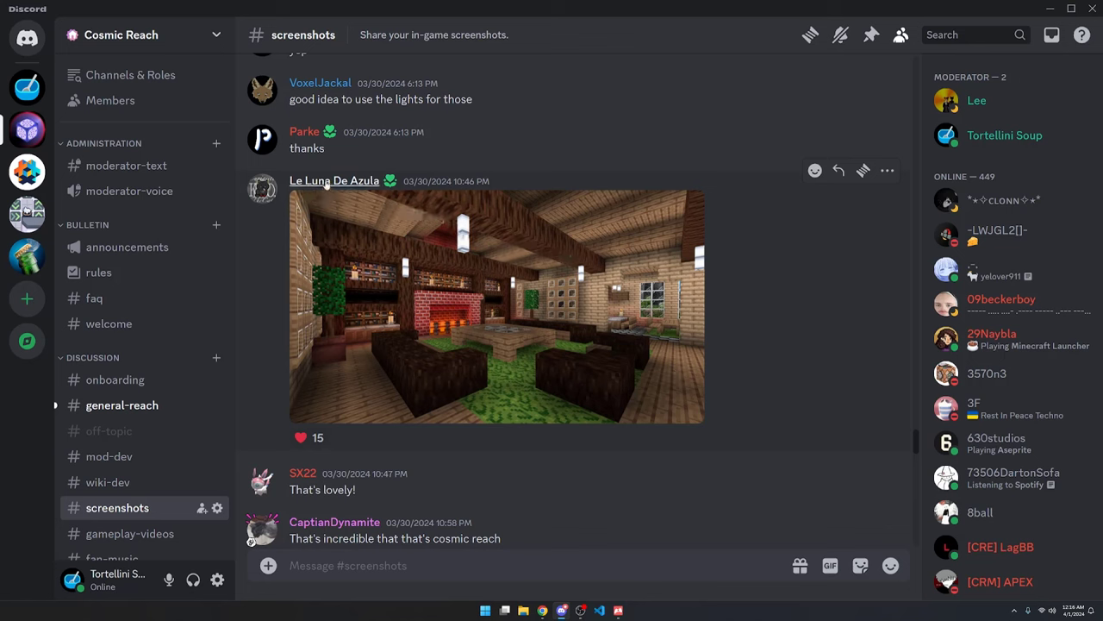
{"action": "mouse_move", "coordinate": [355, 300]}
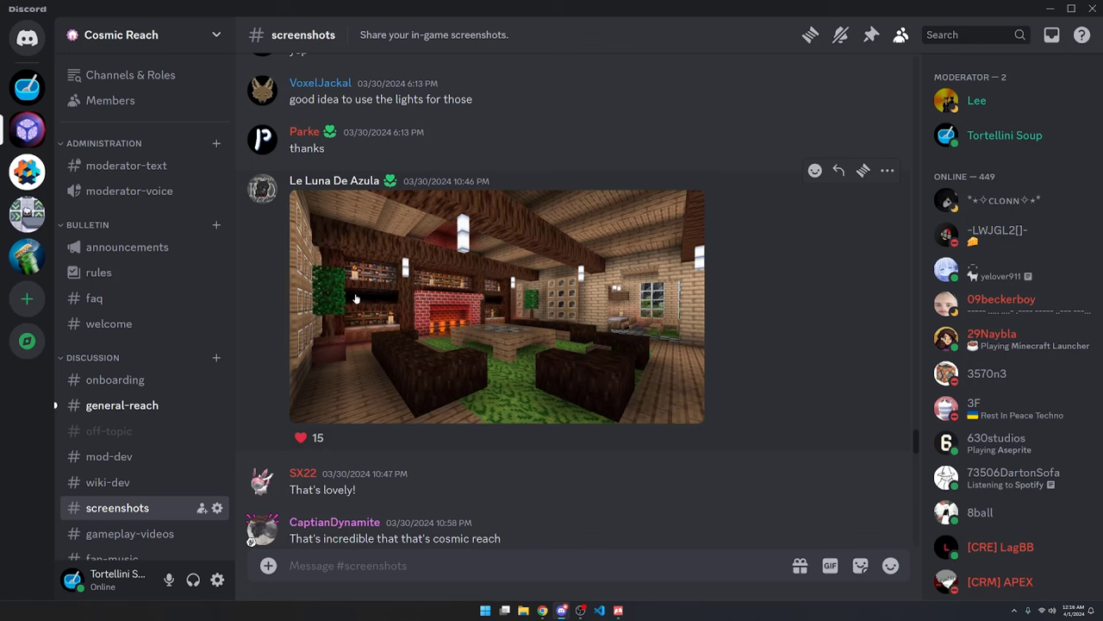
{"action": "mouse_move", "coordinate": [329, 331]}
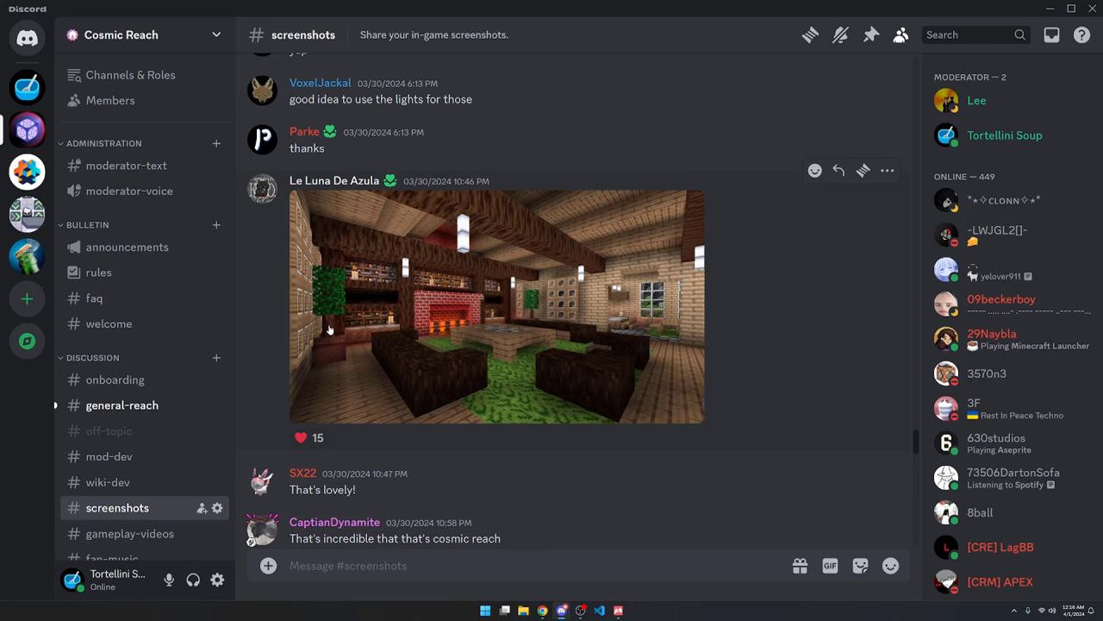
{"action": "mouse_move", "coordinate": [602, 350]}
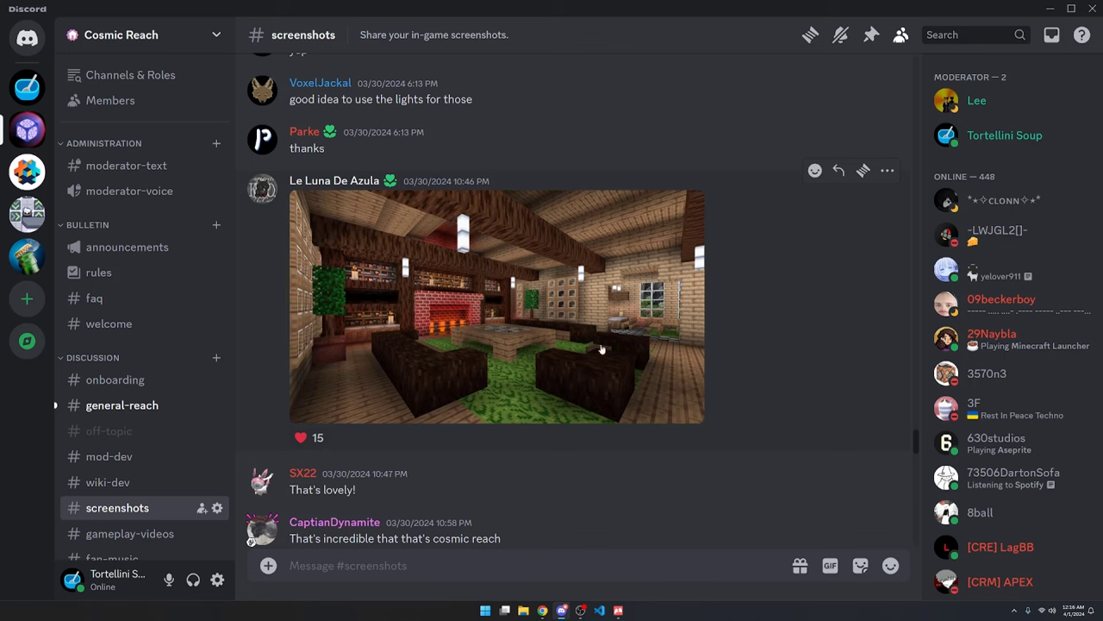
{"action": "mouse_move", "coordinate": [417, 310]}
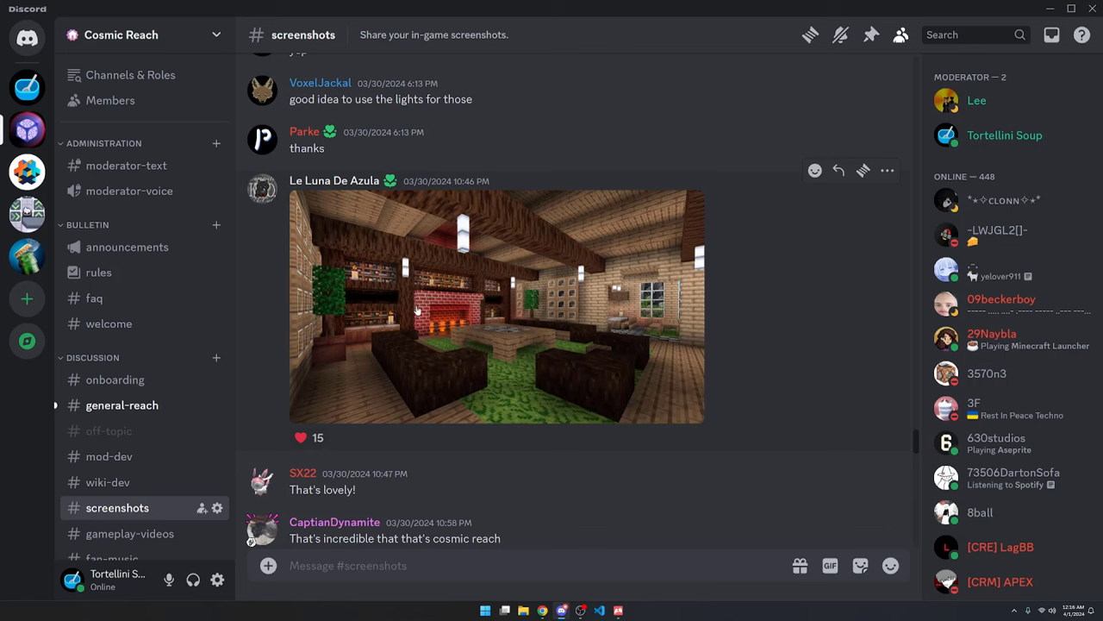
{"action": "mouse_move", "coordinate": [480, 329]}
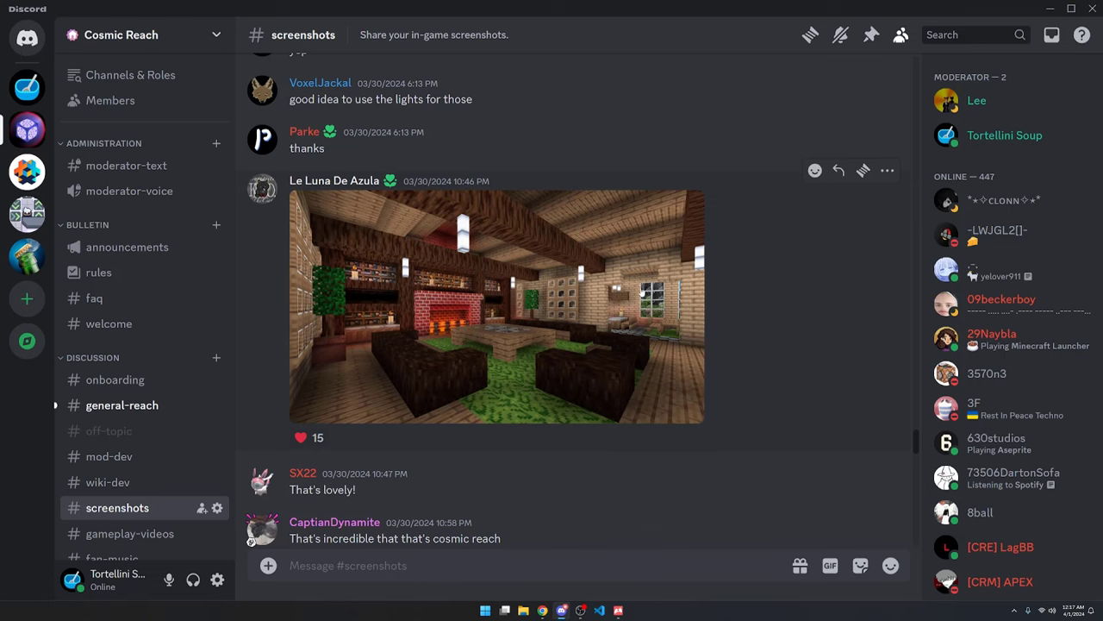
{"action": "mouse_move", "coordinate": [579, 314]}
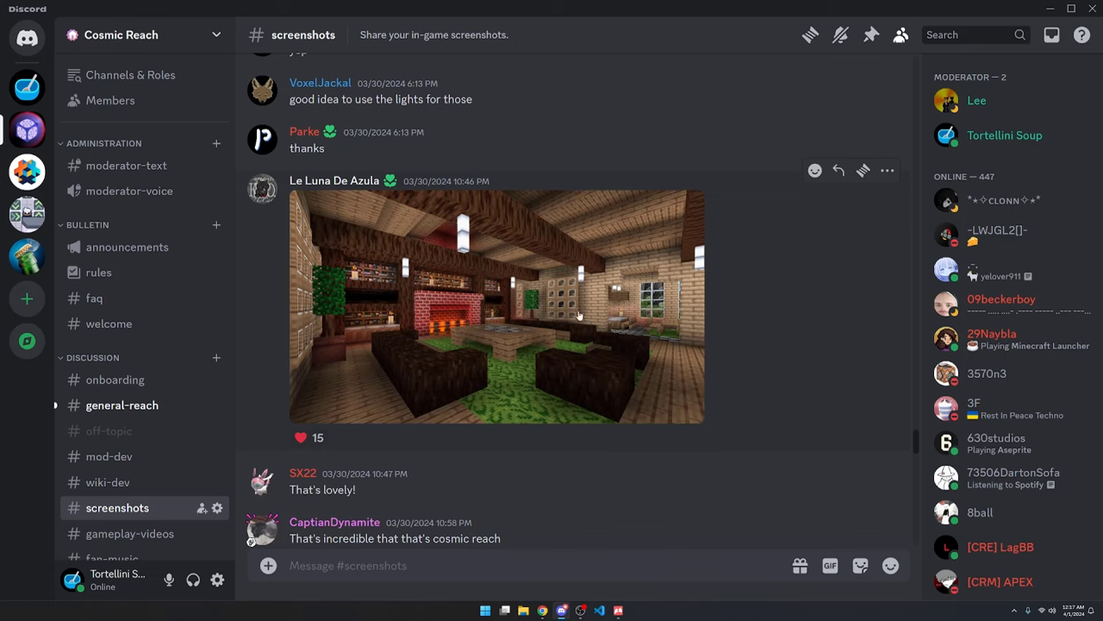
Enlarge the cozy wooden living-room screenshot in #screenshots for a full-size look.
{"action": "left_click", "coordinate": [496, 306]}
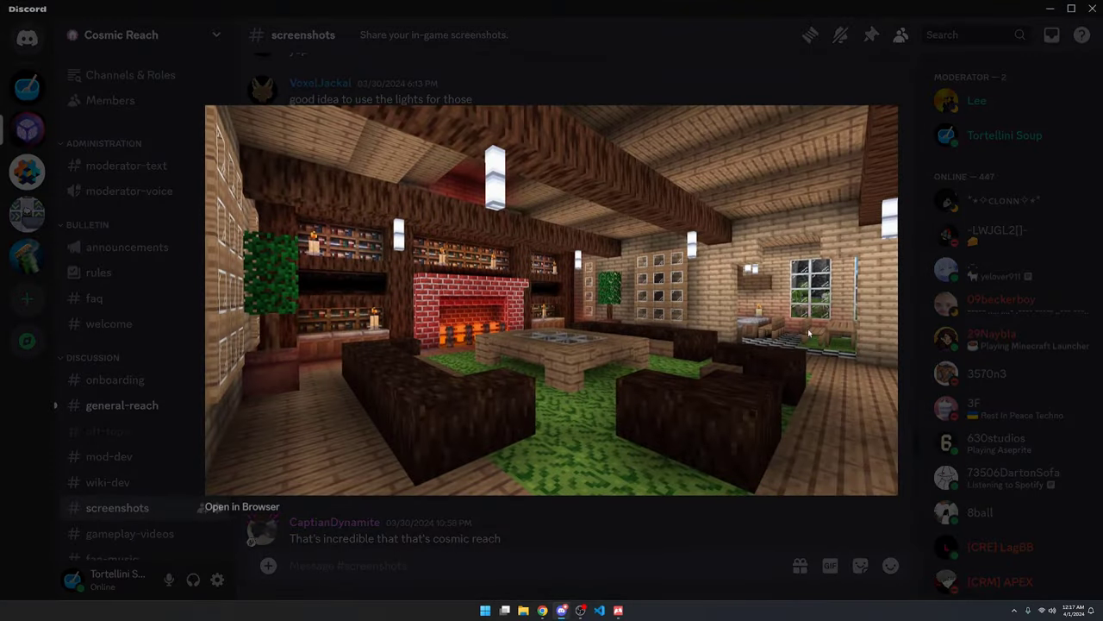
{"action": "mouse_move", "coordinate": [810, 348]}
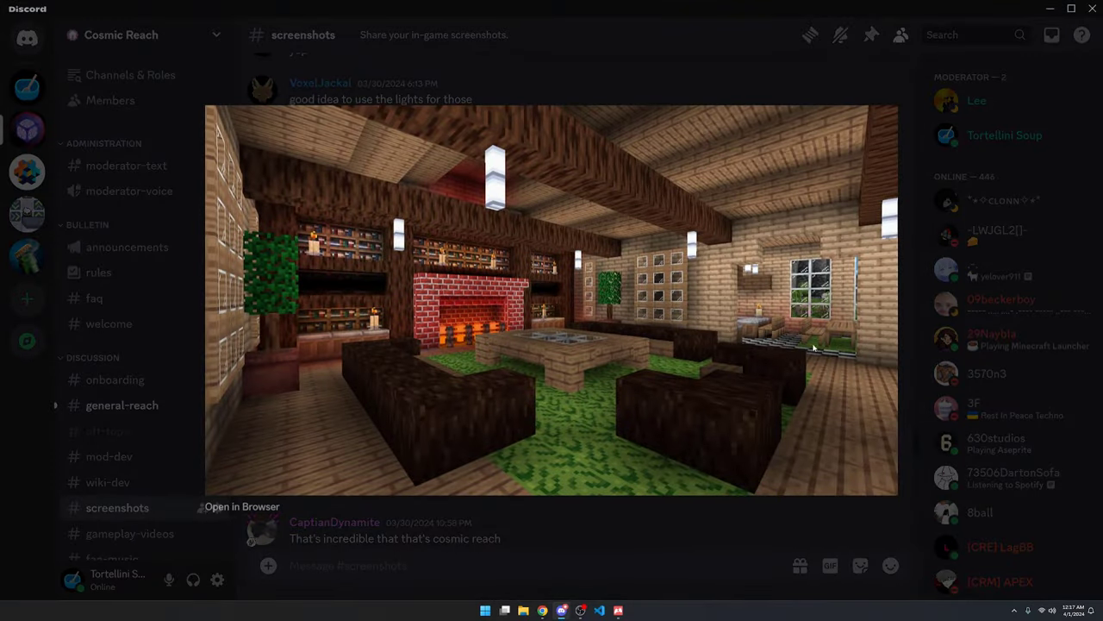
{"action": "mouse_move", "coordinate": [712, 368]}
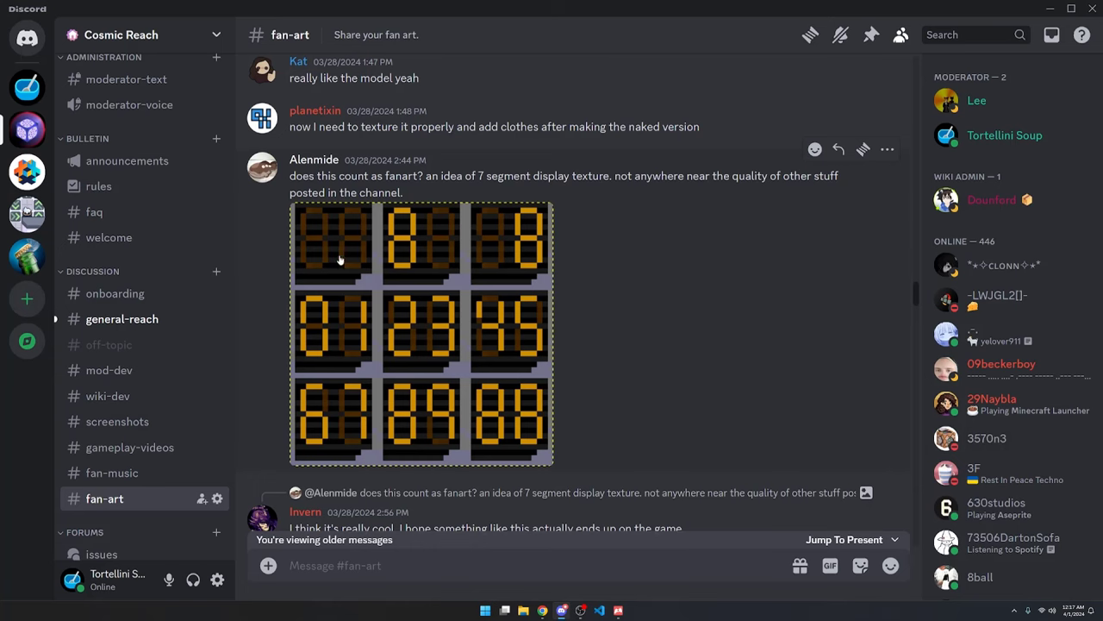
{"action": "mouse_move", "coordinate": [420, 416]}
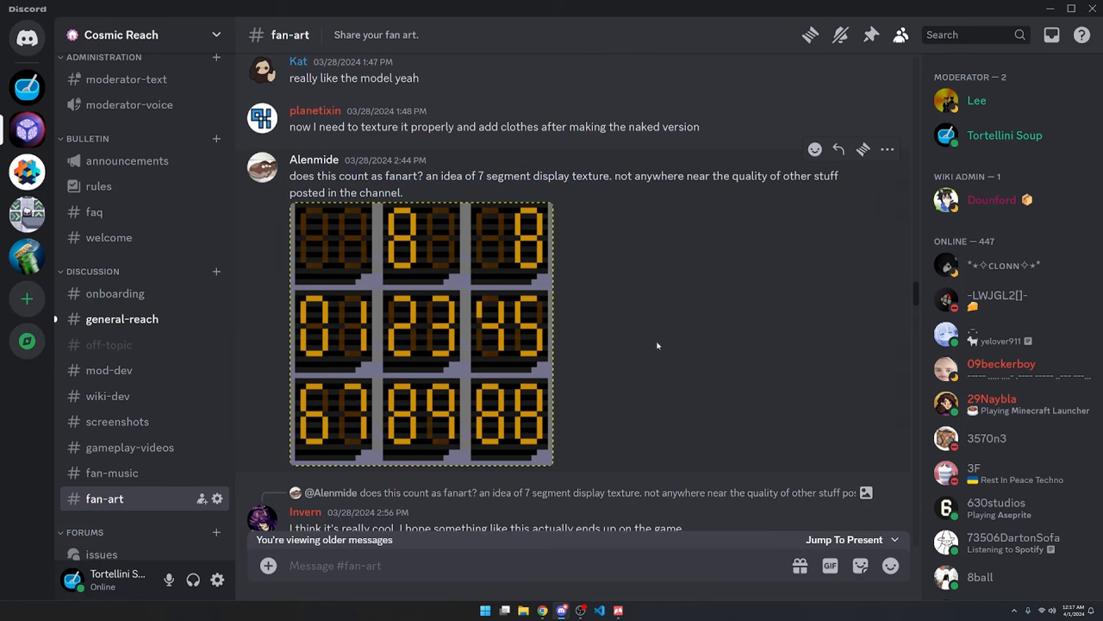
{"action": "mouse_move", "coordinate": [614, 415]}
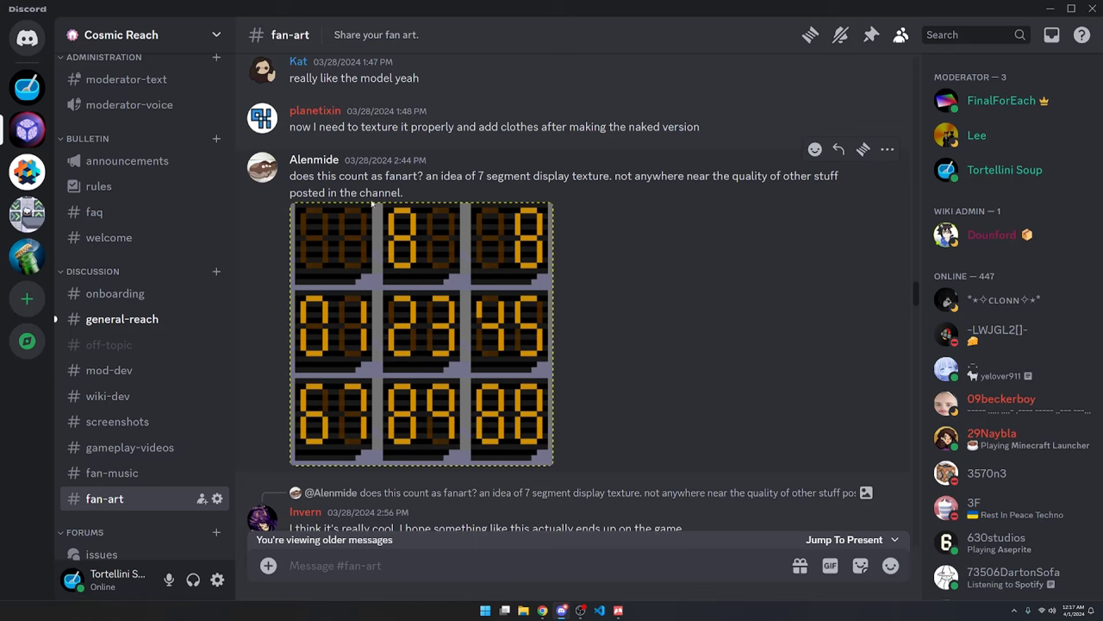
{"action": "mouse_move", "coordinate": [325, 215]}
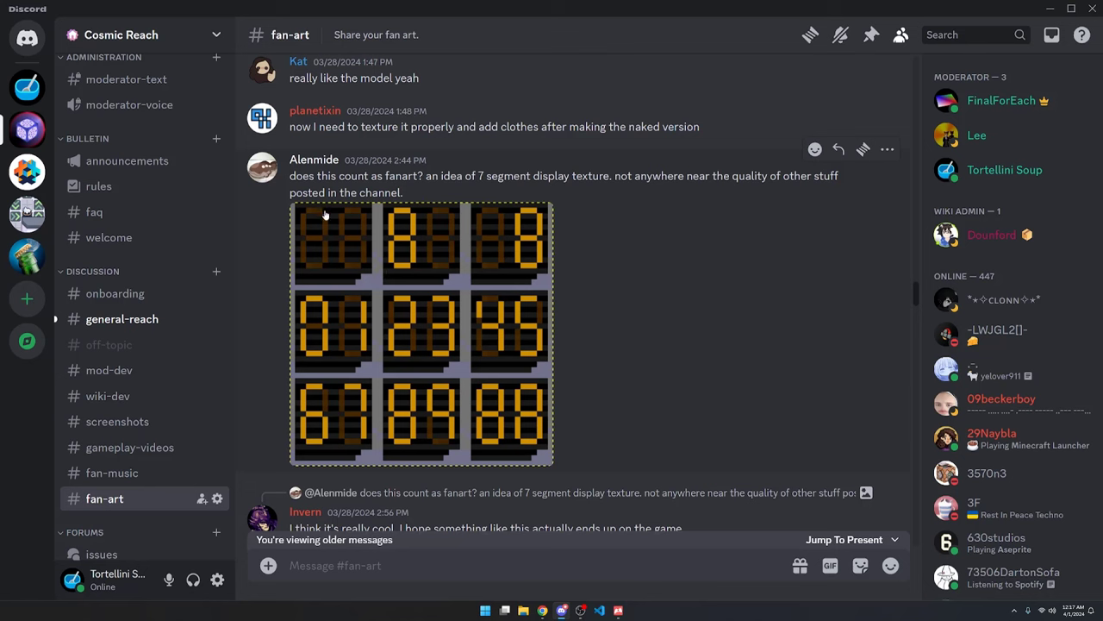
{"action": "mouse_move", "coordinate": [319, 258]}
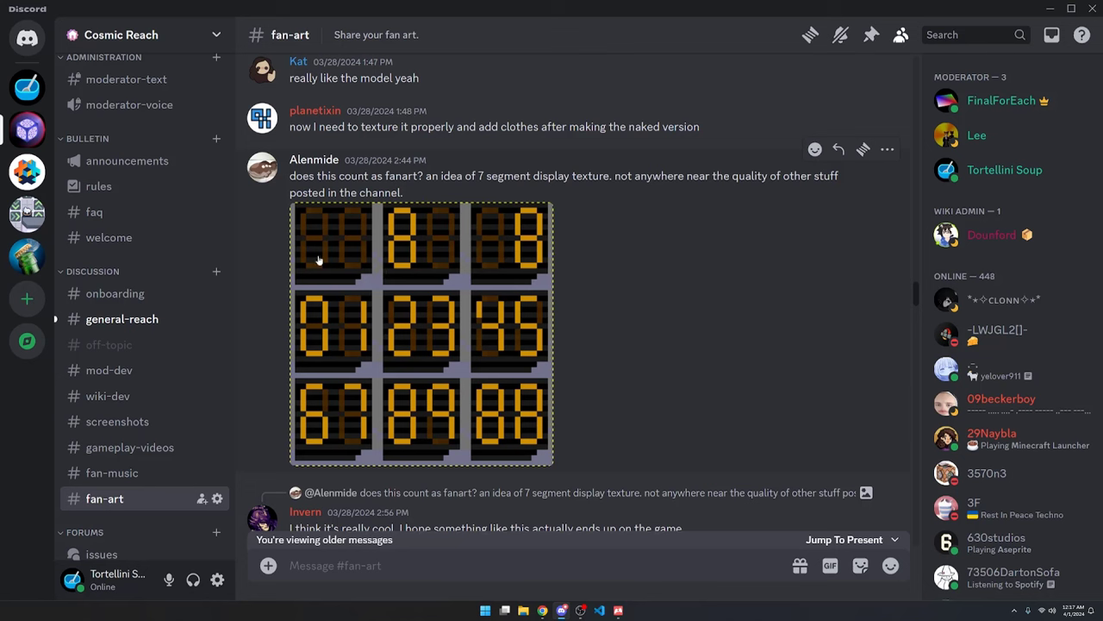
{"action": "mouse_move", "coordinate": [300, 271]}
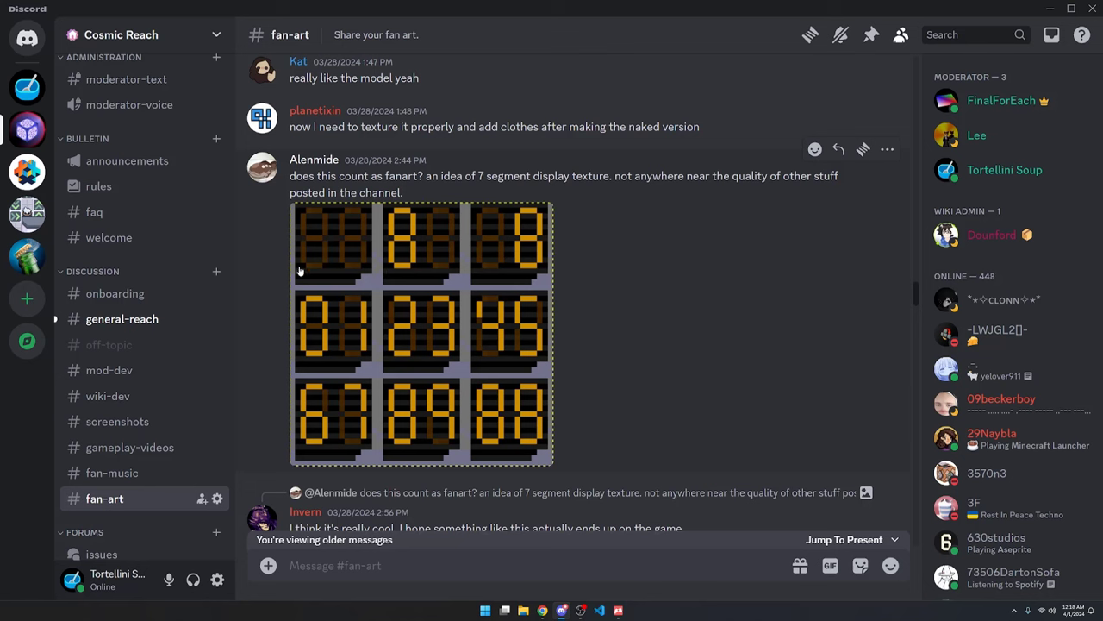
{"action": "mouse_move", "coordinate": [317, 250]}
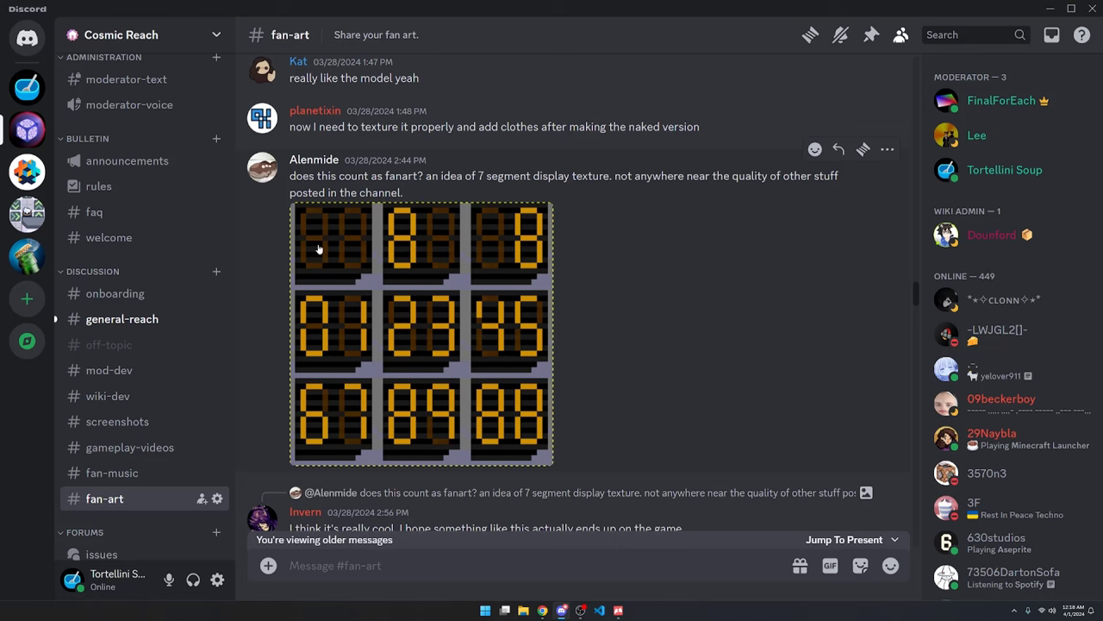
{"action": "scroll", "scroll_direction": "down", "scroll_amount": 3}
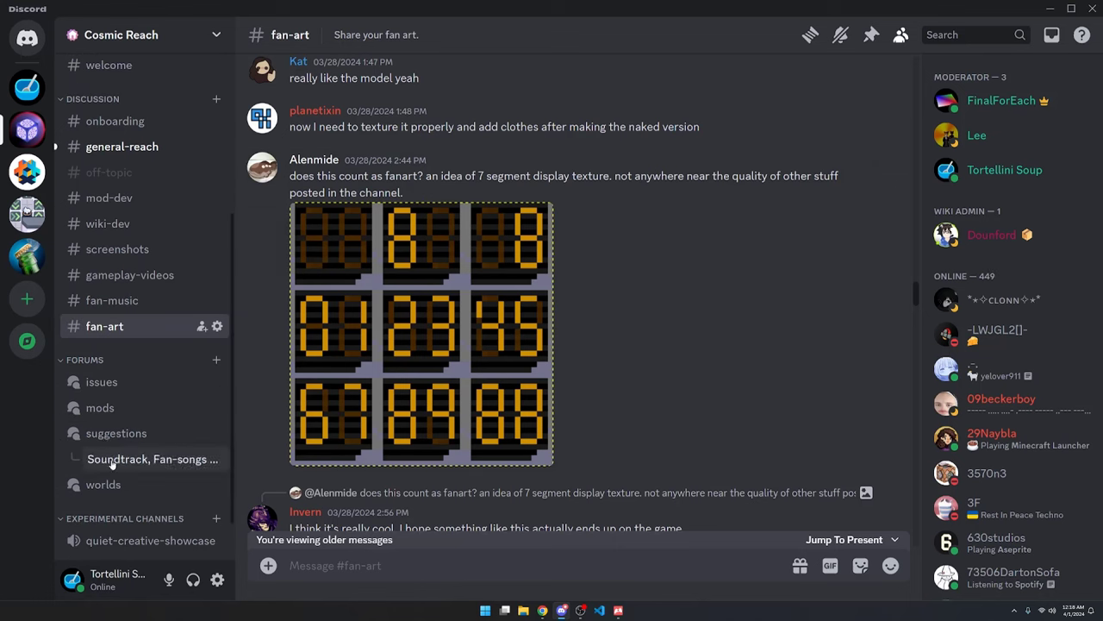
{"action": "scroll", "scroll_direction": "up", "scroll_amount": 3}
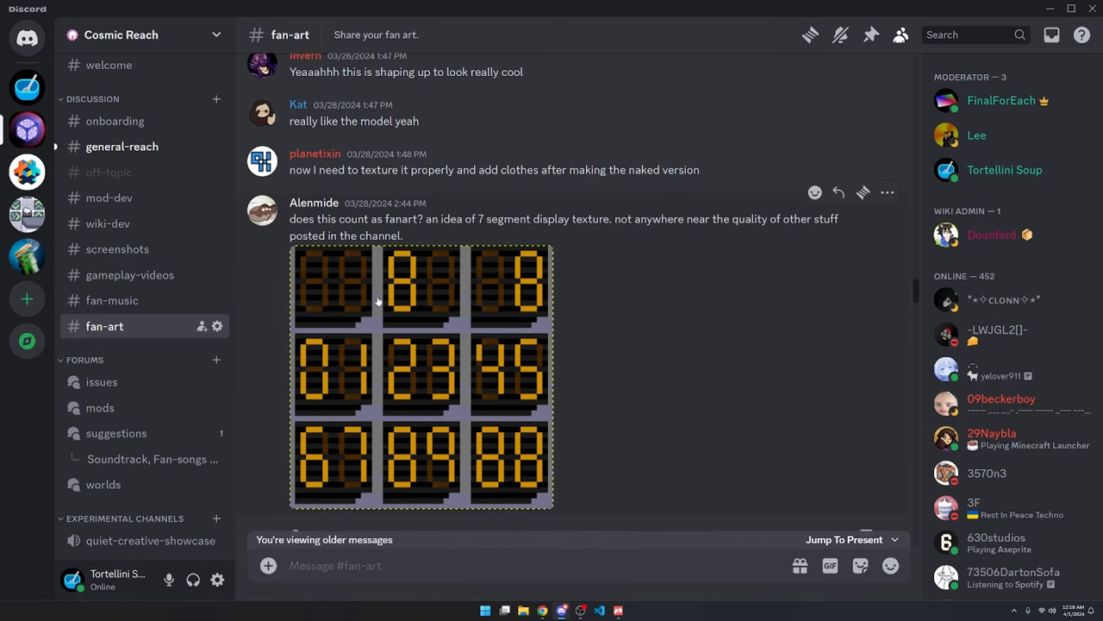
{"action": "mouse_move", "coordinate": [342, 304]}
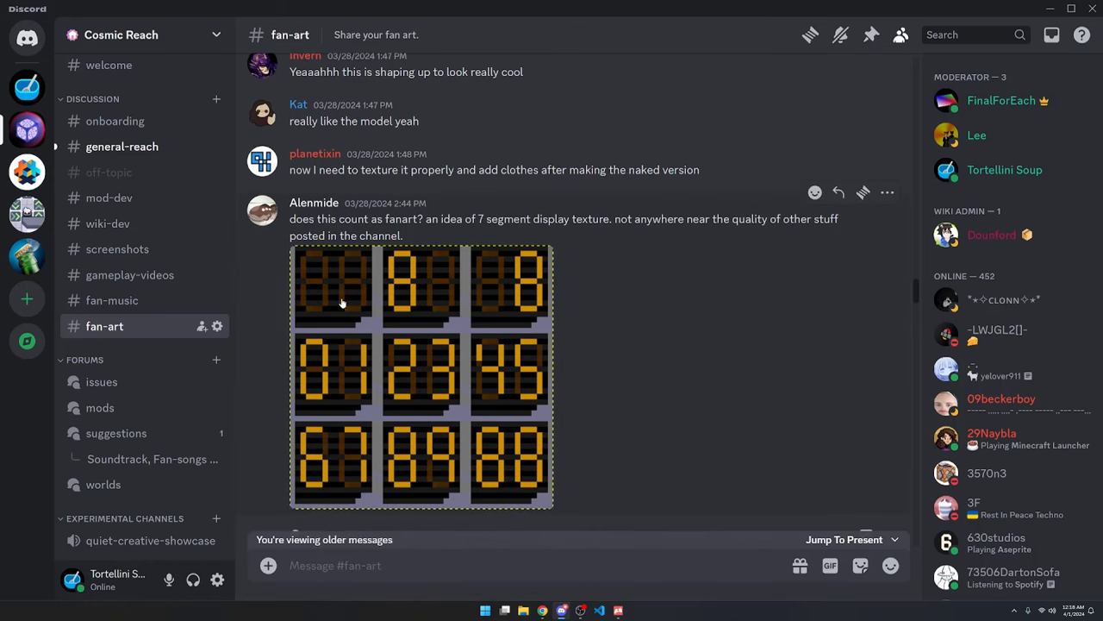
{"action": "mouse_move", "coordinate": [352, 287]}
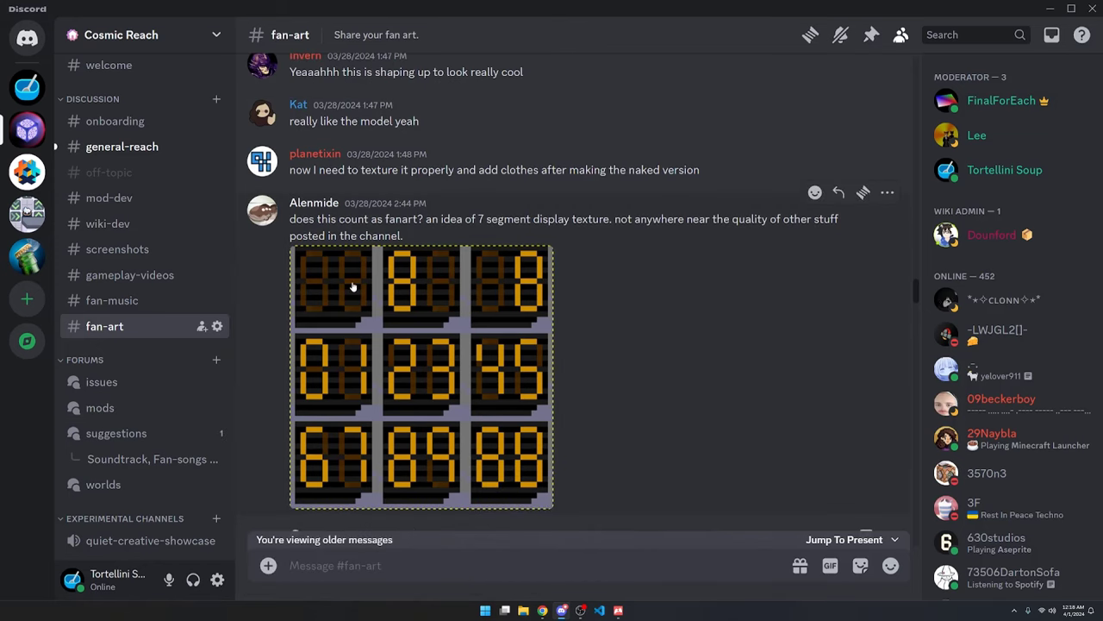
{"action": "scroll", "scroll_direction": "down", "scroll_amount": 3}
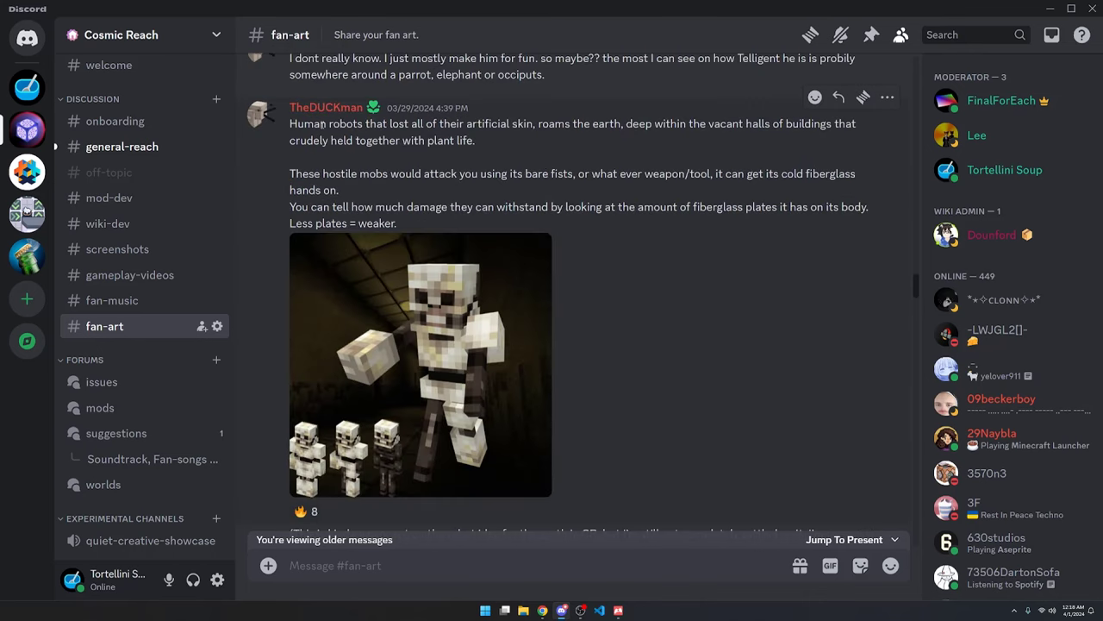
{"action": "left_click_drag", "start_coordinate": [321, 124], "coordinate": [531, 125]}
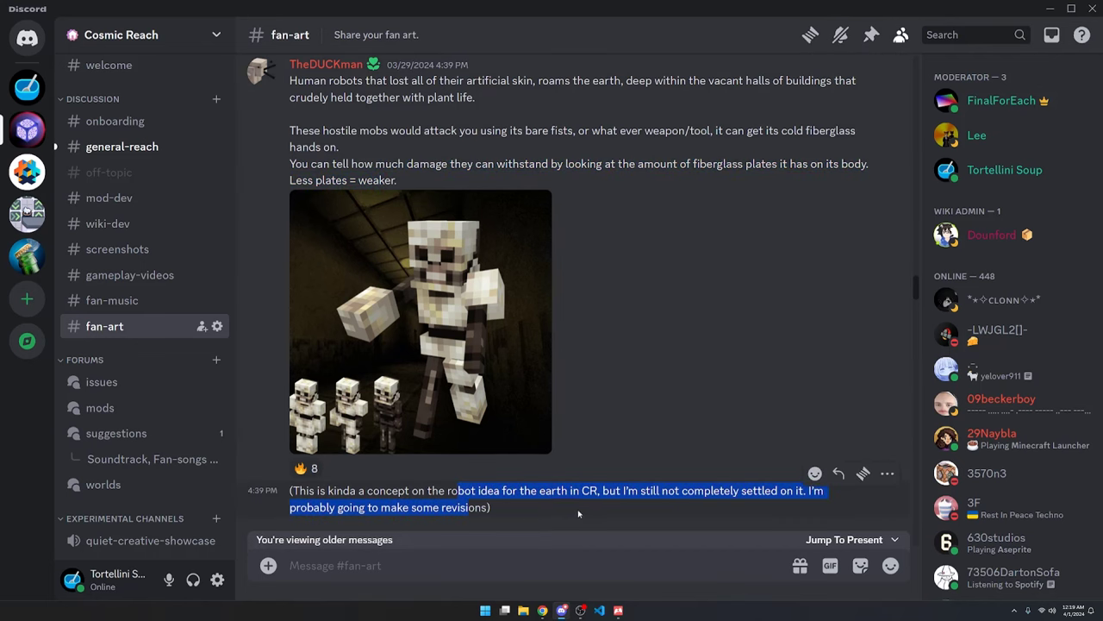
Scroll older in #fan-art past the brown creature model to Invern's flamer robot post.
{"action": "scroll", "scroll_direction": "down", "scroll_amount": 3}
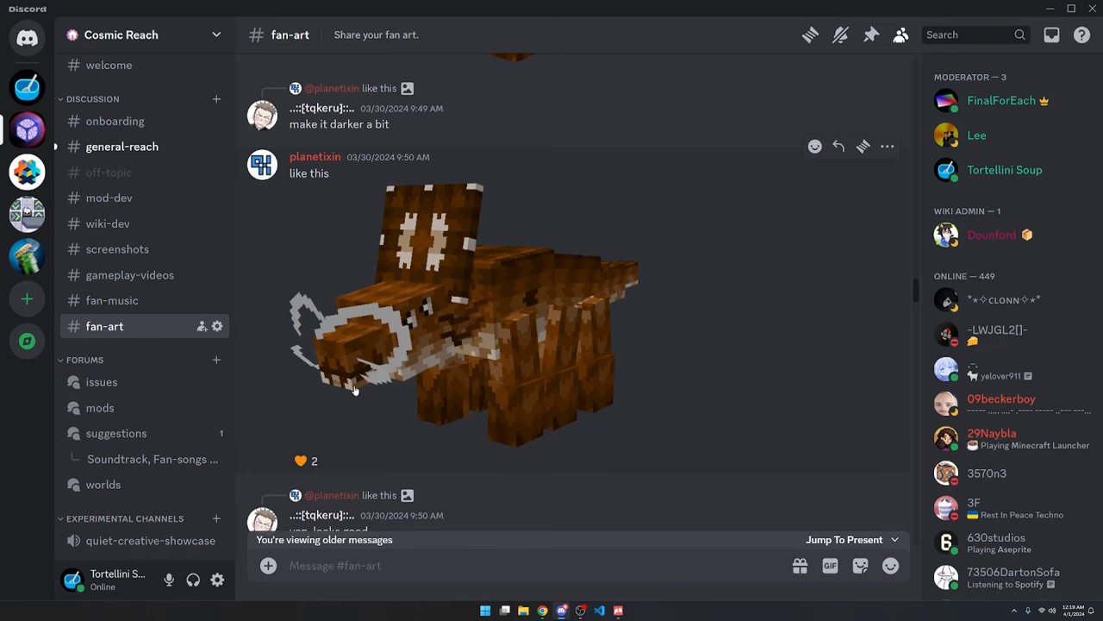
{"action": "scroll", "scroll_direction": "down", "scroll_amount": 3}
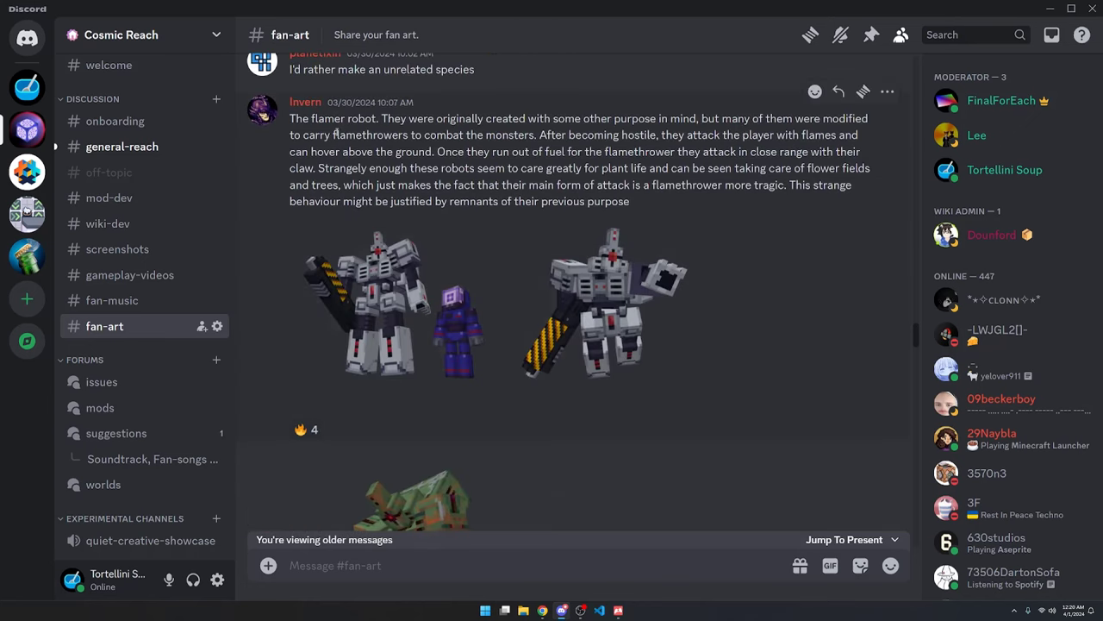
{"action": "mouse_move", "coordinate": [514, 348]}
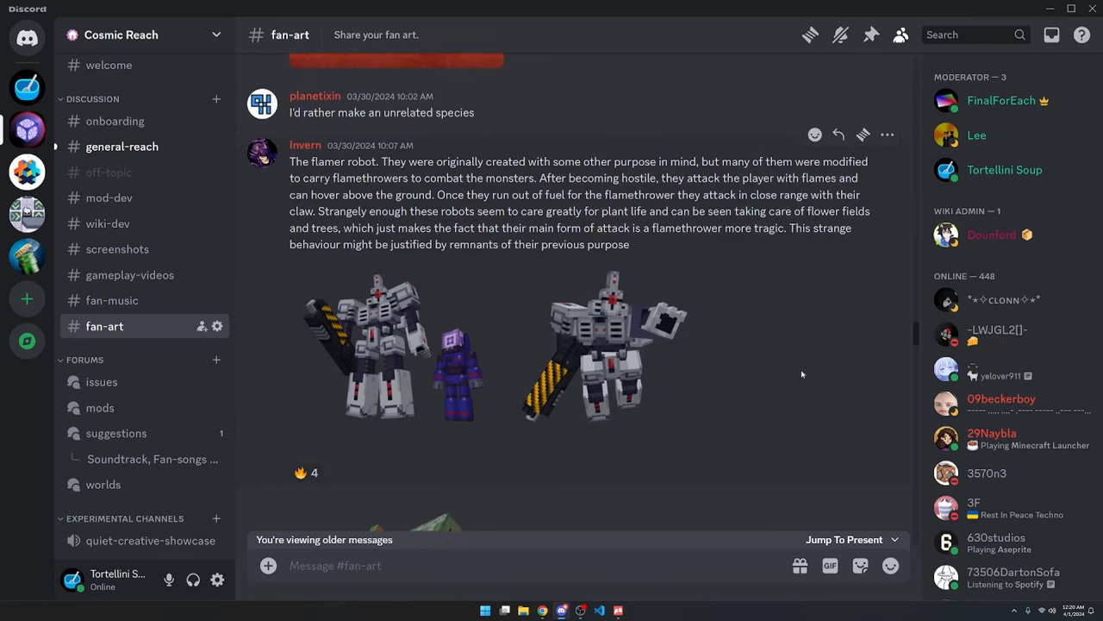
{"action": "scroll", "scroll_direction": "down", "scroll_amount": 3}
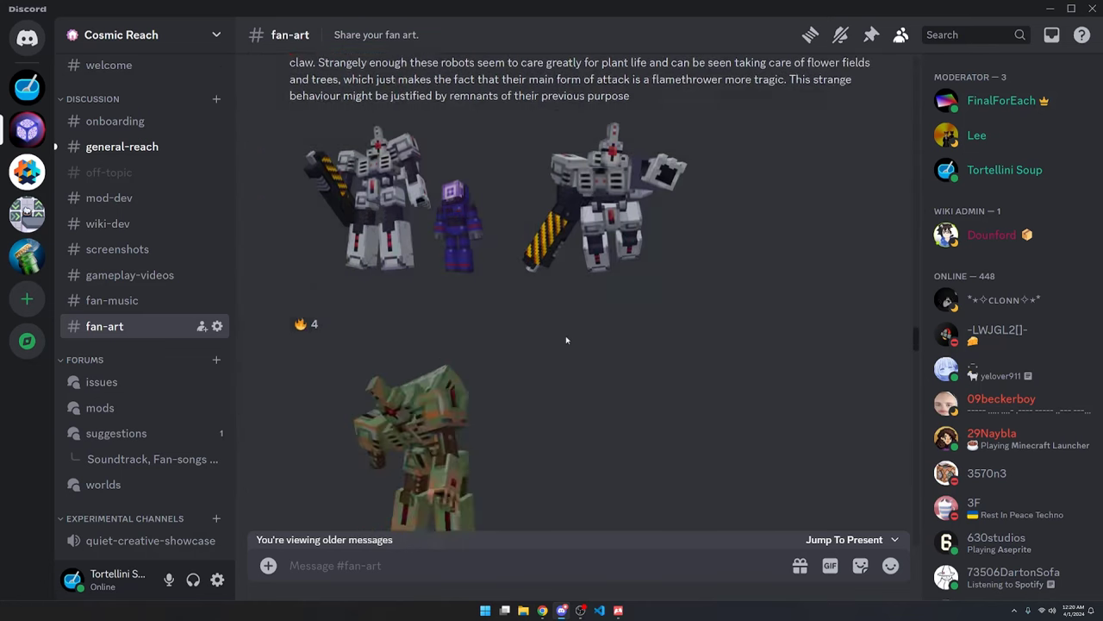
{"action": "scroll", "scroll_direction": "up", "scroll_amount": 3}
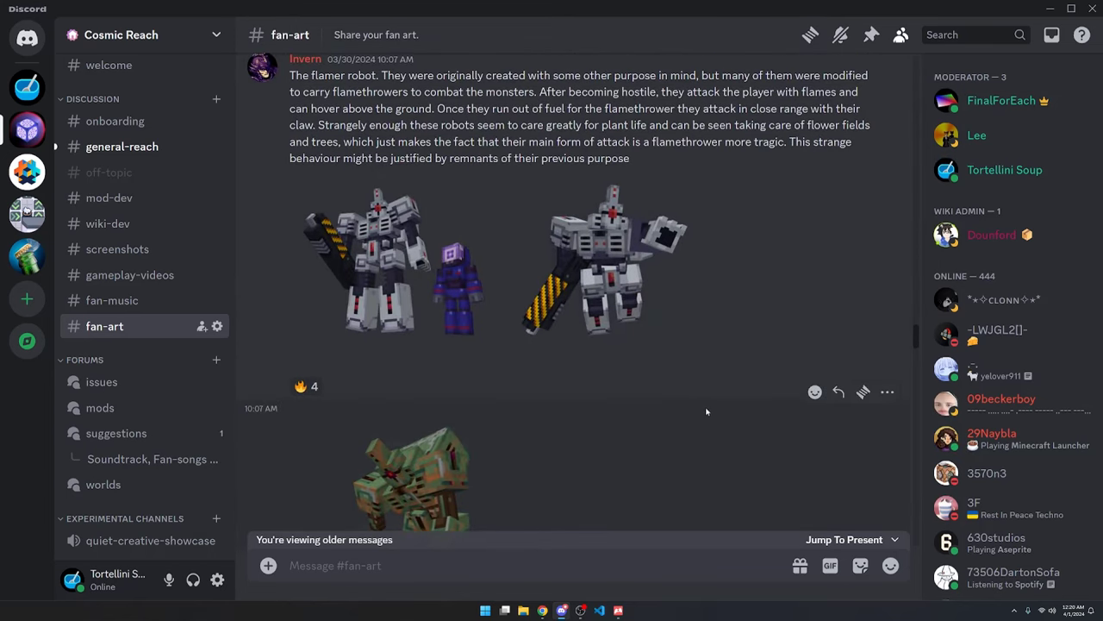
{"action": "scroll", "scroll_direction": "up", "scroll_amount": 3}
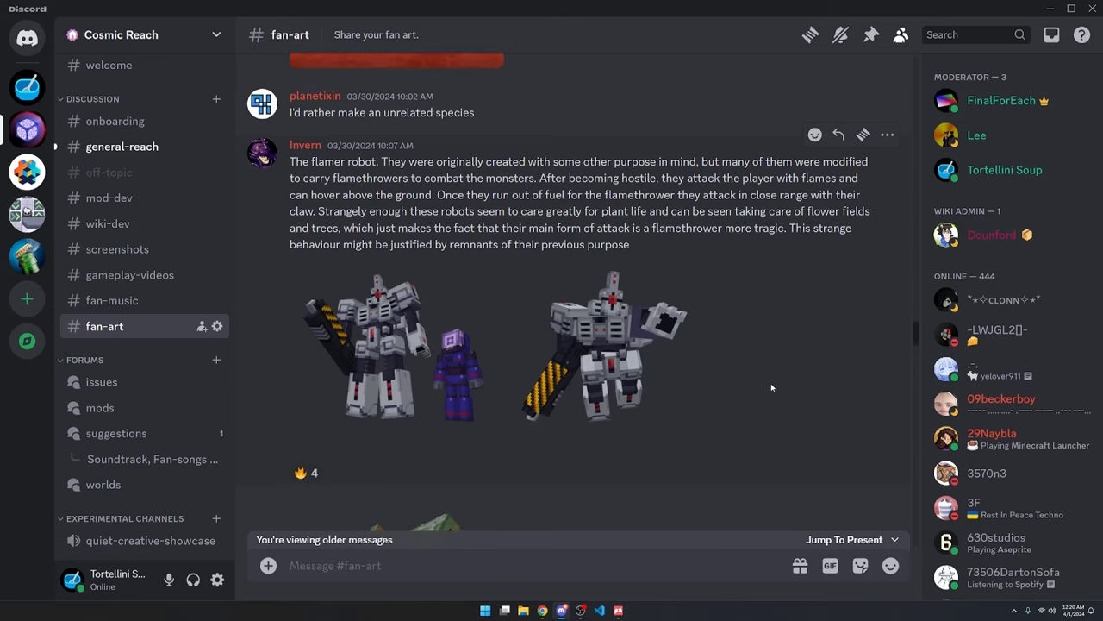
{"action": "scroll", "scroll_direction": "down", "scroll_amount": 3}
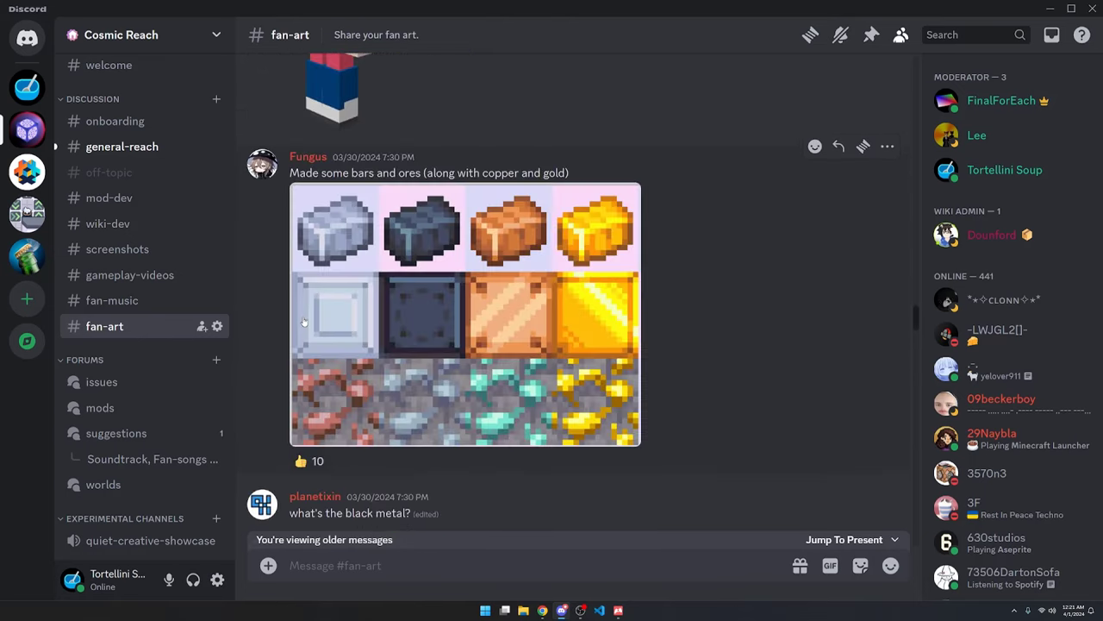
{"action": "mouse_move", "coordinate": [421, 312]}
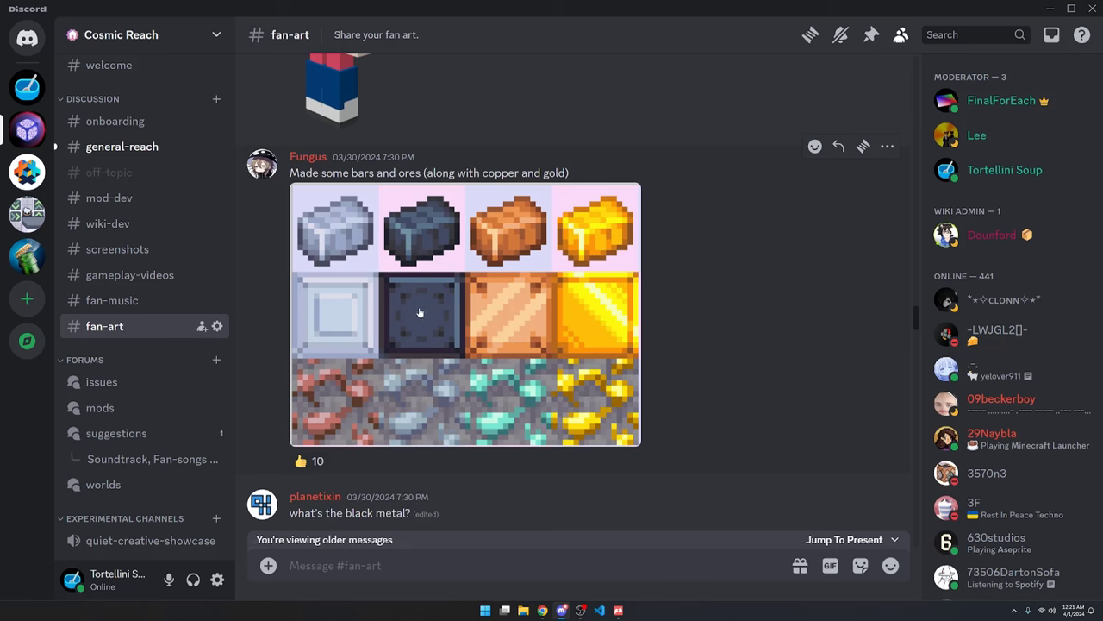
{"action": "mouse_move", "coordinate": [604, 347]}
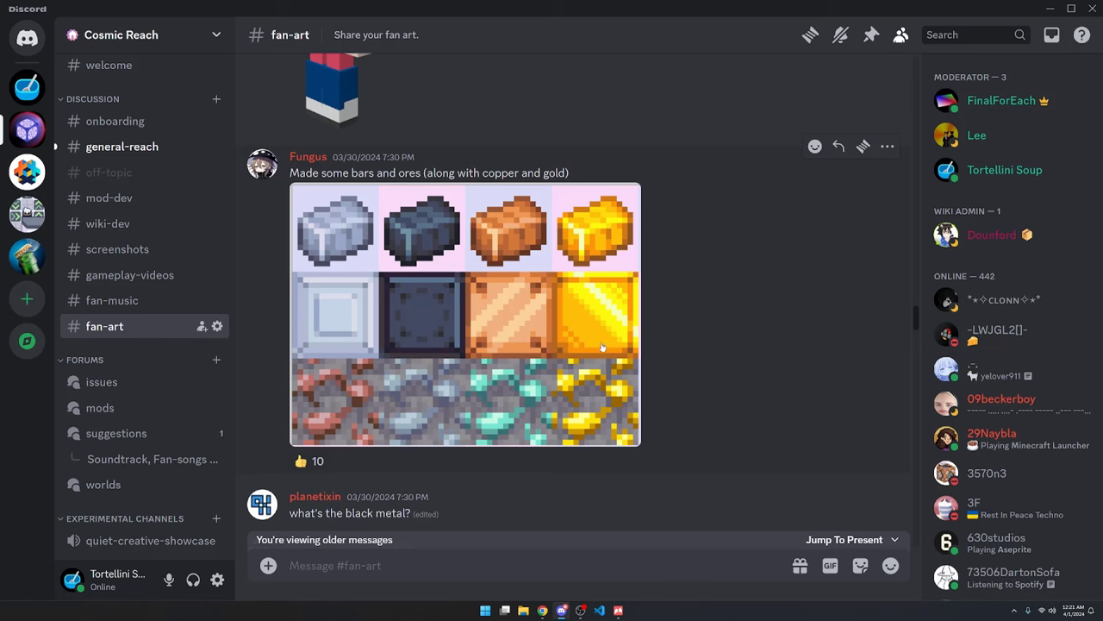
{"action": "mouse_move", "coordinate": [603, 393]}
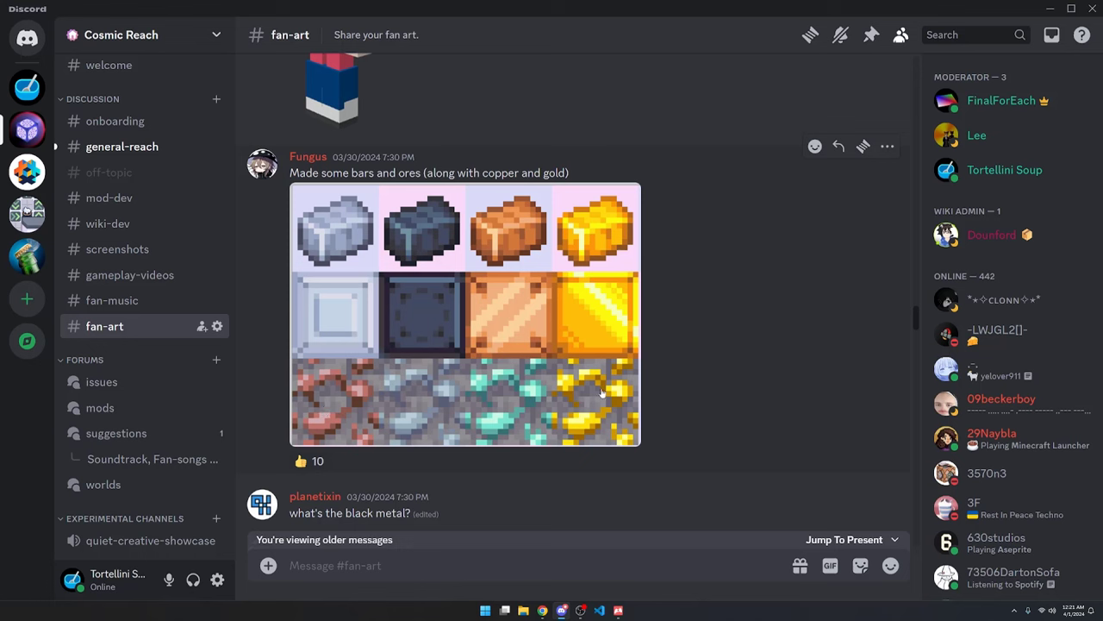
{"action": "mouse_move", "coordinate": [534, 377]}
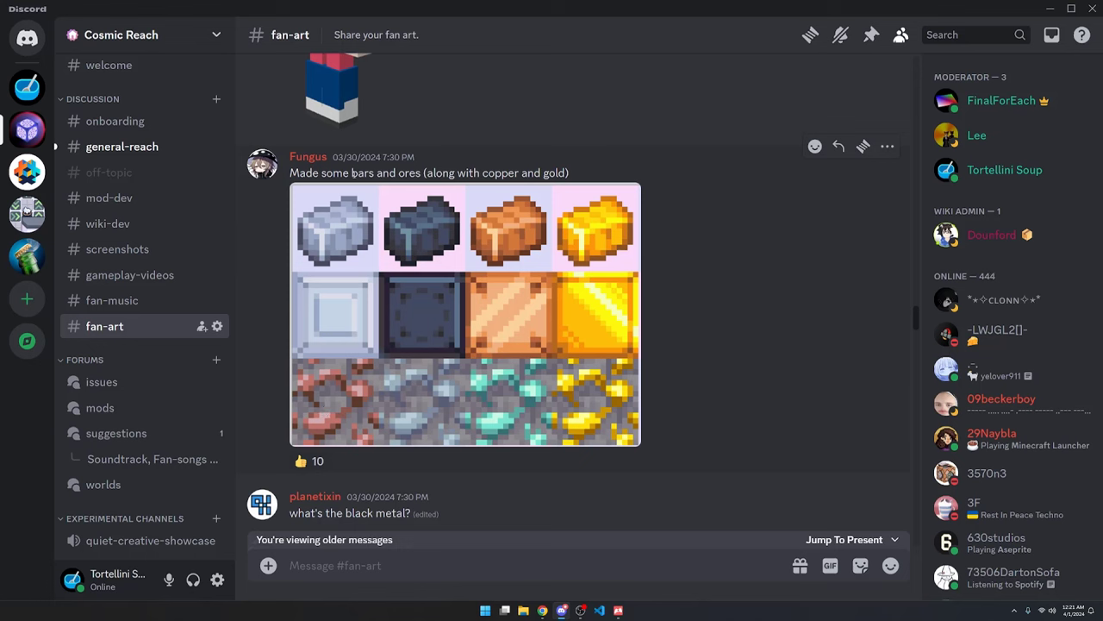
{"action": "mouse_move", "coordinate": [537, 448]}
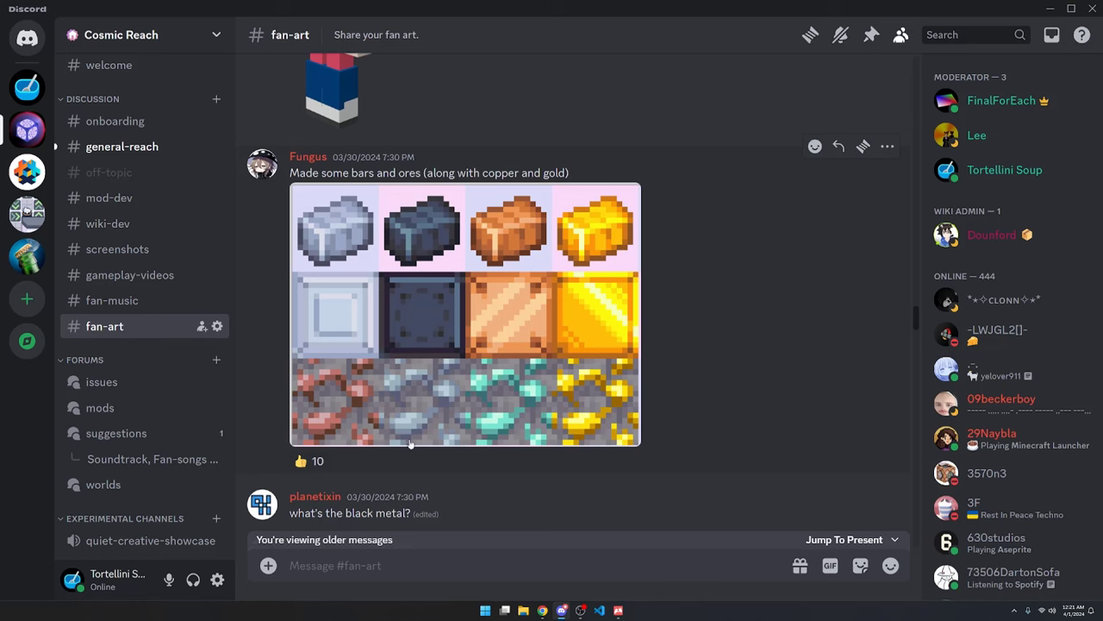
{"action": "mouse_move", "coordinate": [755, 300]}
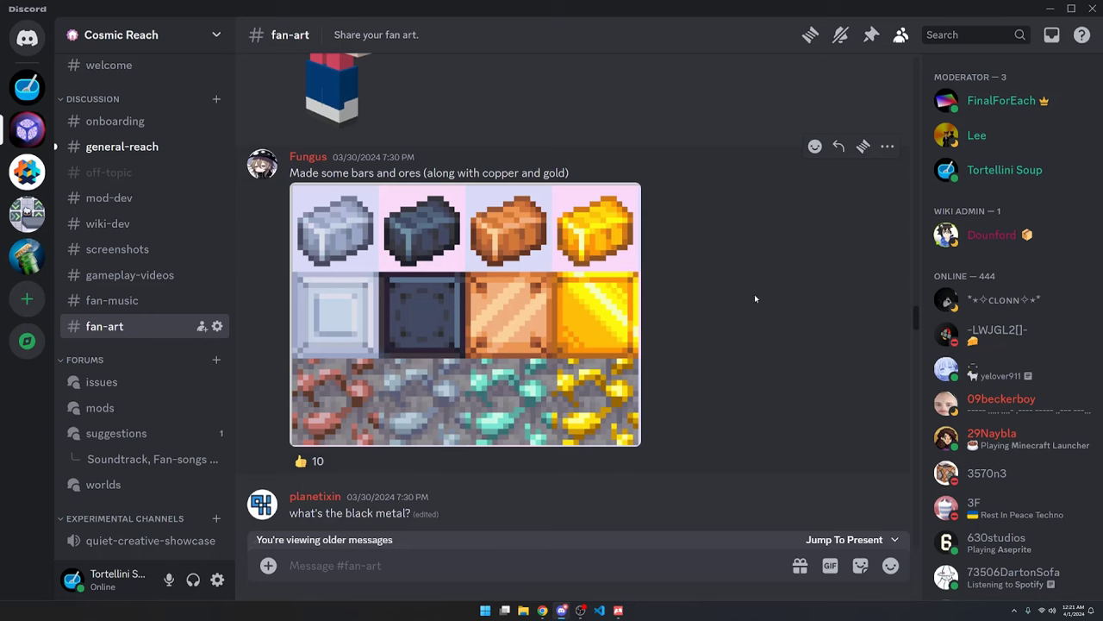
Scroll #general-reach past the Tortellini Soup embed to the soup texture post and replies.
{"action": "left_click", "coordinate": [121, 145]}
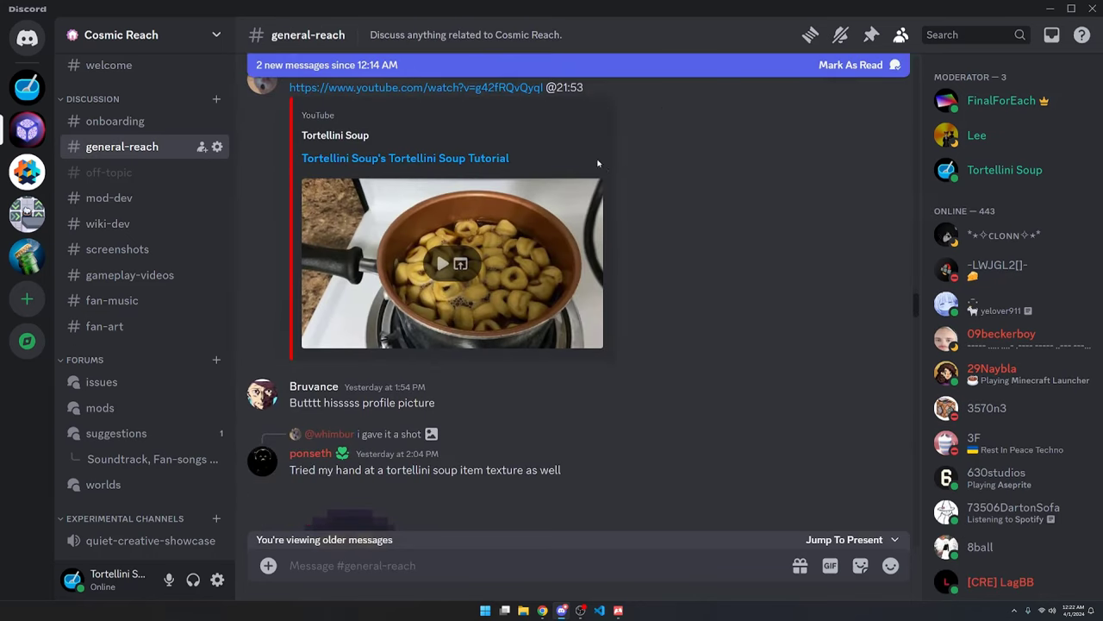
{"action": "mouse_move", "coordinate": [686, 327]}
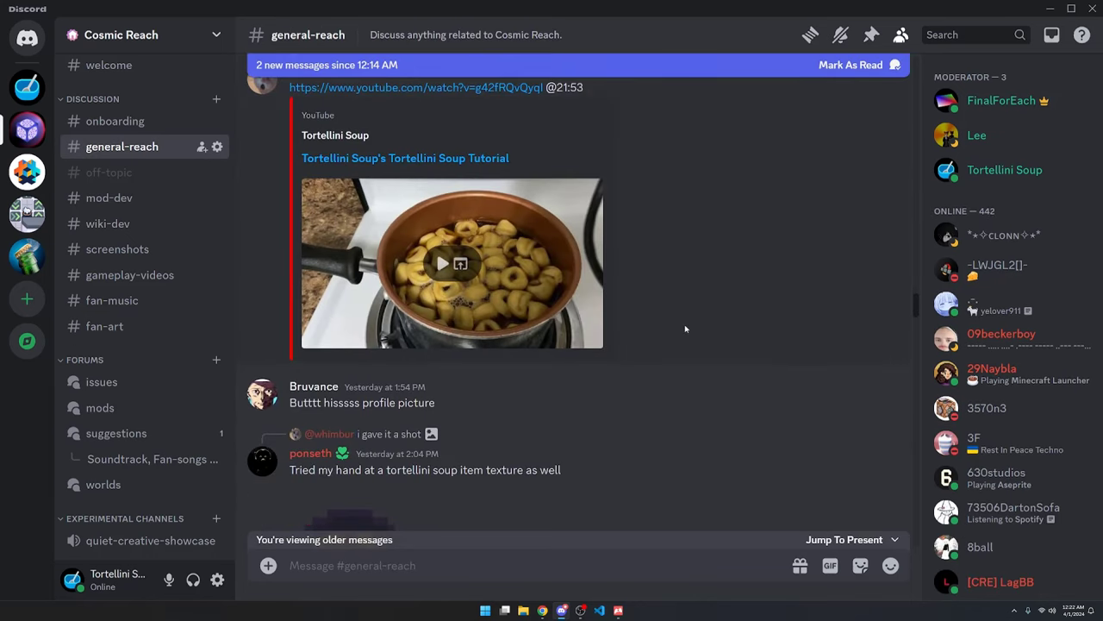
{"action": "scroll", "scroll_direction": "down", "scroll_amount": 3}
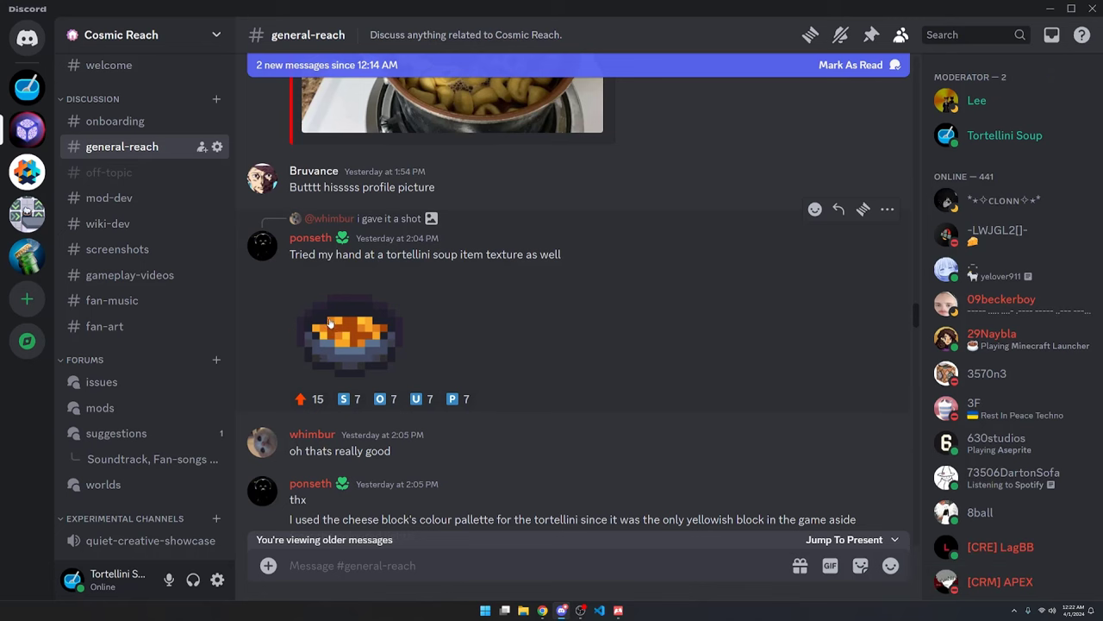
{"action": "mouse_move", "coordinate": [311, 393]}
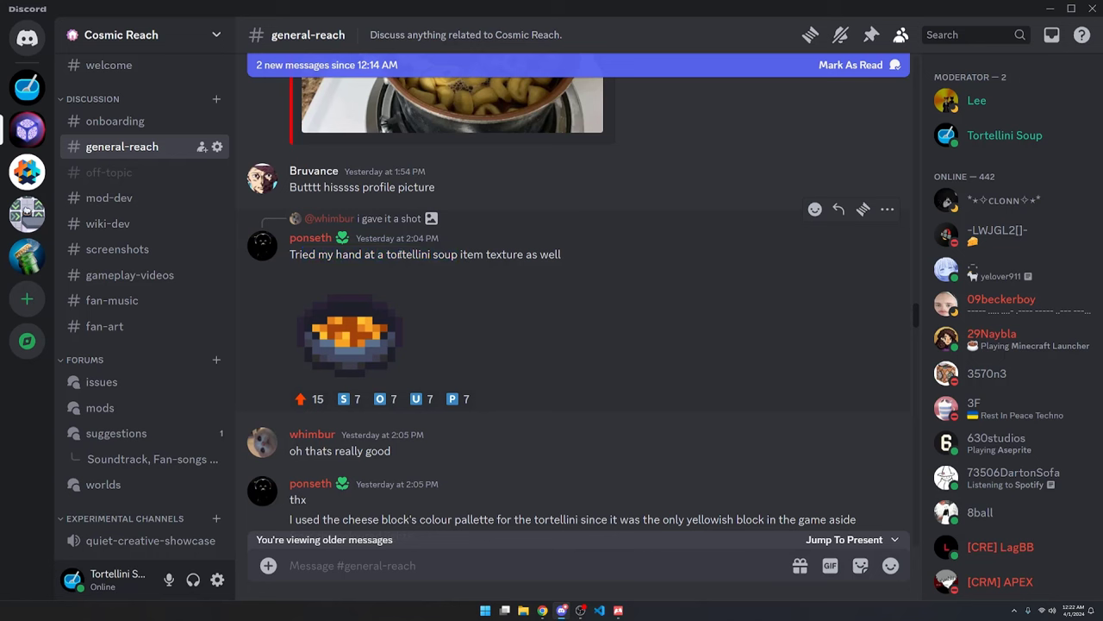
{"action": "mouse_move", "coordinate": [346, 362]}
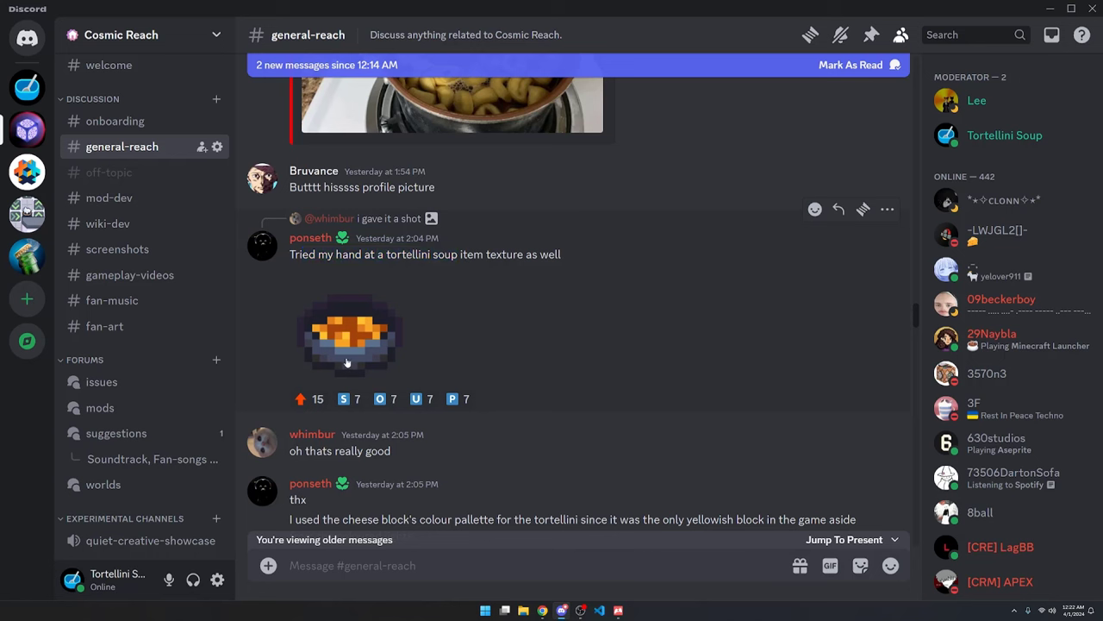
{"action": "mouse_move", "coordinate": [307, 336]}
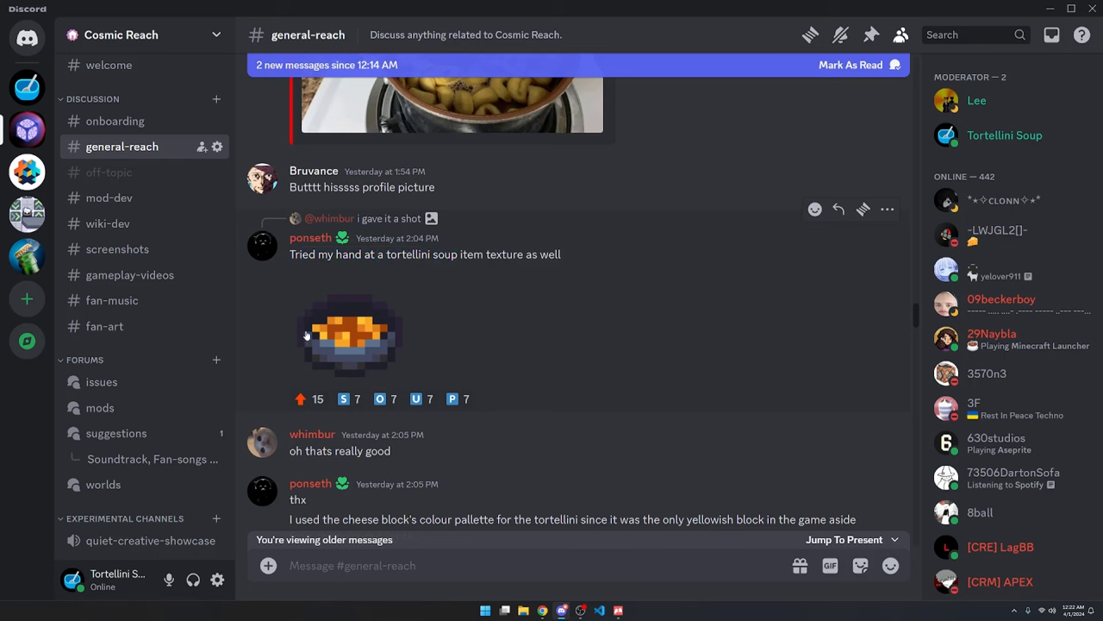
{"action": "mouse_move", "coordinate": [338, 359]}
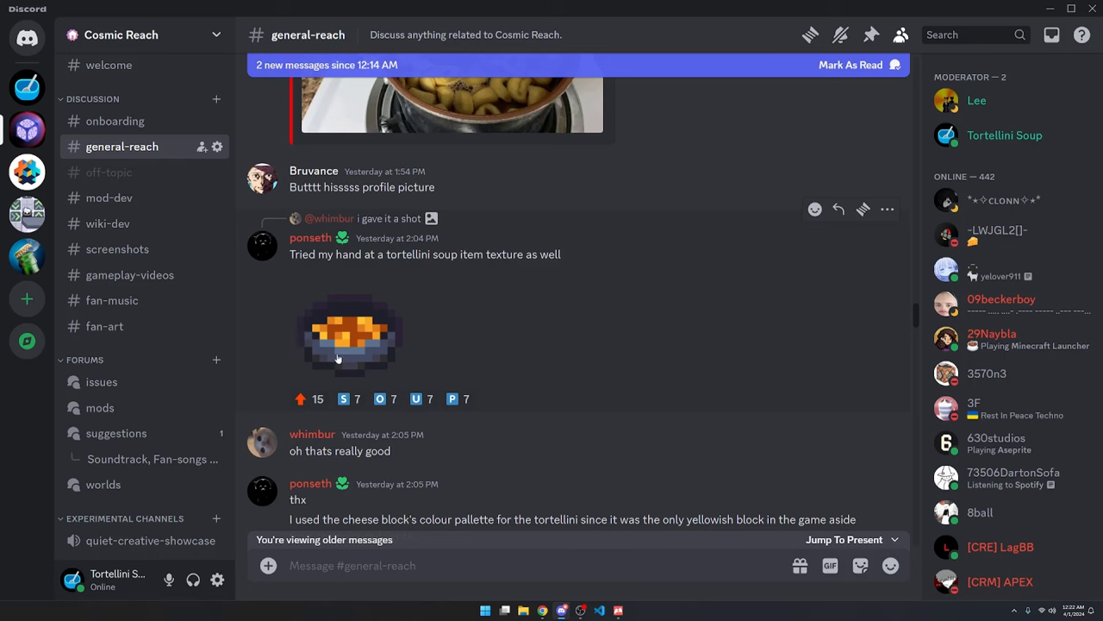
{"action": "mouse_move", "coordinate": [352, 346]}
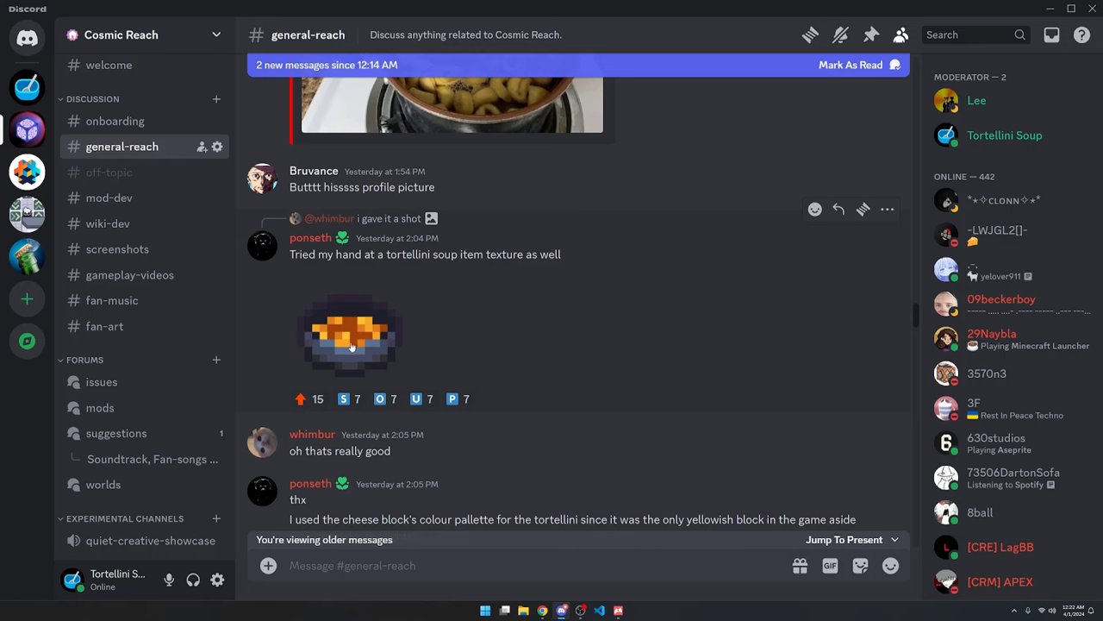
{"action": "mouse_move", "coordinate": [311, 342]}
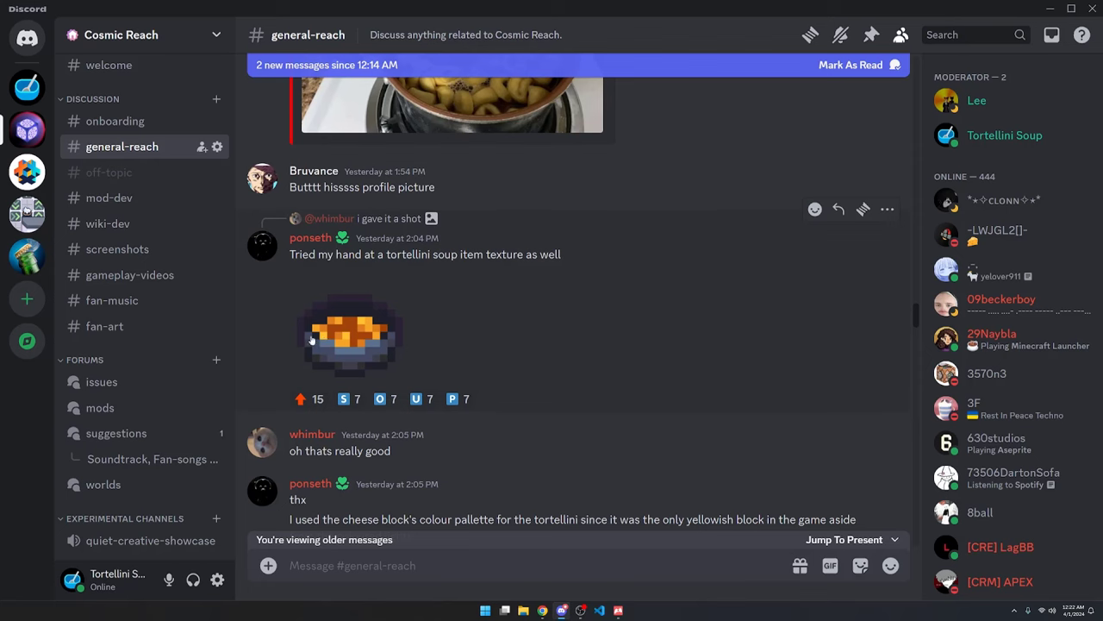
{"action": "scroll", "scroll_direction": "up", "scroll_amount": 3}
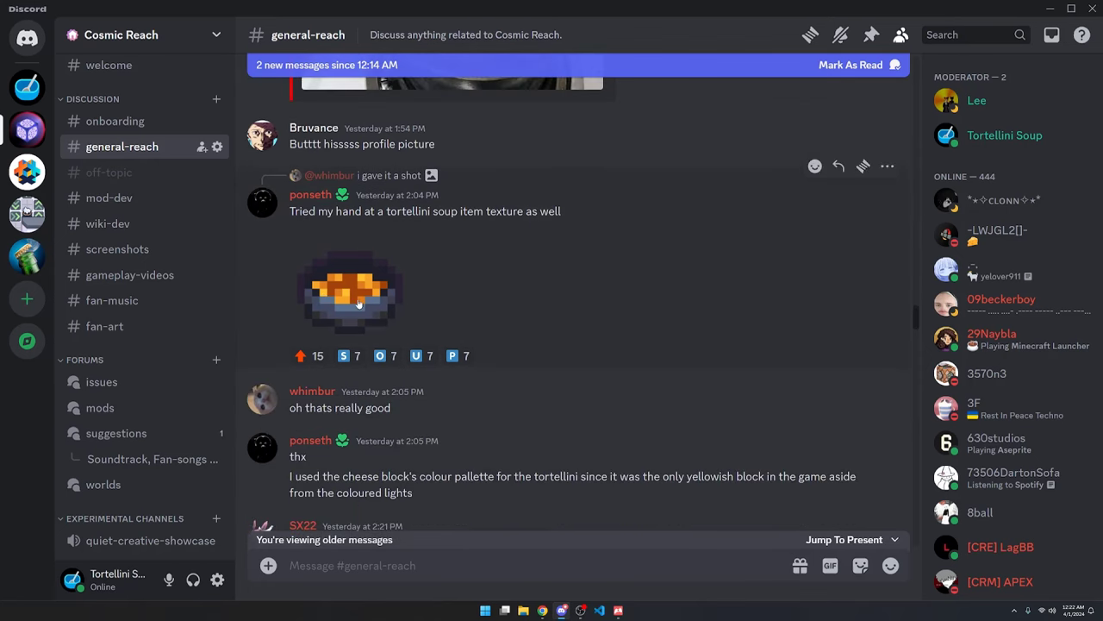
{"action": "mouse_move", "coordinate": [377, 282]}
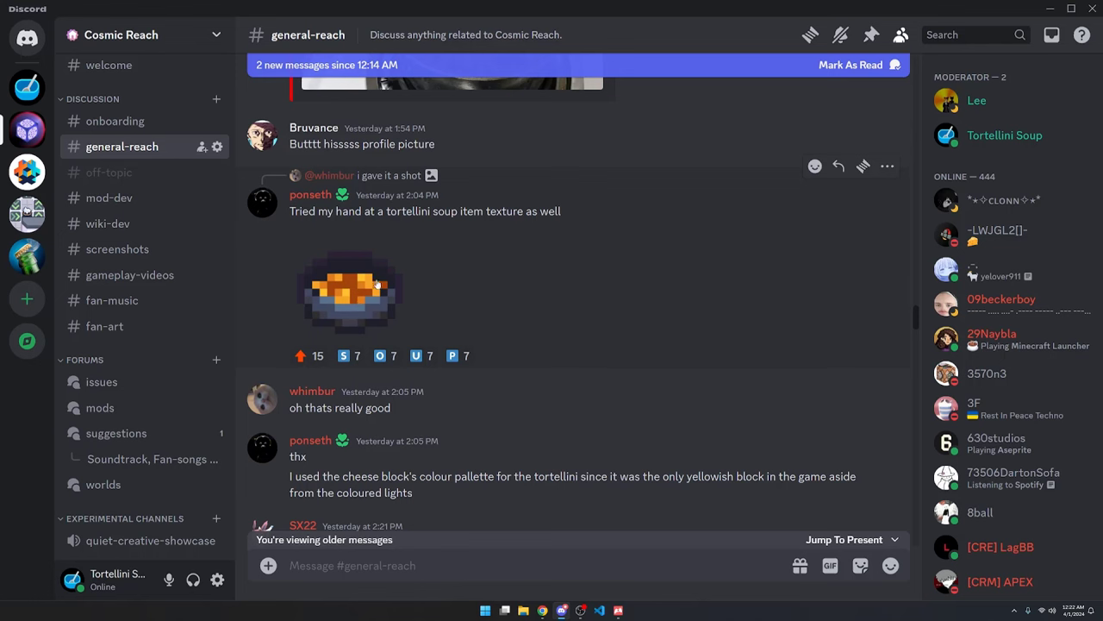
{"action": "mouse_move", "coordinate": [636, 327]}
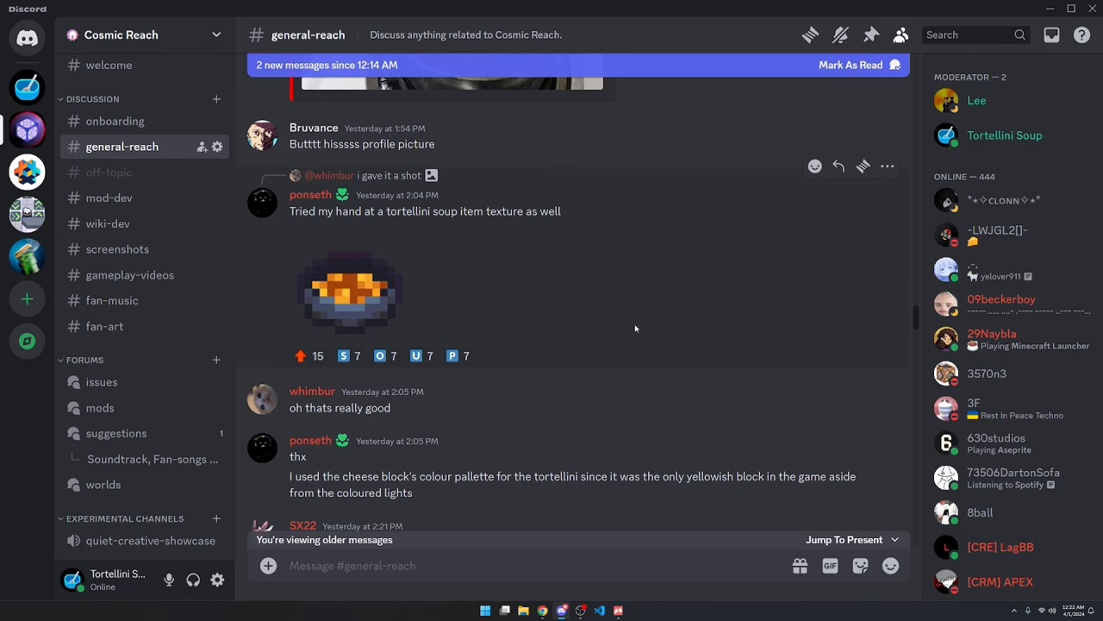
Reach the in-game soup screenshot, then view the aluminium and spoon sprites in #fan-art.
{"action": "scroll", "scroll_direction": "down", "scroll_amount": 3}
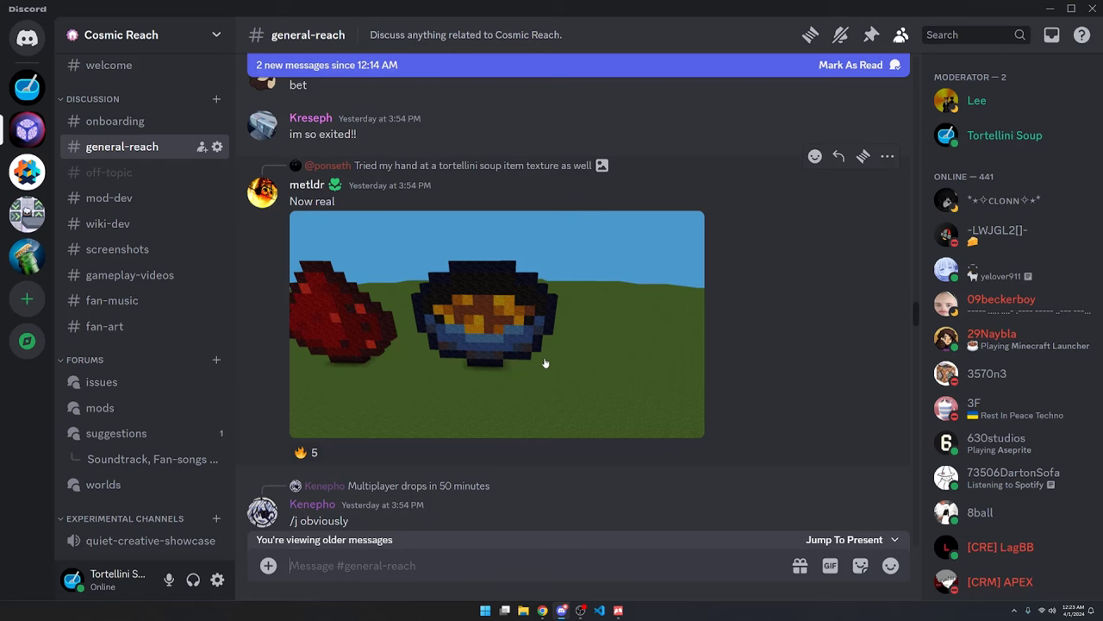
{"action": "mouse_move", "coordinate": [531, 271]}
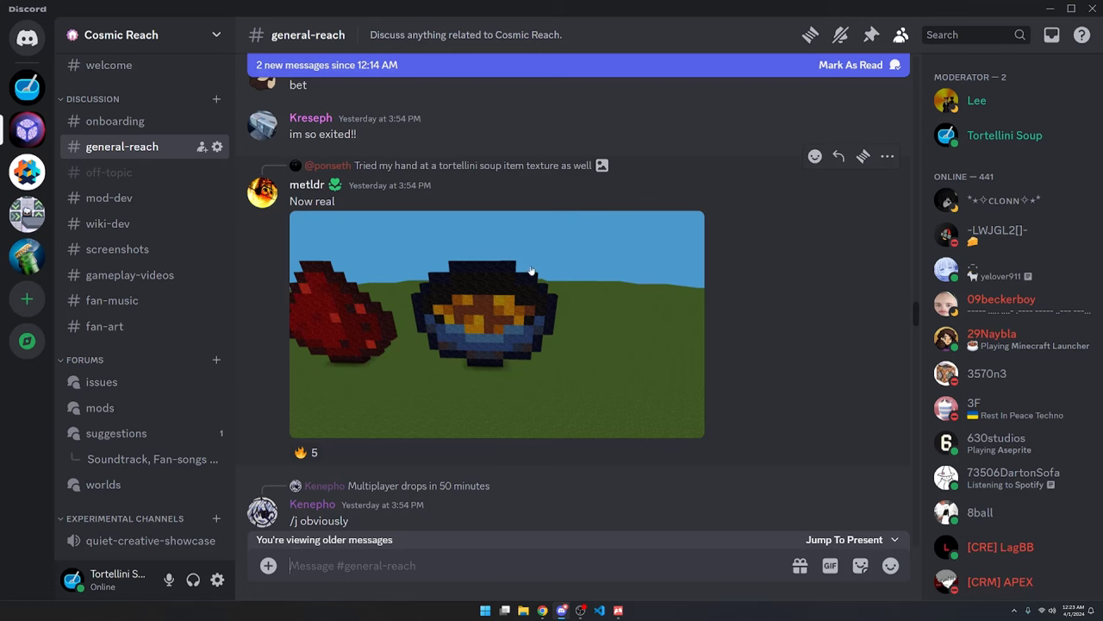
{"action": "left_click", "coordinate": [103, 326]}
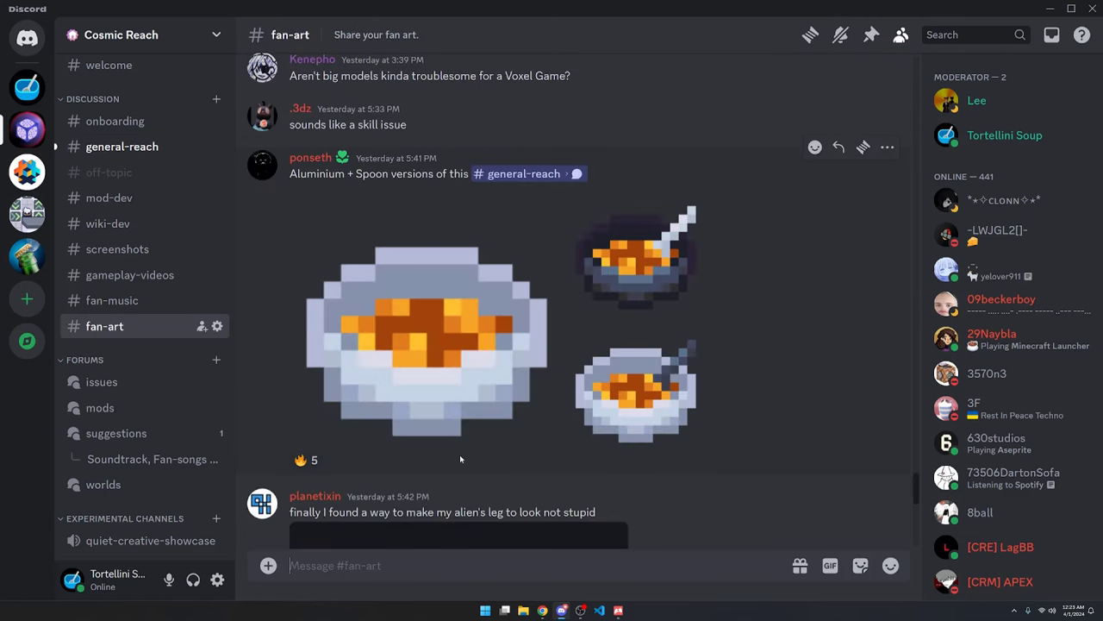
{"action": "mouse_move", "coordinate": [503, 377]}
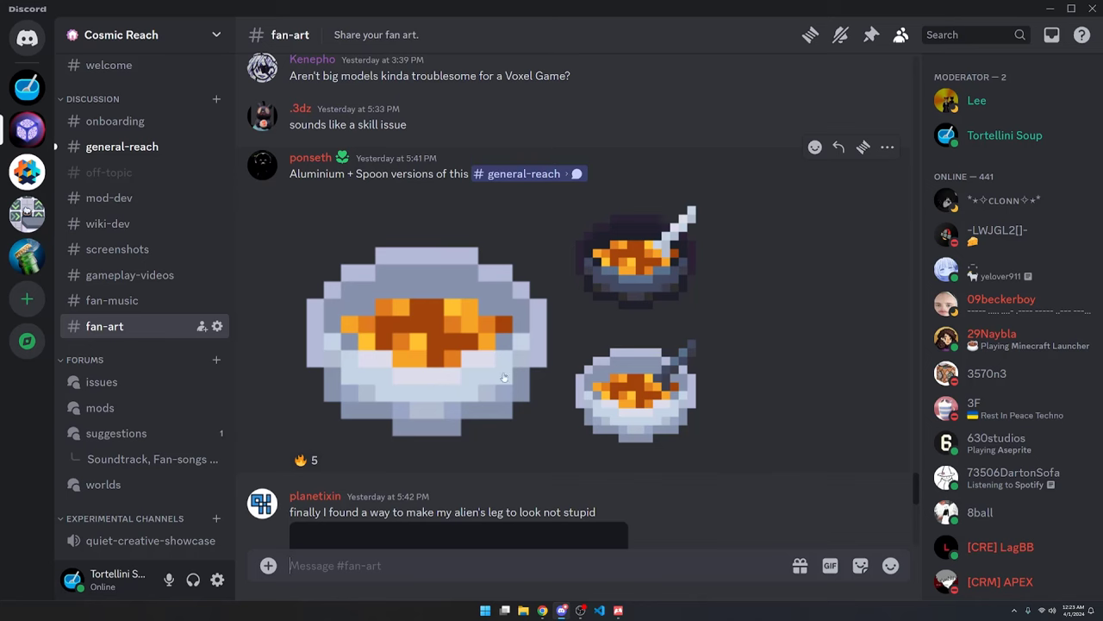
View the Cartmod V2.4 mods thread and play its new-update demo video through.
{"action": "left_click", "coordinate": [124, 433]}
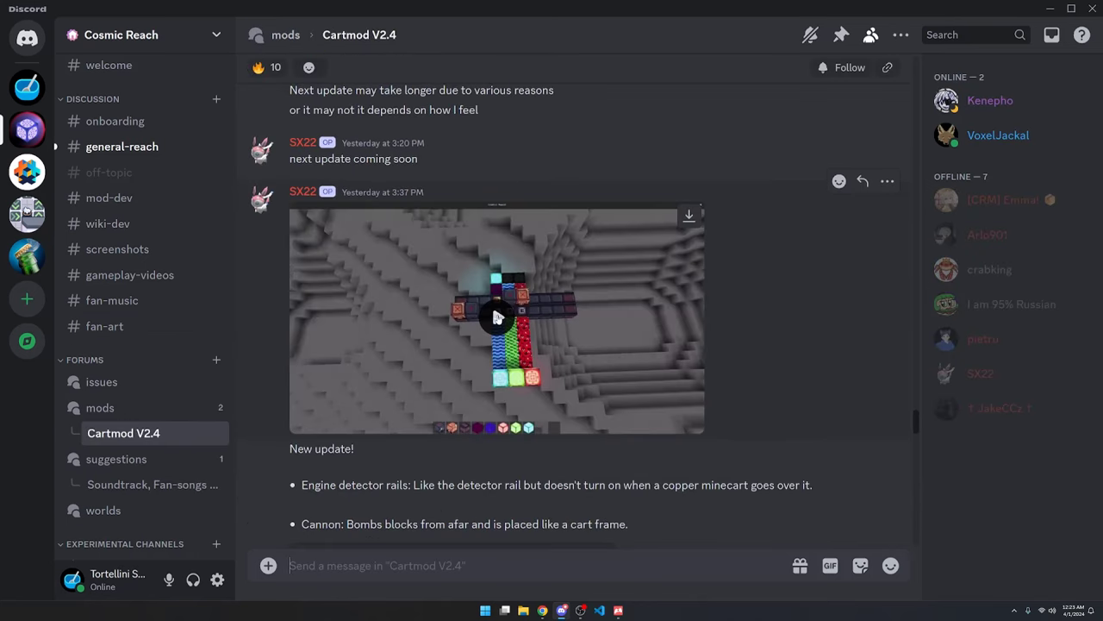
{"action": "left_click", "coordinate": [497, 317]}
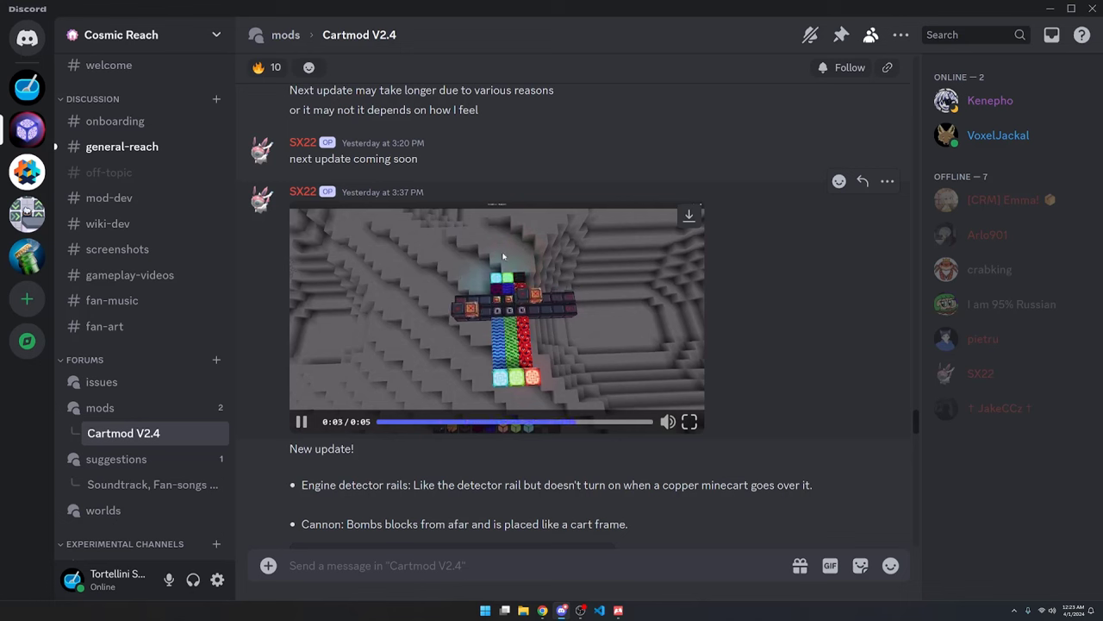
{"action": "mouse_move", "coordinate": [645, 318]}
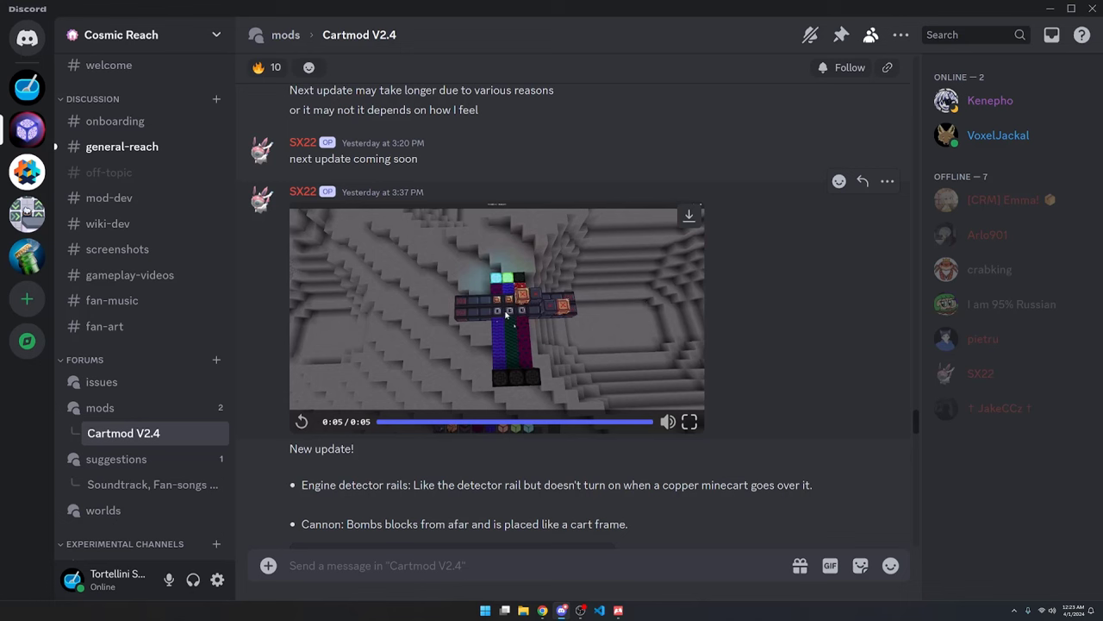
{"action": "left_click", "coordinate": [301, 421]}
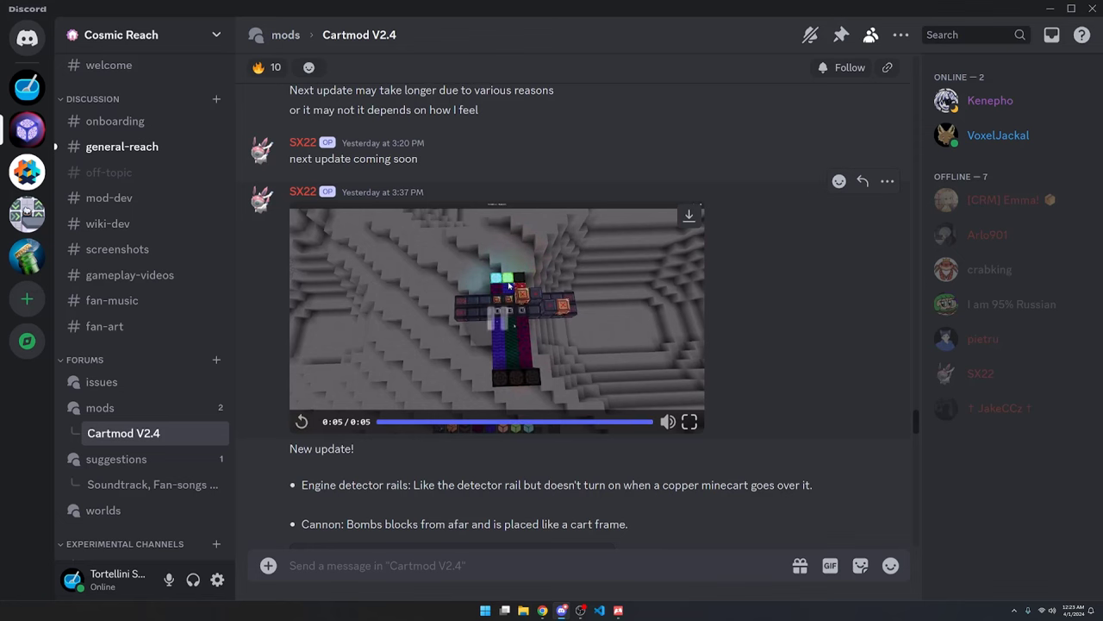
Read the Many wools mod thread down to its Latest Version link and colour chart embed.
{"action": "left_click", "coordinate": [186, 433]}
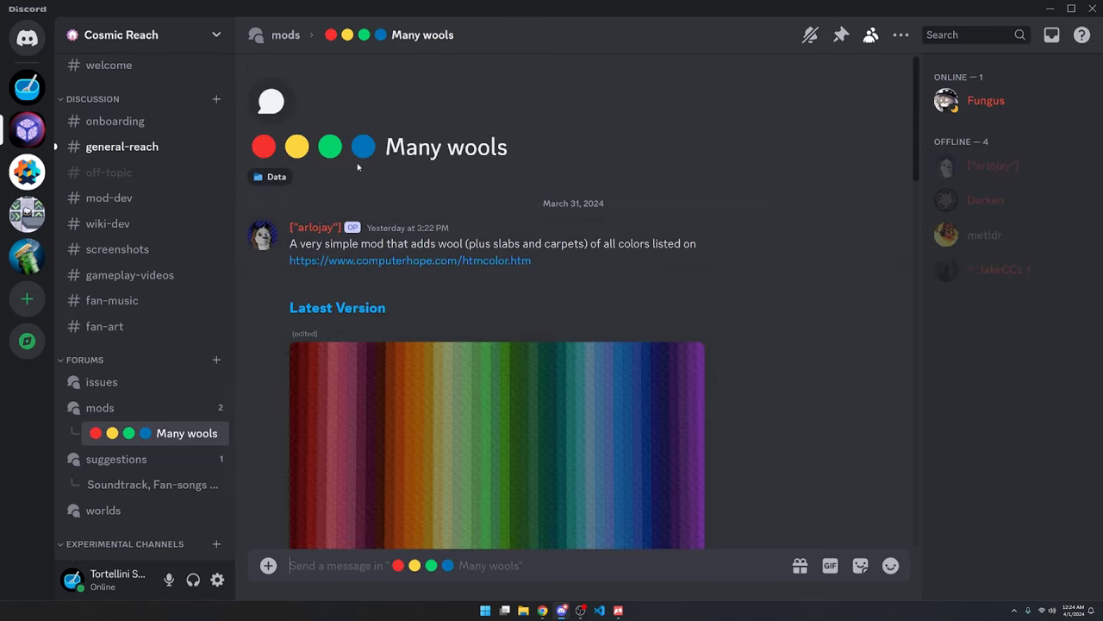
{"action": "double_click", "coordinate": [445, 147]}
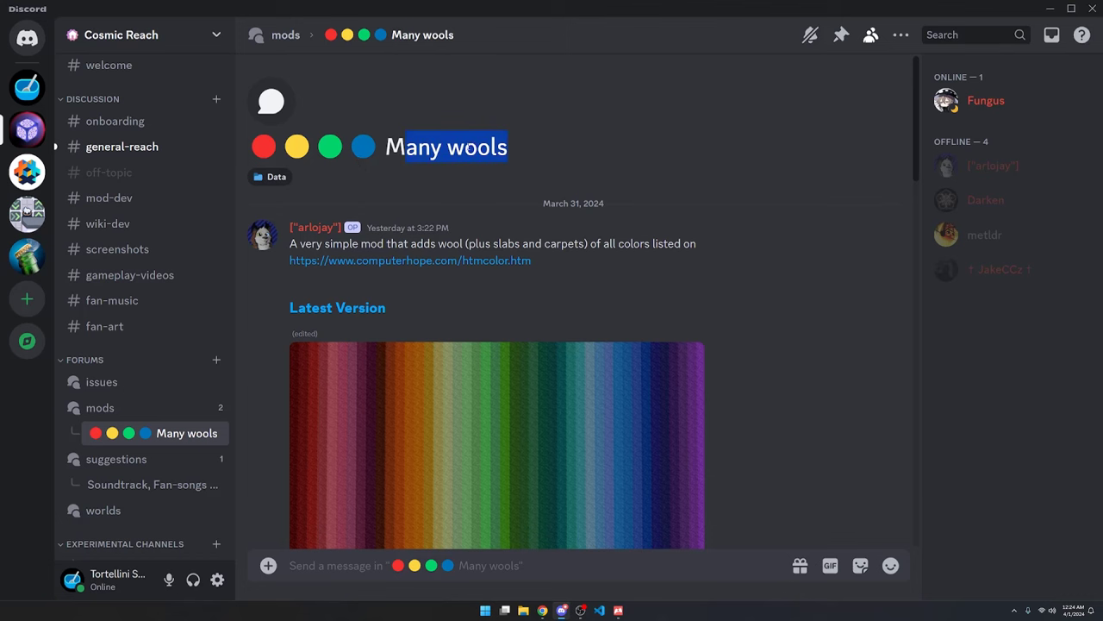
{"action": "scroll", "scroll_direction": "down", "scroll_amount": 3}
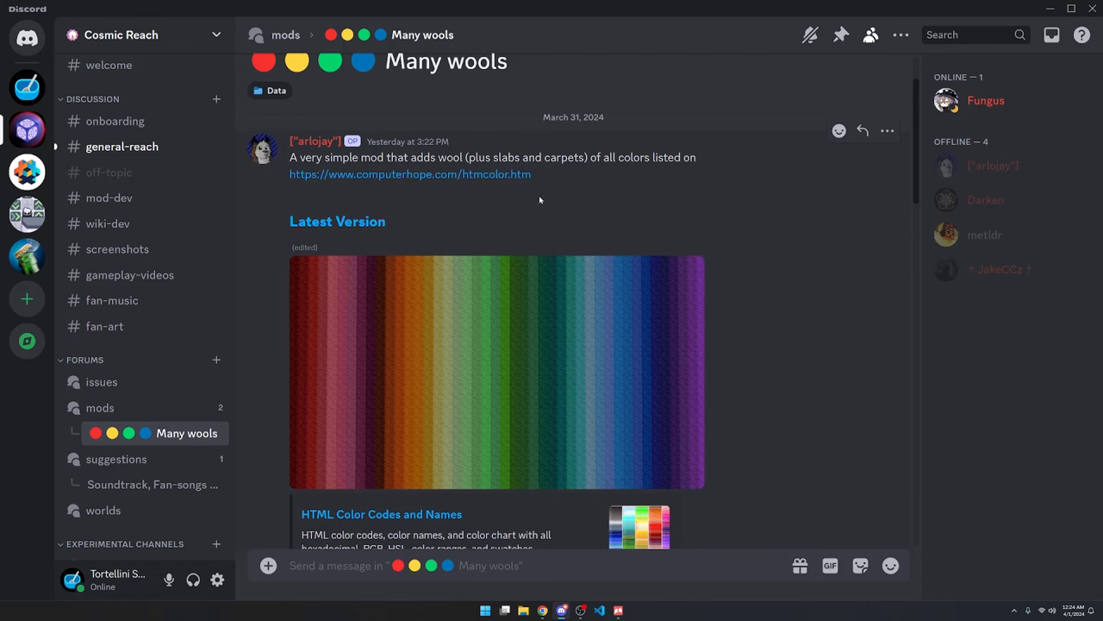
{"action": "mouse_move", "coordinate": [476, 240]}
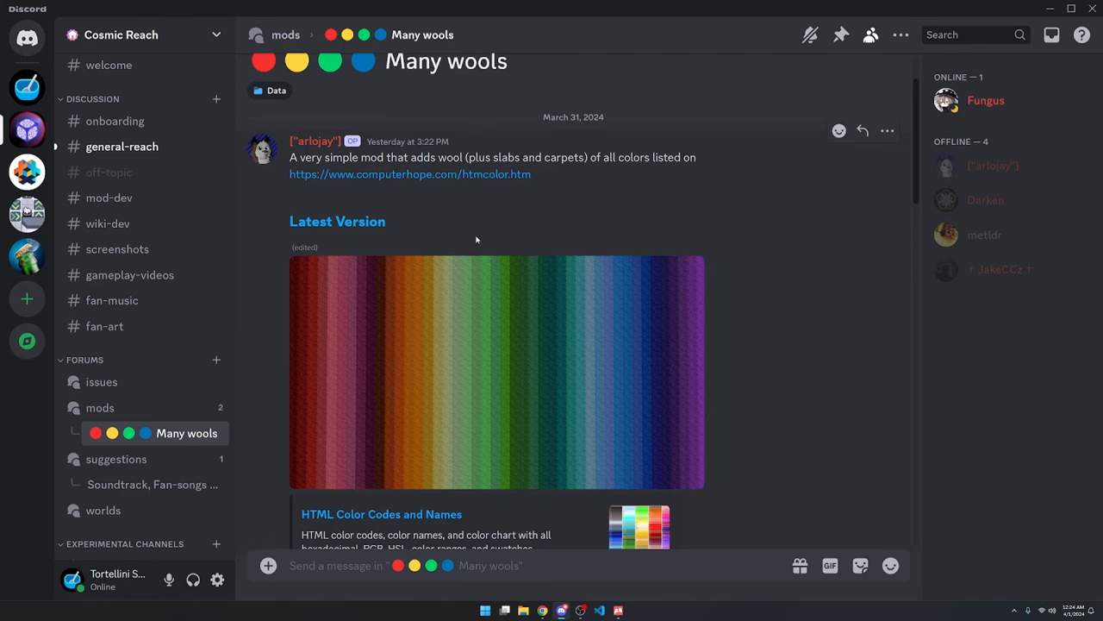
{"action": "scroll", "scroll_direction": "down", "scroll_amount": 3}
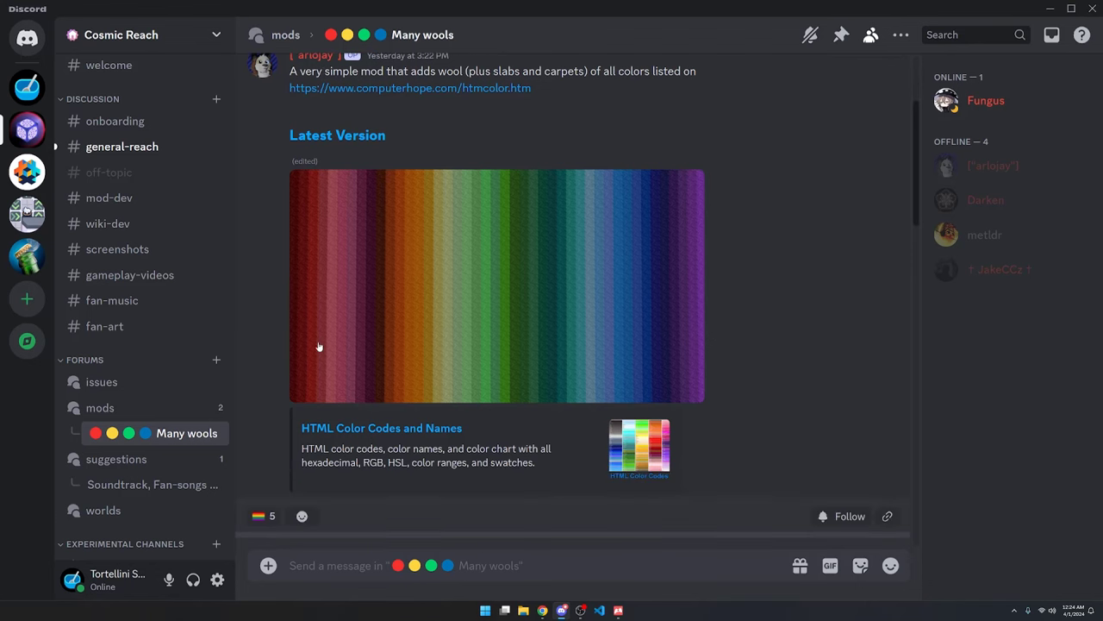
{"action": "mouse_move", "coordinate": [434, 362]}
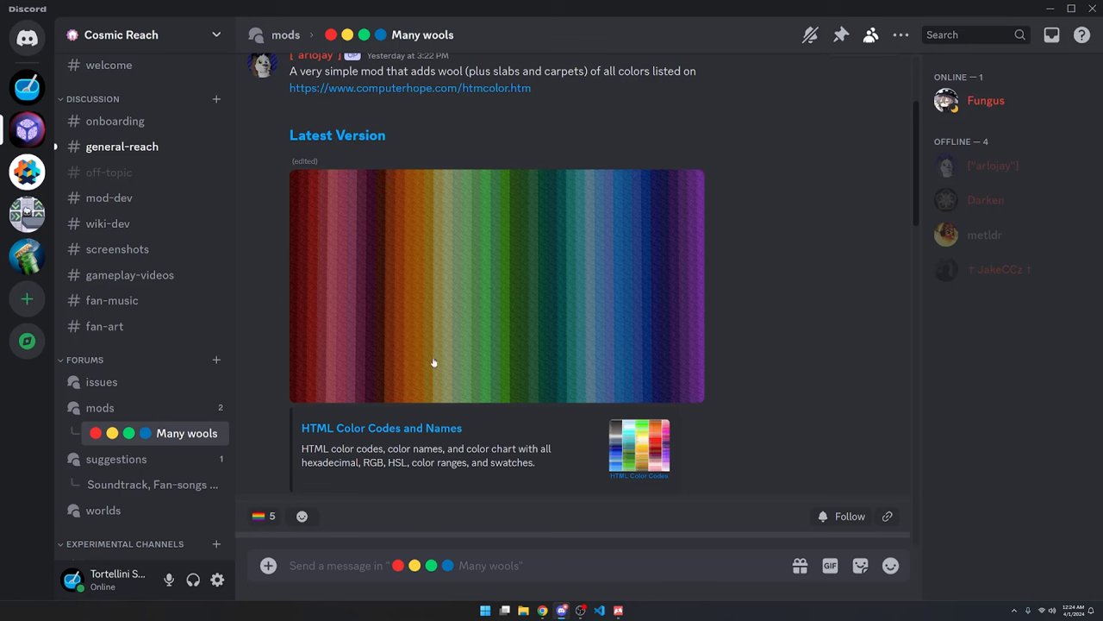
{"action": "mouse_move", "coordinate": [436, 336]}
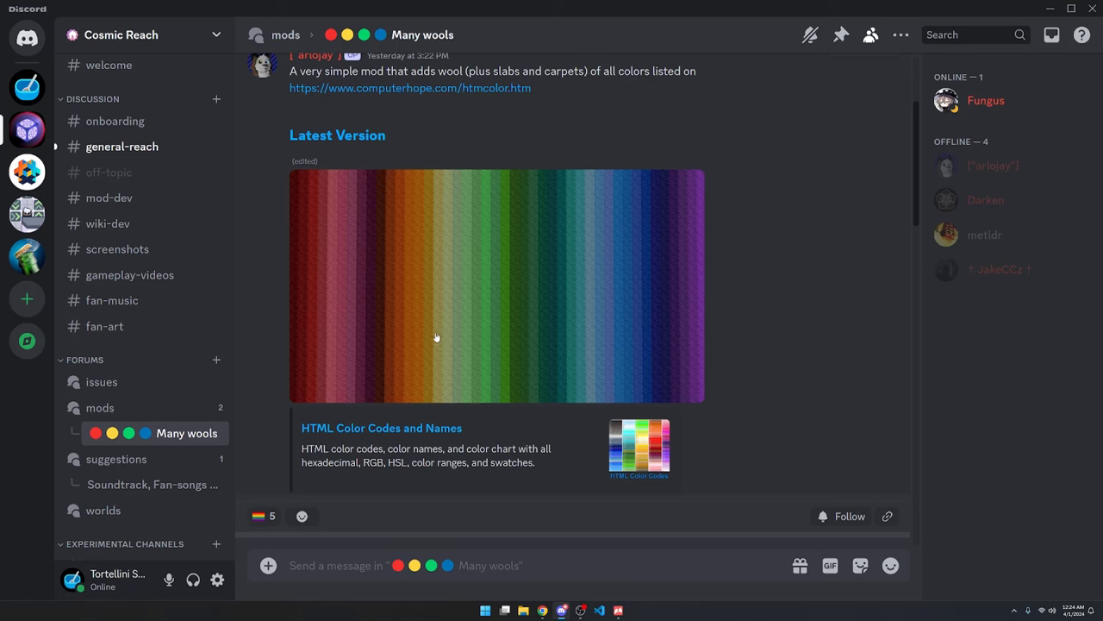
{"action": "mouse_move", "coordinate": [589, 338]}
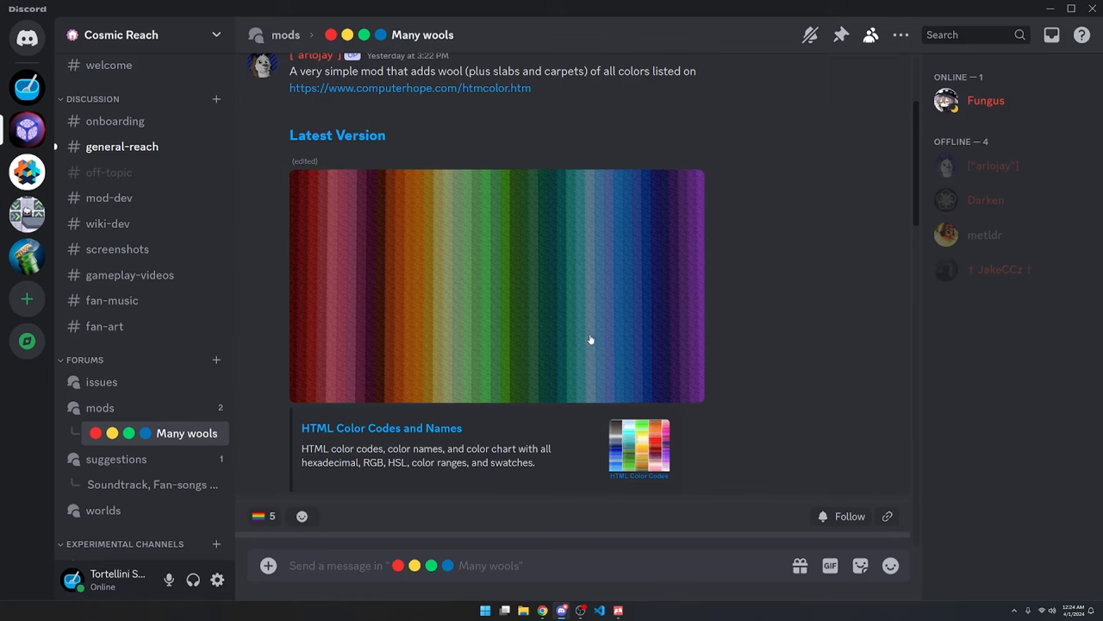
View the Musikal mod post and play its emitter block demo video through.
{"action": "left_click", "coordinate": [151, 432]}
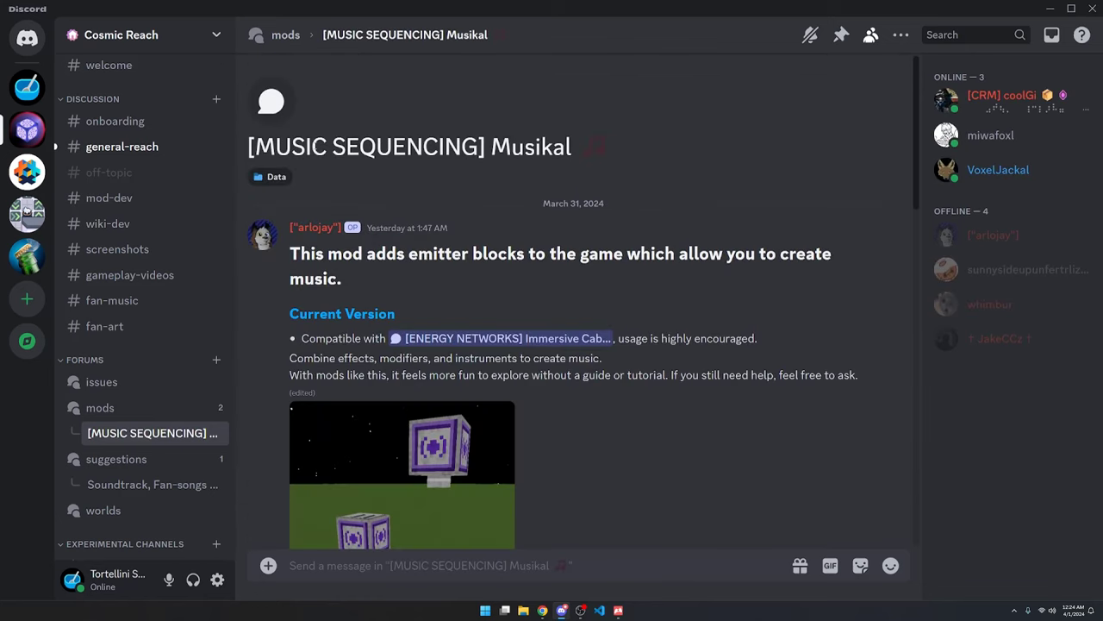
{"action": "double_click", "coordinate": [531, 147]}
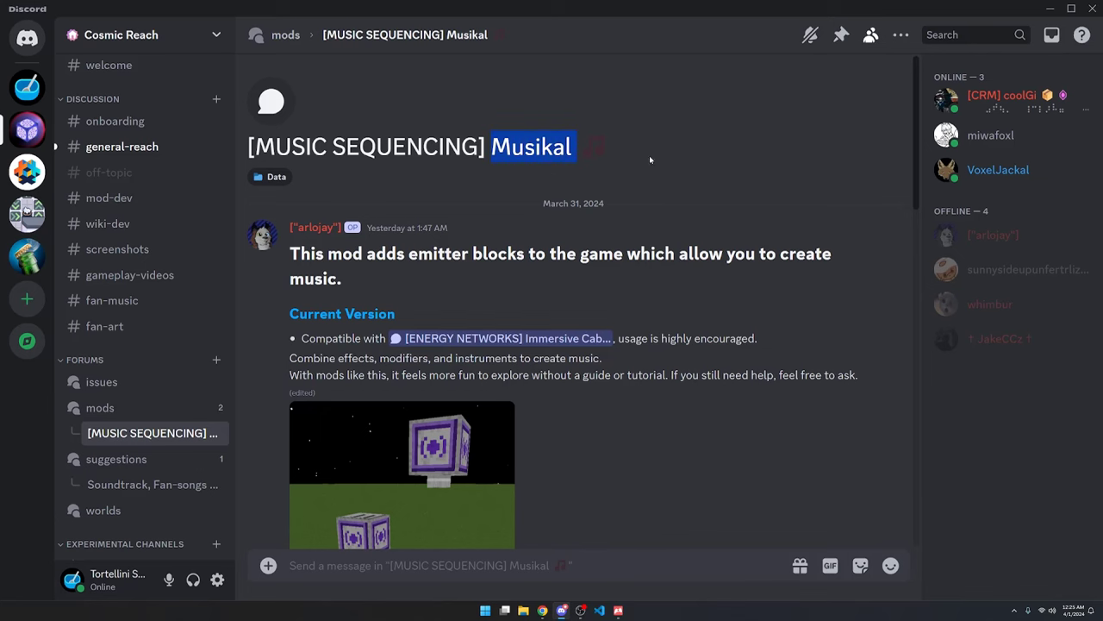
{"action": "scroll", "scroll_direction": "down", "scroll_amount": 3}
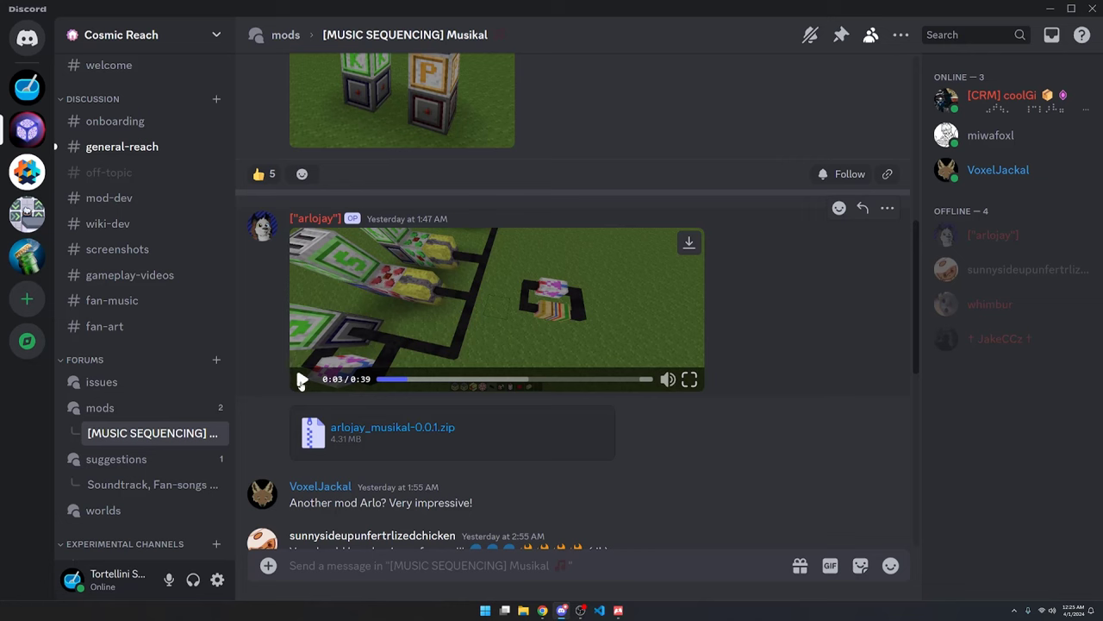
{"action": "left_click", "coordinate": [302, 379]}
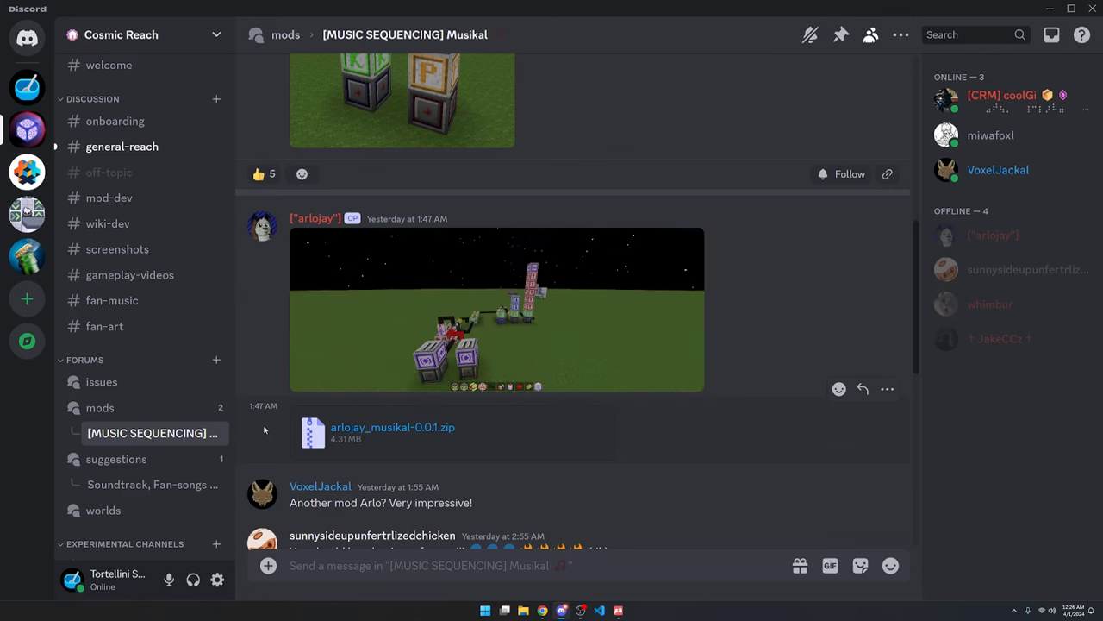
{"action": "left_click", "coordinate": [496, 308]}
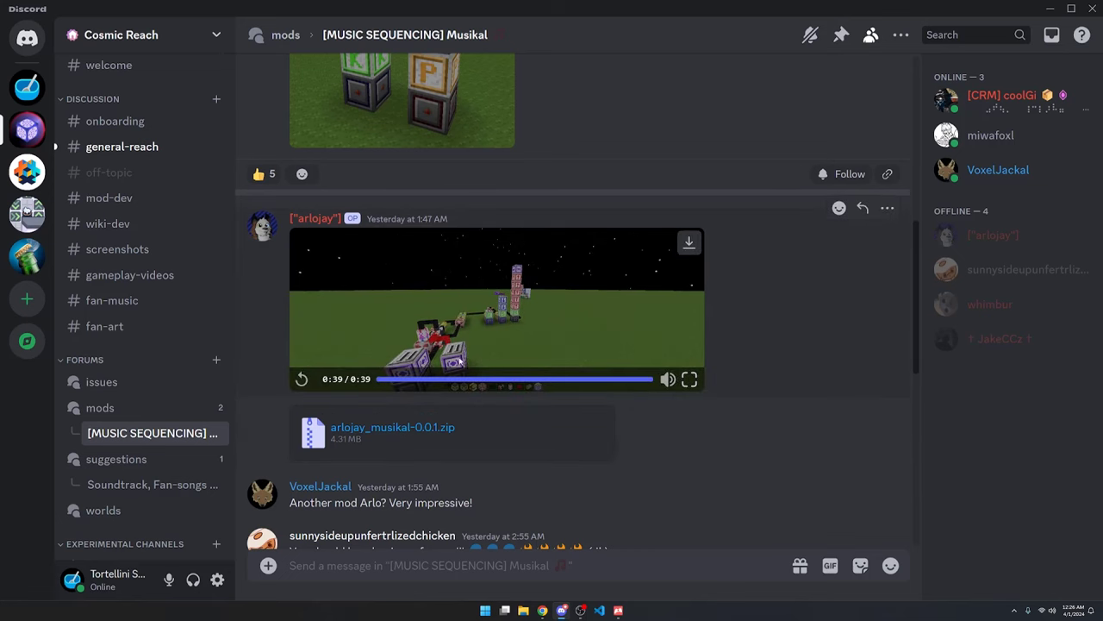
{"action": "mouse_move", "coordinate": [447, 357]}
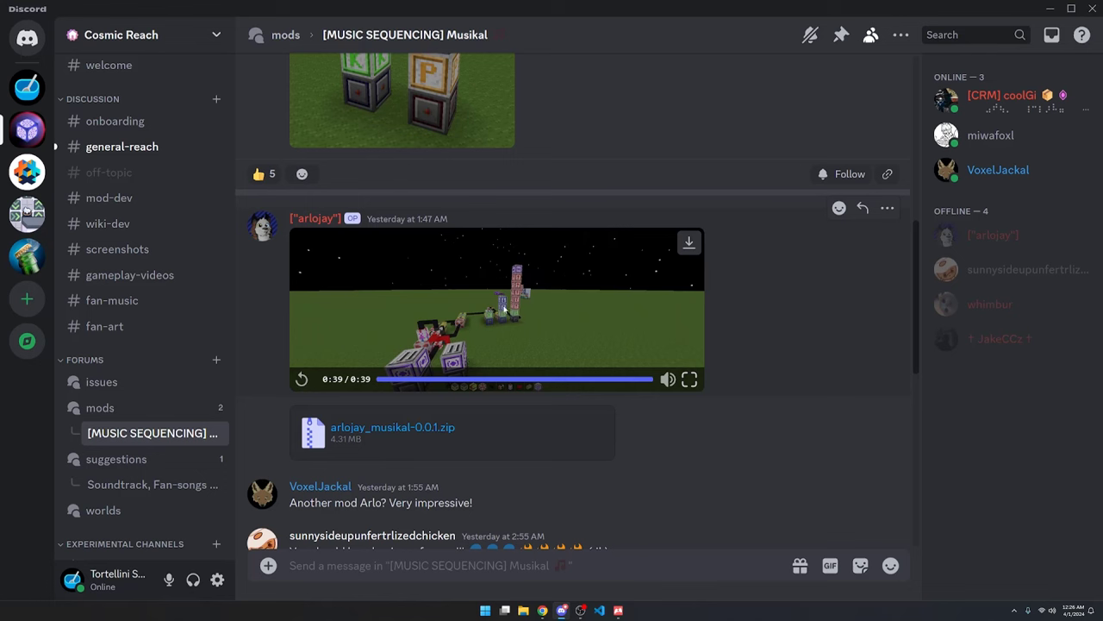
{"action": "mouse_move", "coordinate": [462, 324]}
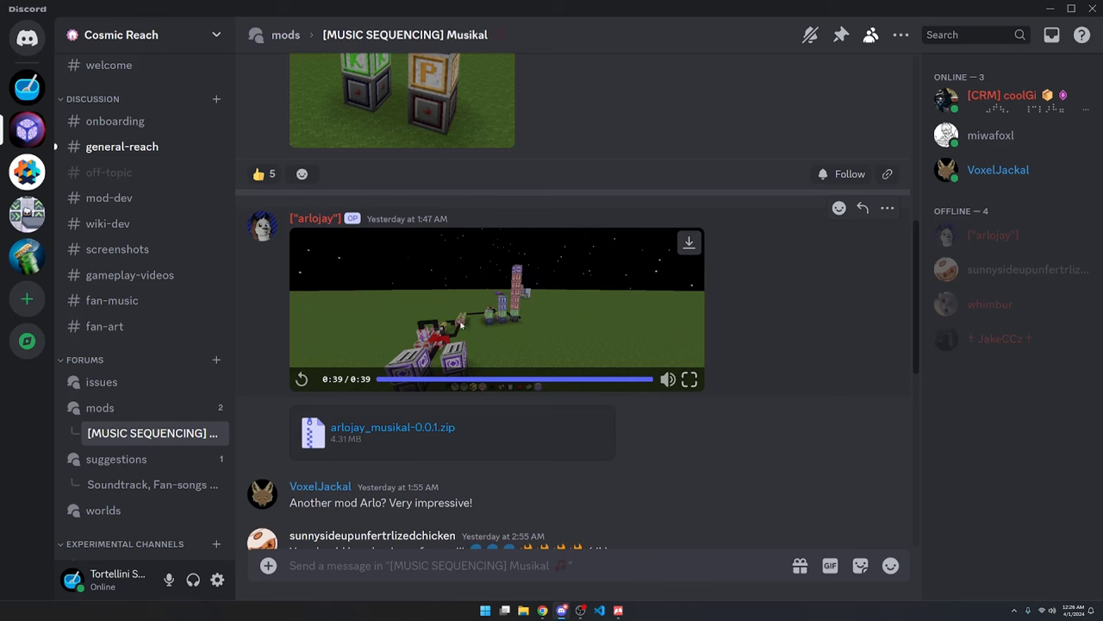
{"action": "mouse_move", "coordinate": [428, 333]}
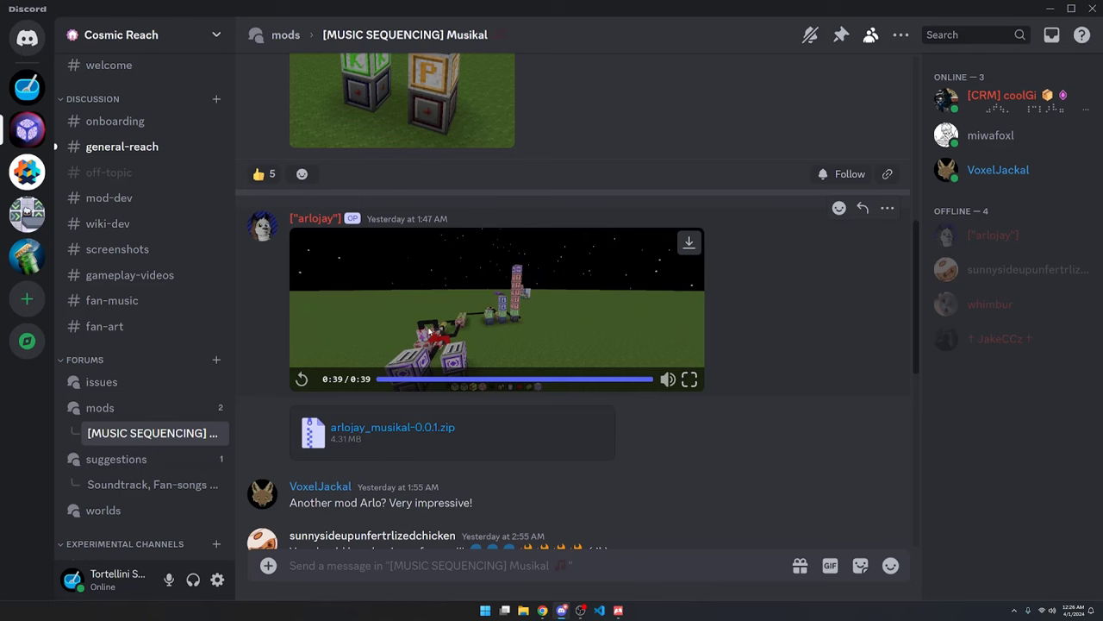
Reach the replies praising Musikal and play the creator's 3:43 PM video.
{"action": "scroll", "scroll_direction": "down", "scroll_amount": 3}
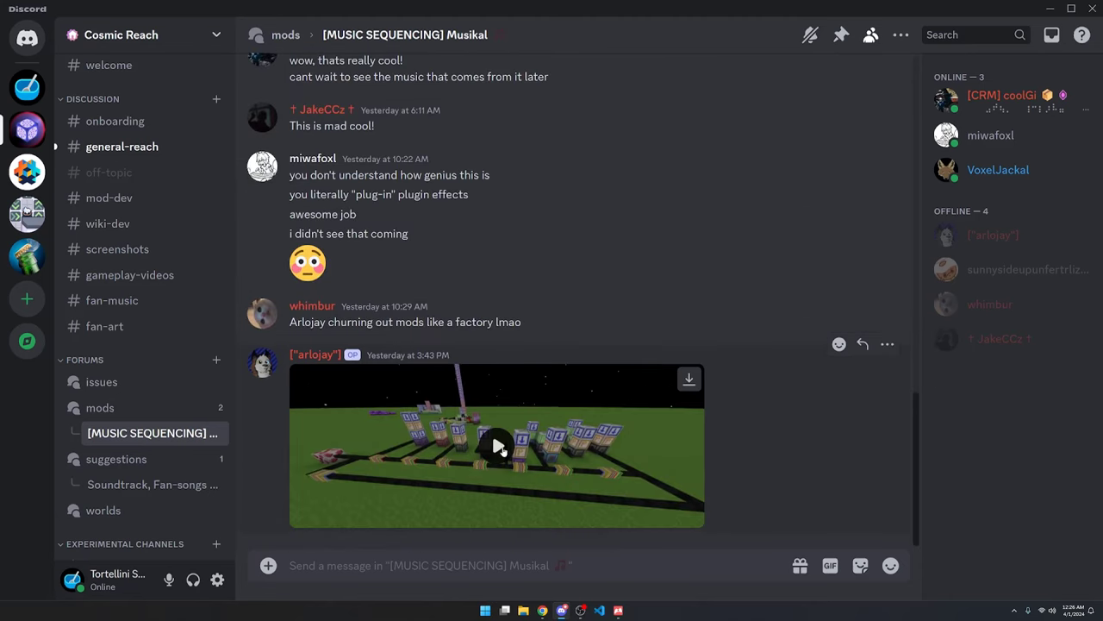
{"action": "left_click", "coordinate": [497, 445]}
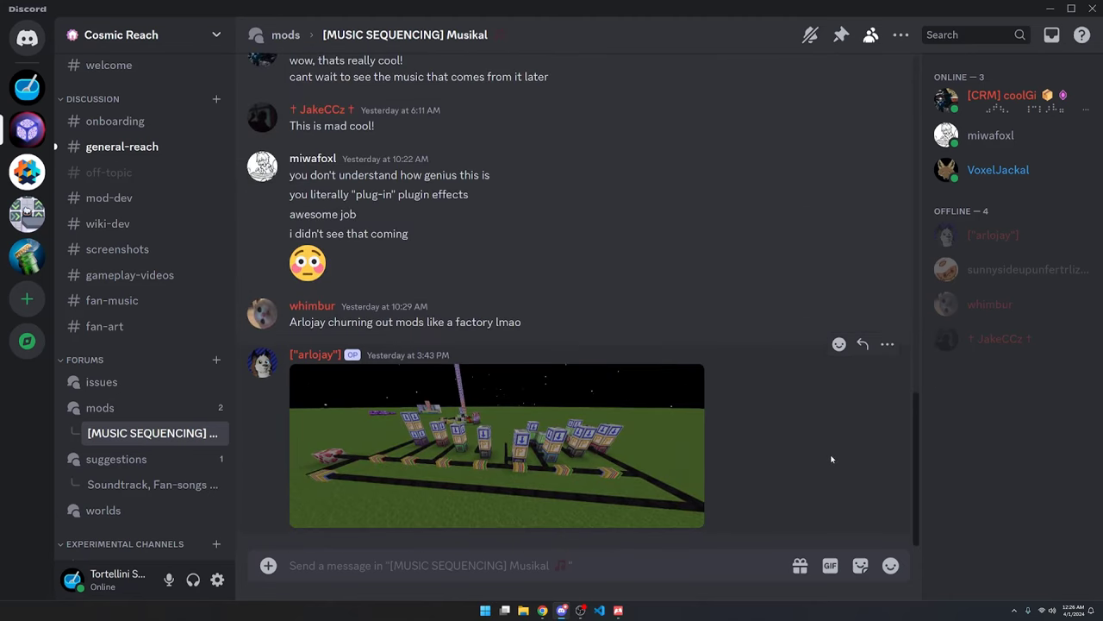
{"action": "mouse_move", "coordinate": [834, 463]}
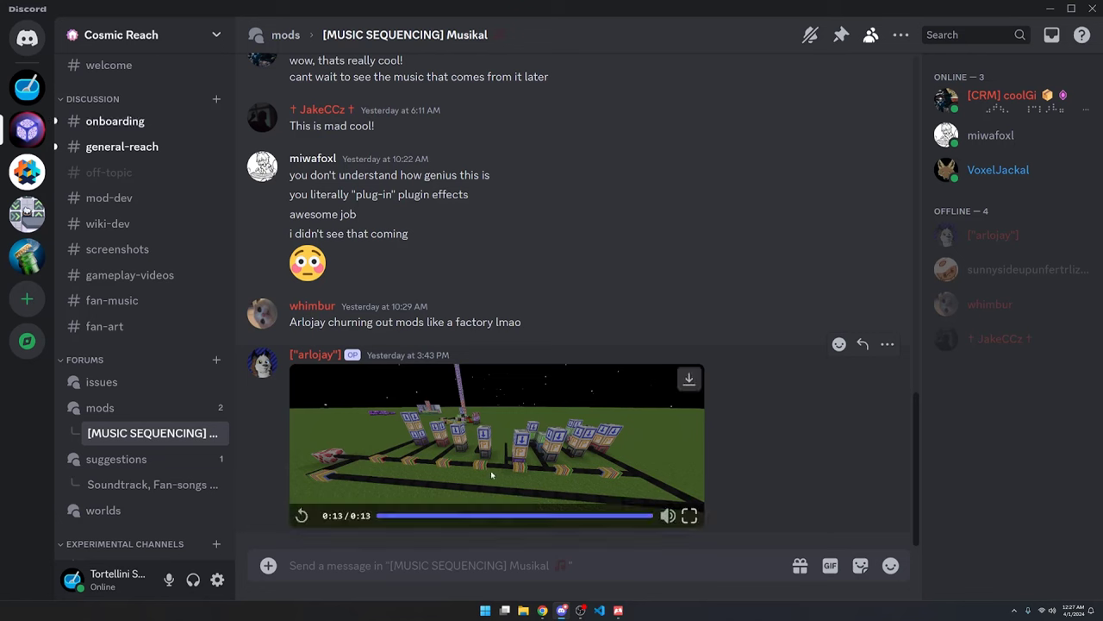
{"action": "mouse_move", "coordinate": [455, 421]}
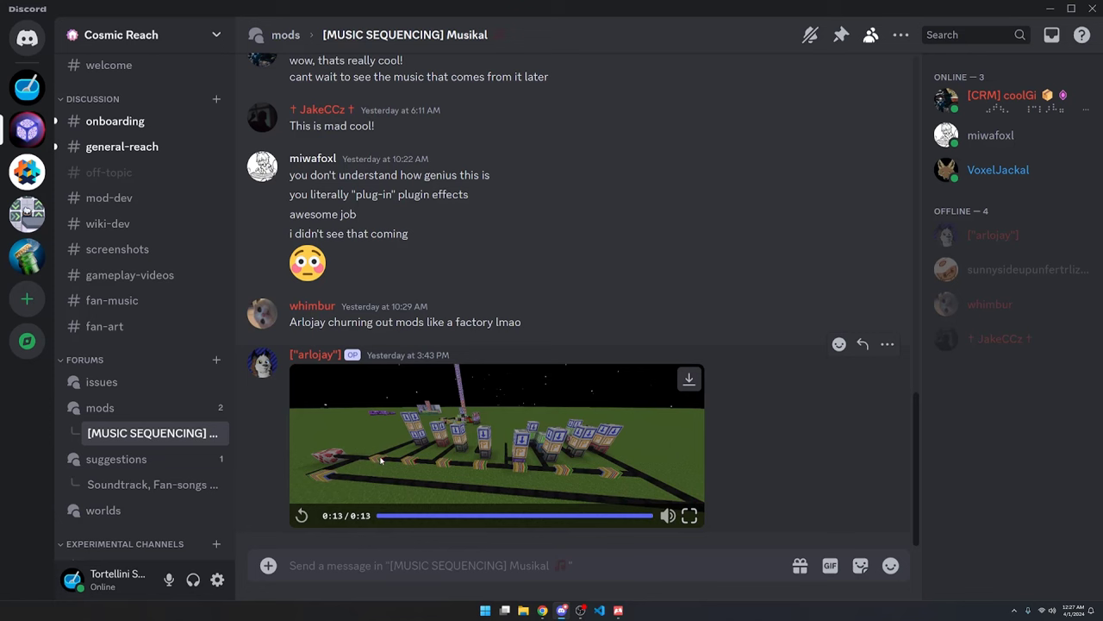
{"action": "mouse_move", "coordinate": [604, 362]}
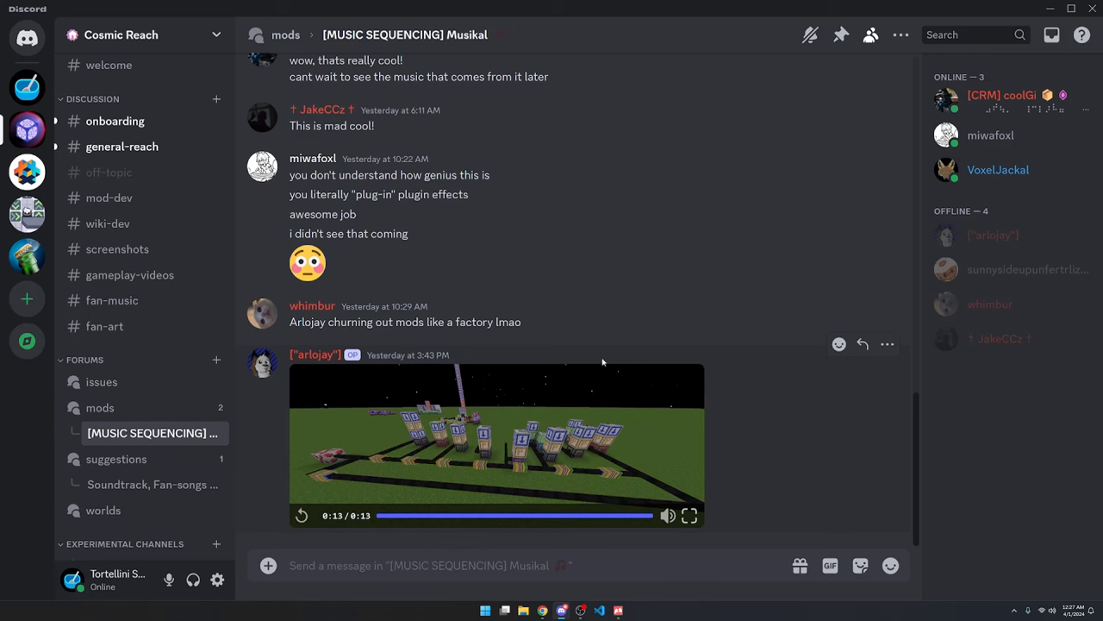
{"action": "mouse_move", "coordinate": [466, 352]}
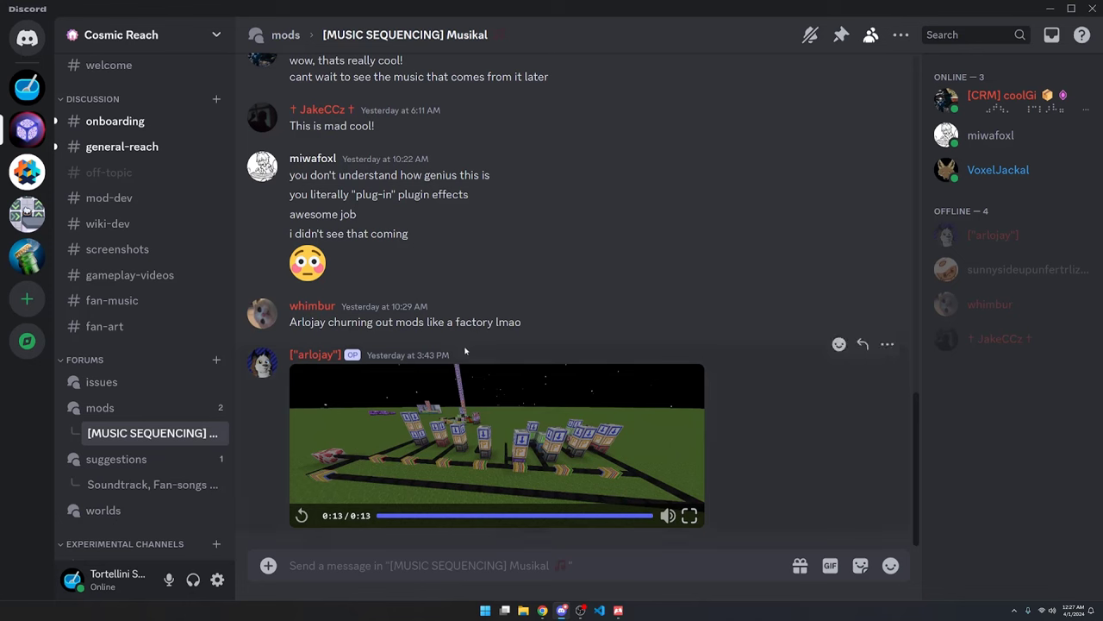
{"action": "mouse_move", "coordinate": [445, 341]}
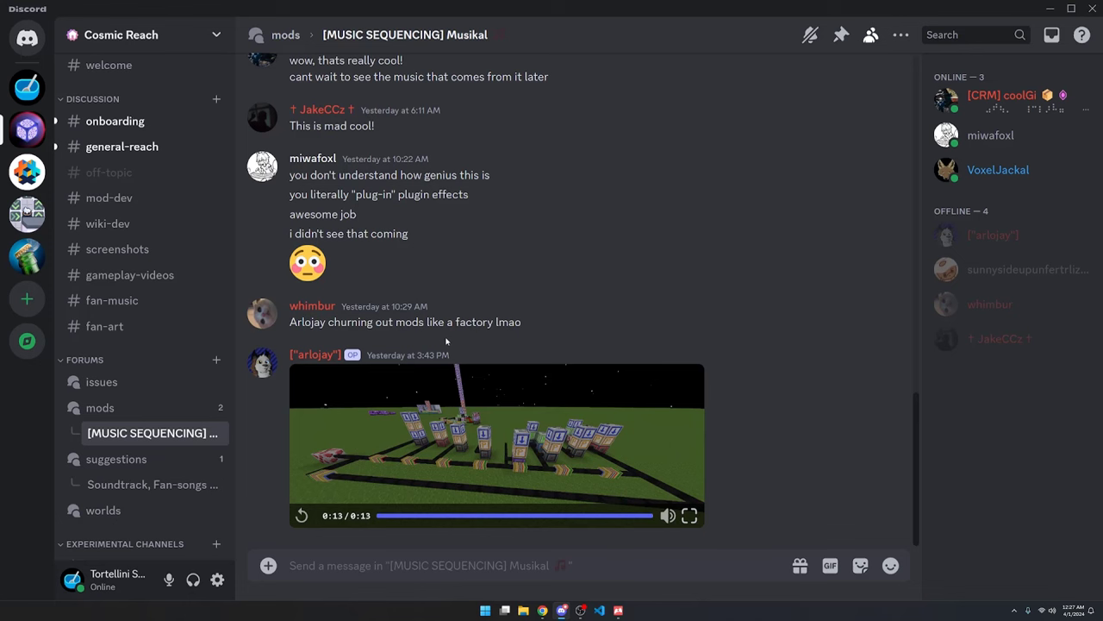
{"action": "mouse_move", "coordinate": [452, 336]}
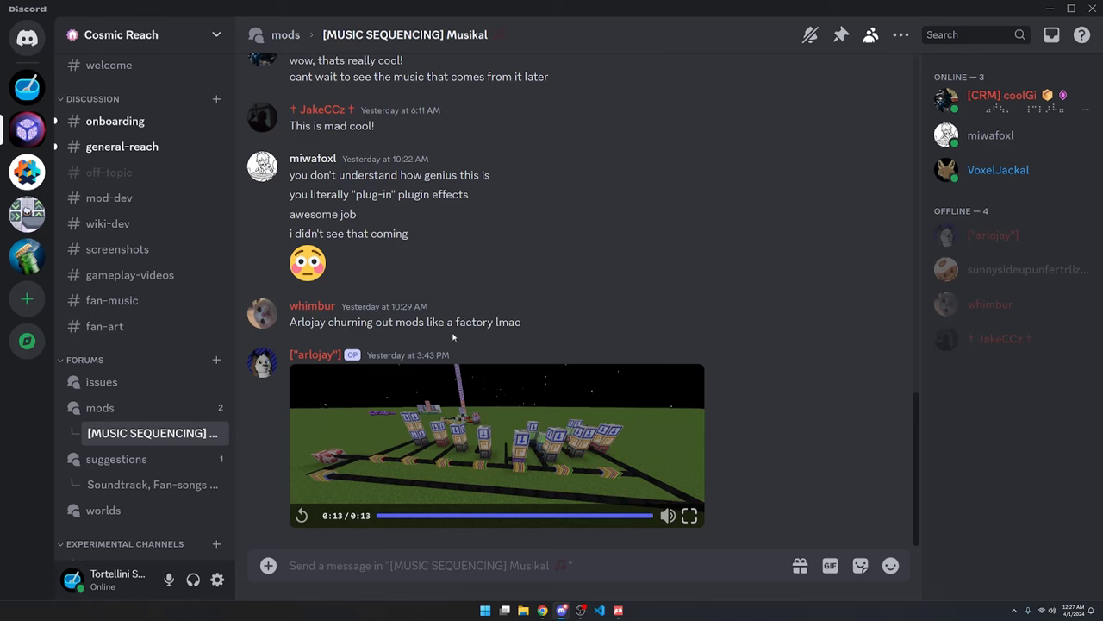
{"action": "mouse_move", "coordinate": [716, 348]}
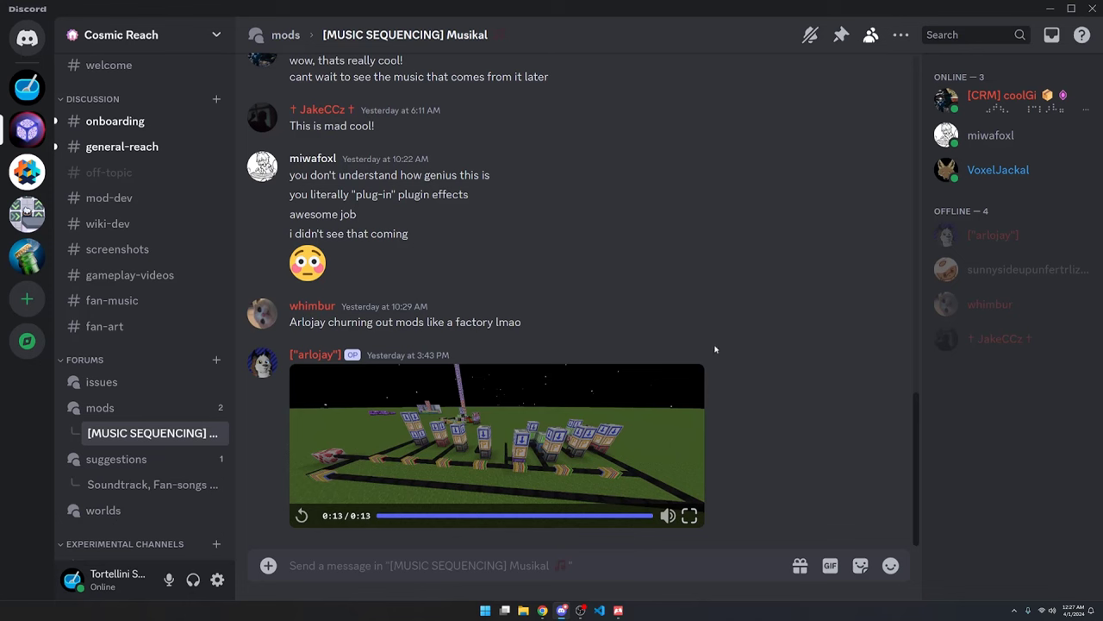
{"action": "mouse_move", "coordinate": [379, 448]}
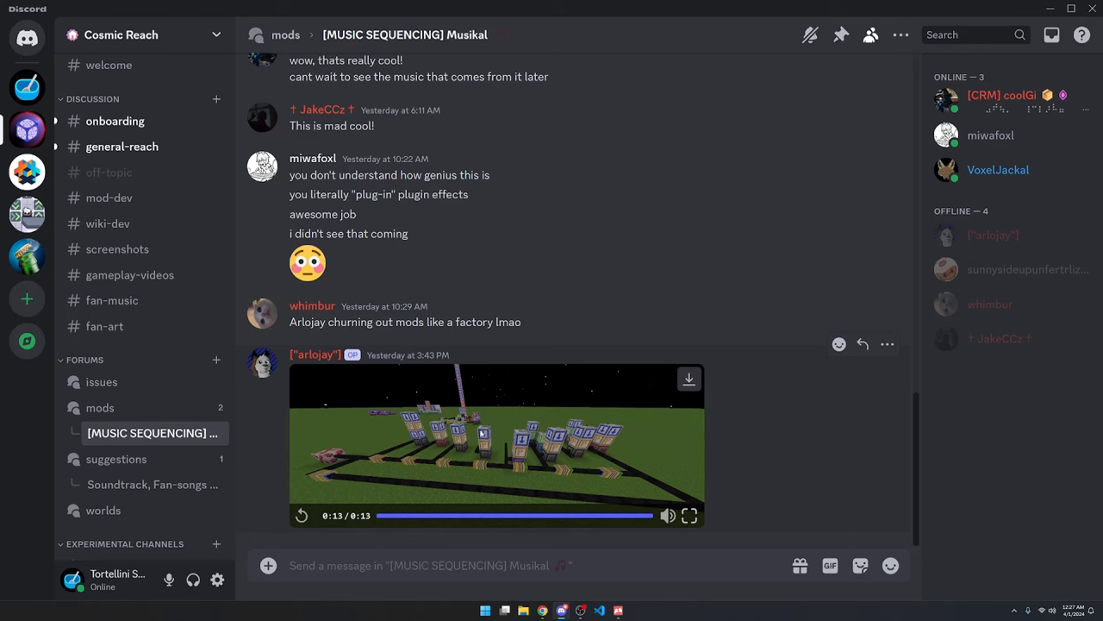
{"action": "mouse_move", "coordinate": [475, 406]}
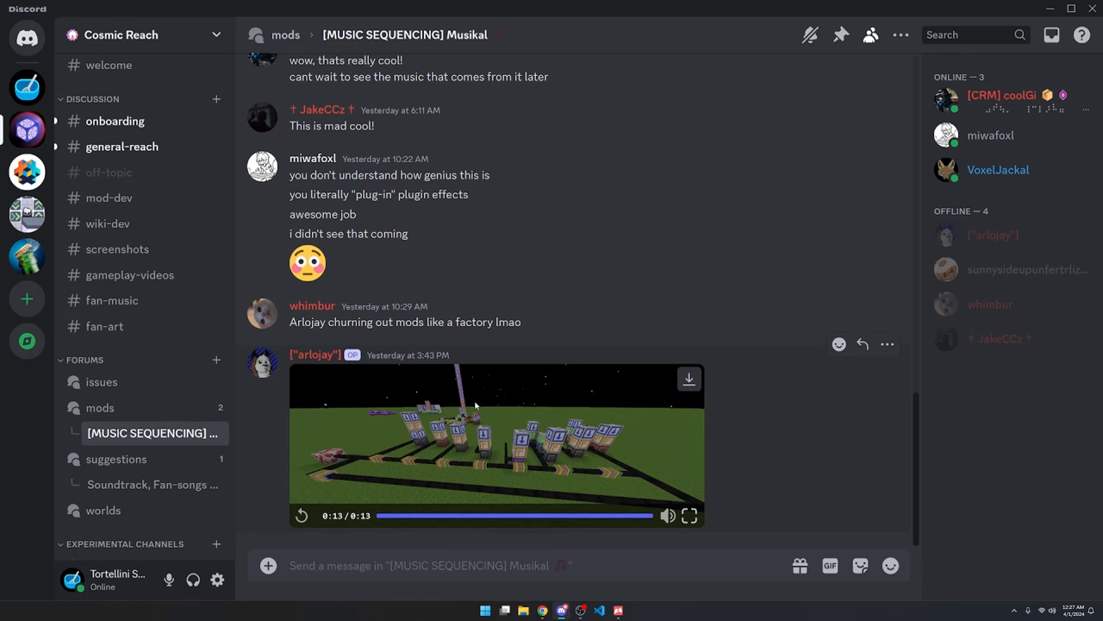
{"action": "mouse_move", "coordinate": [748, 395]}
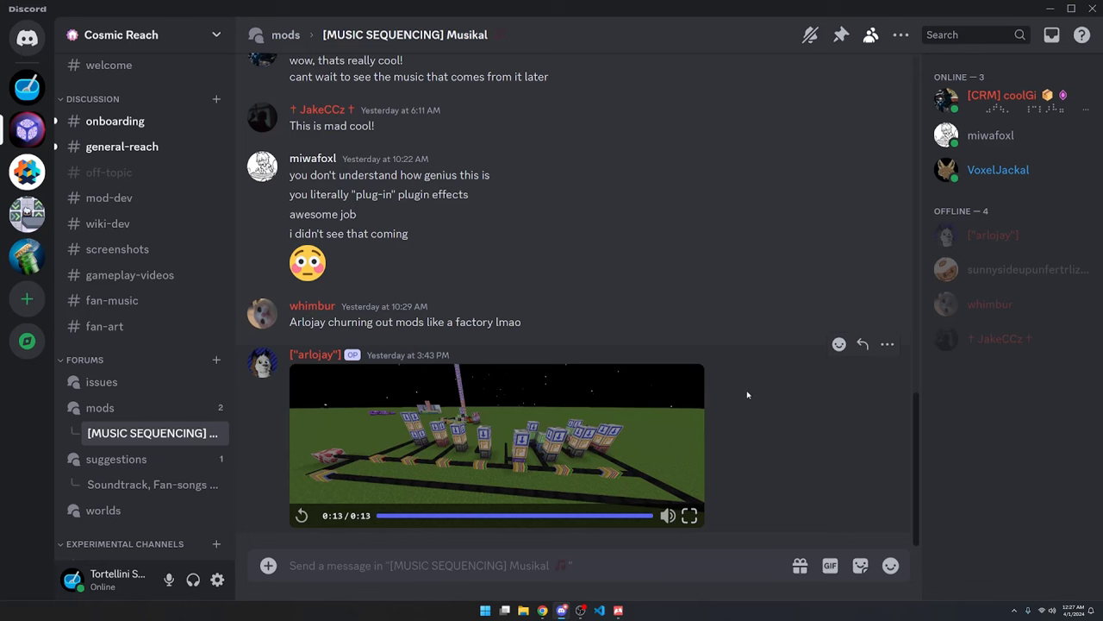
{"action": "mouse_move", "coordinate": [393, 441]}
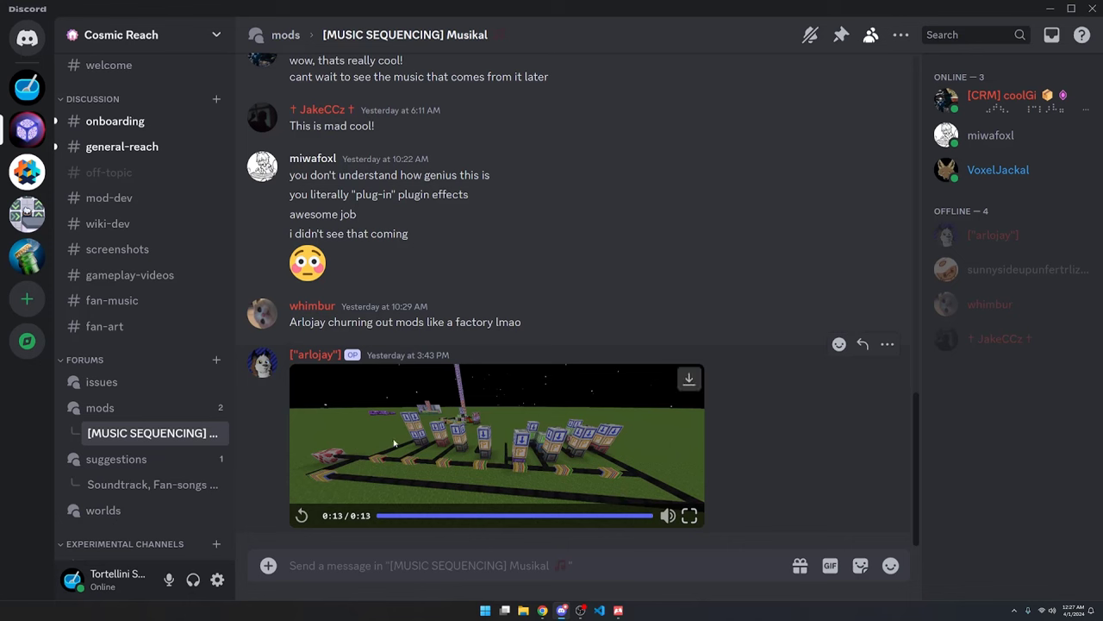
{"action": "mouse_move", "coordinate": [767, 435]}
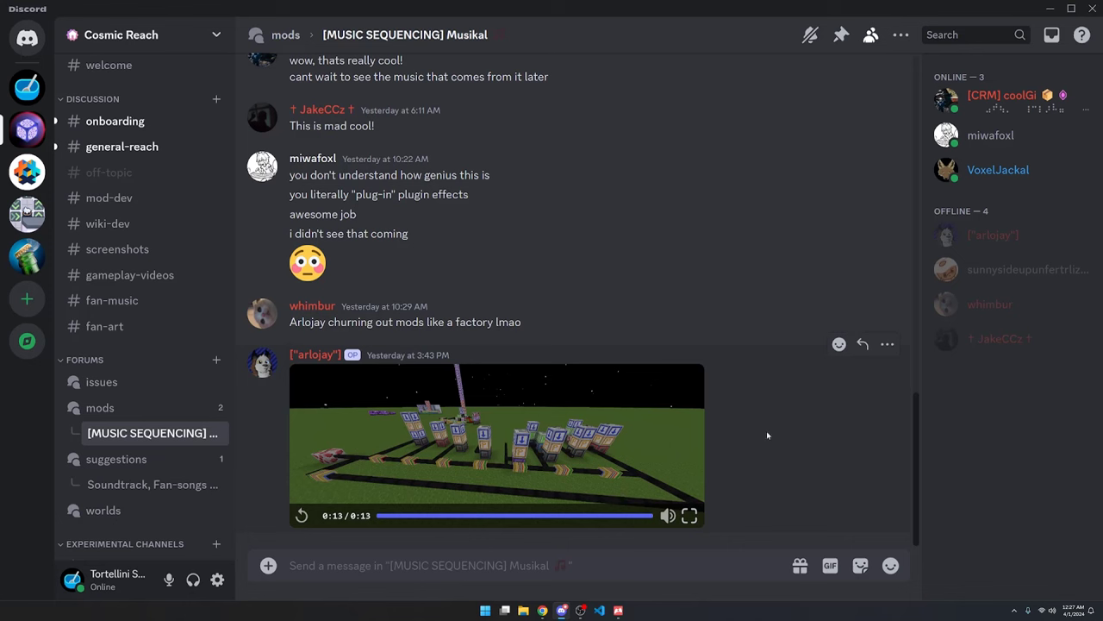
{"action": "mouse_move", "coordinate": [791, 494]}
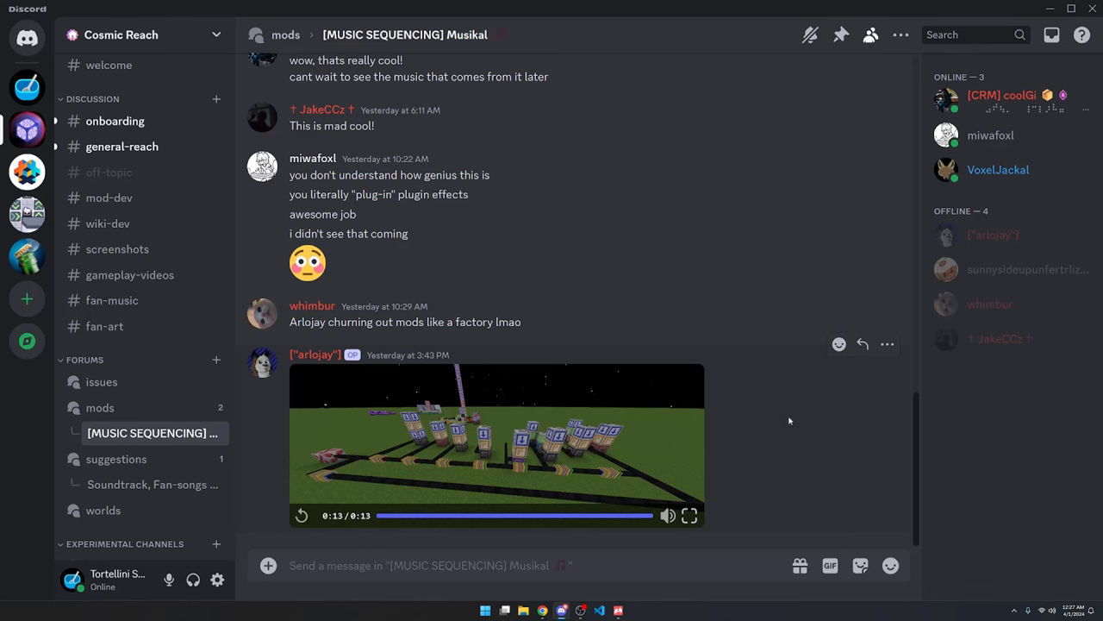
{"action": "mouse_move", "coordinate": [793, 415]}
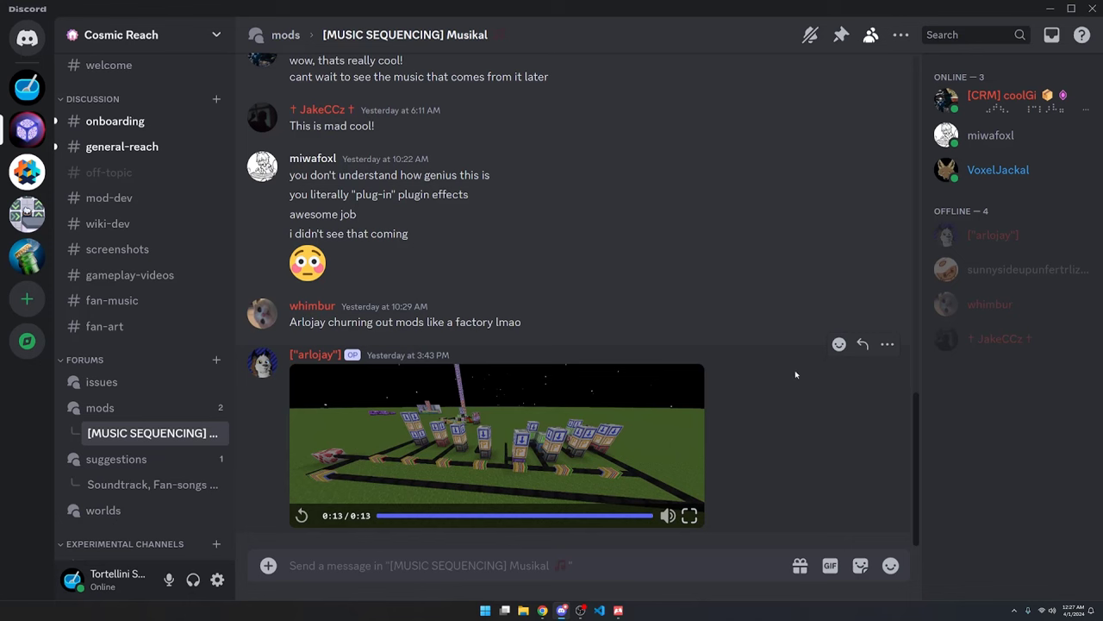
{"action": "mouse_move", "coordinate": [791, 507]}
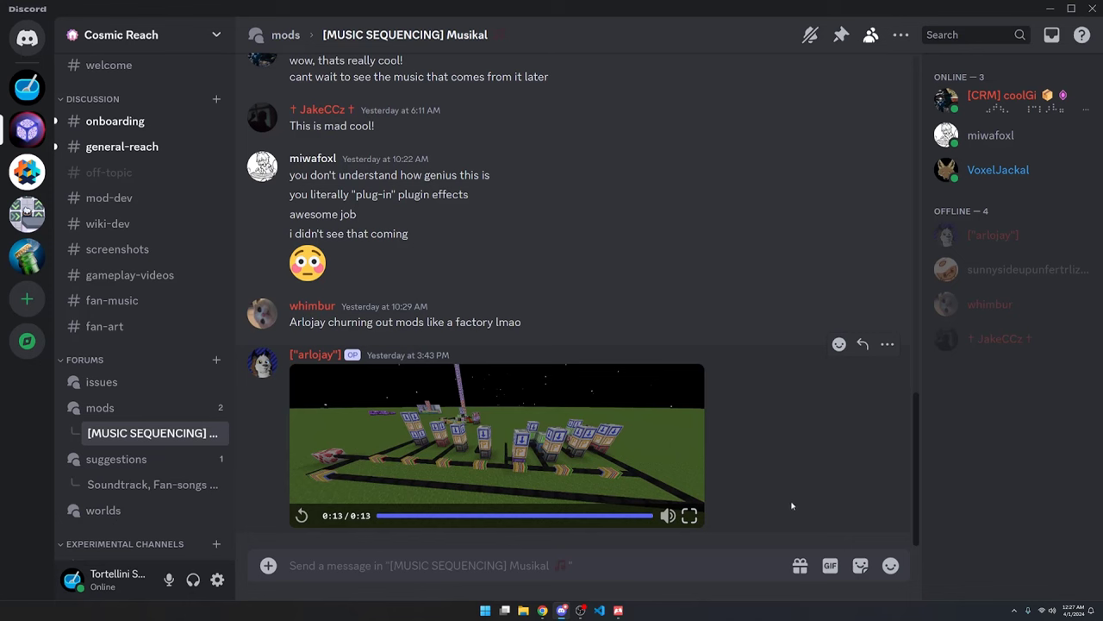